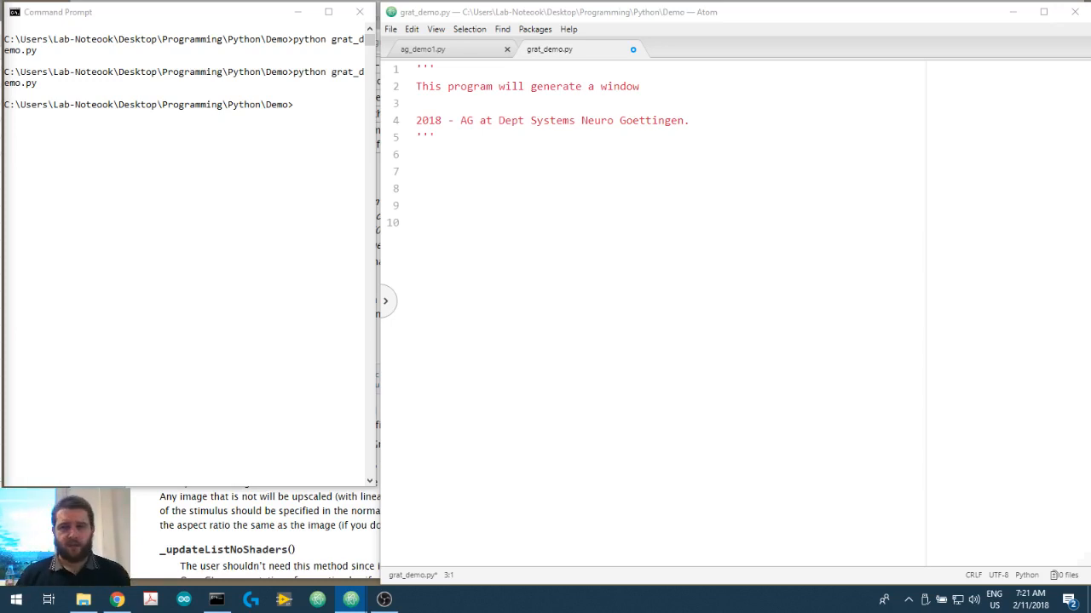
- Add the docstring line 'generate a grating stimulus' on line 3 of grat_demo.py
click(477, 102)
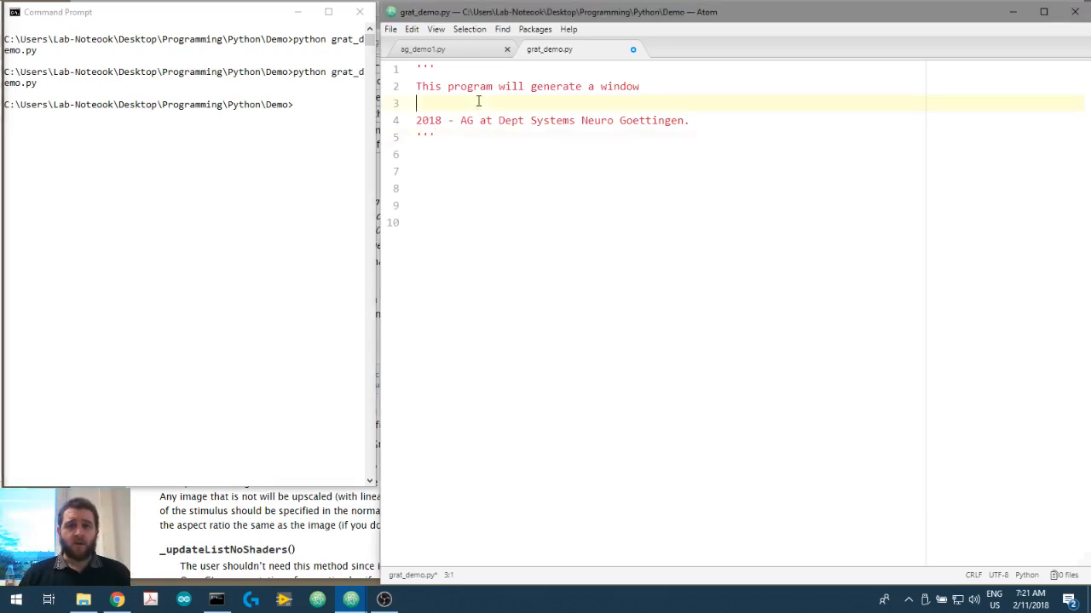
text(generate a grating stimulus)
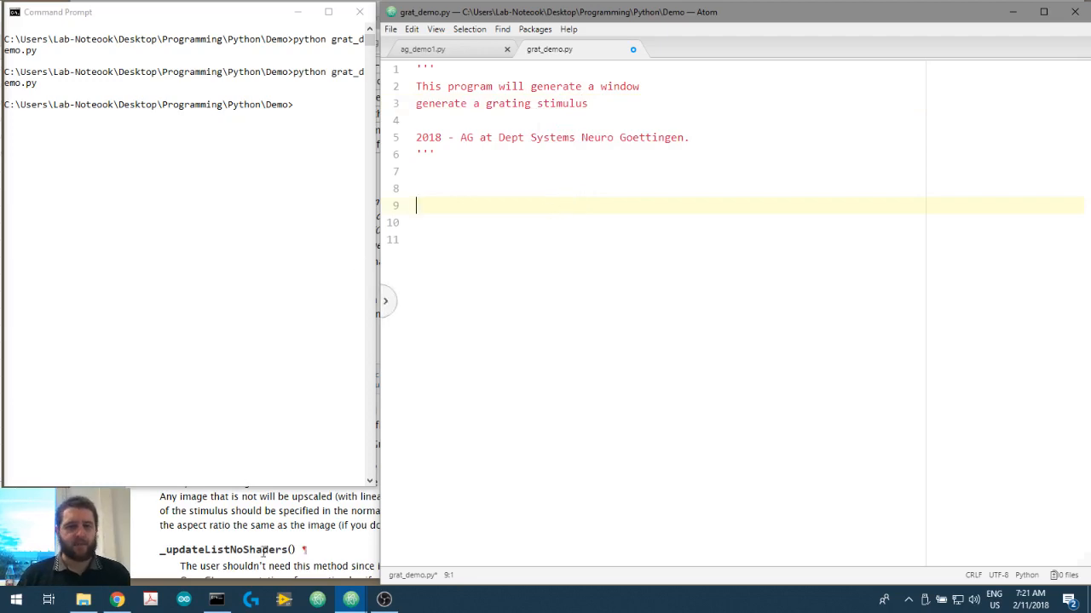
- Search Google for 'grating stimulus' in a new tab and view the Images results
click(117, 599)
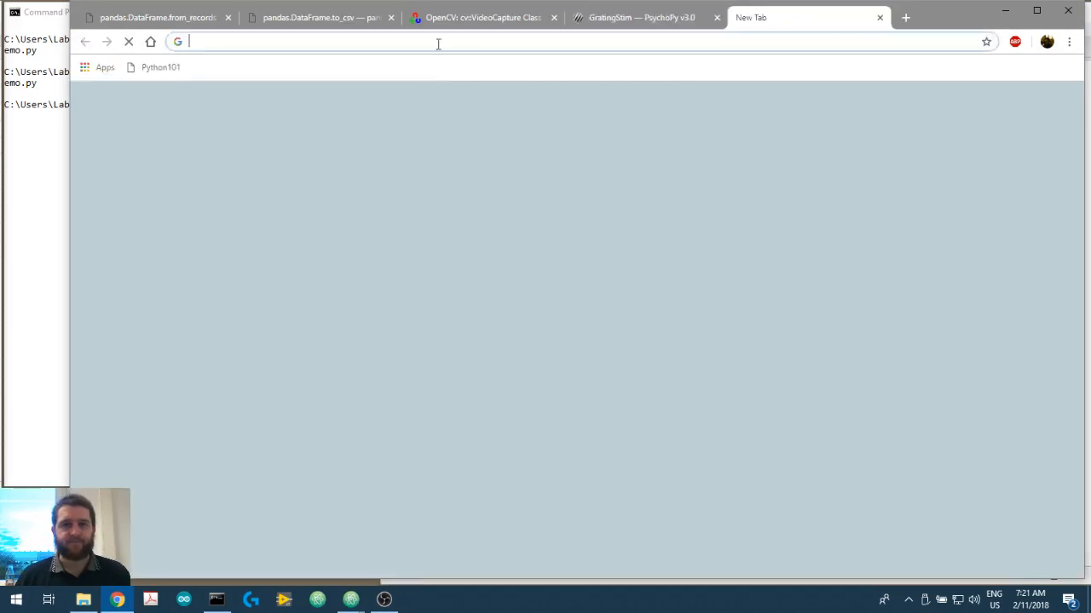
text(grating st)
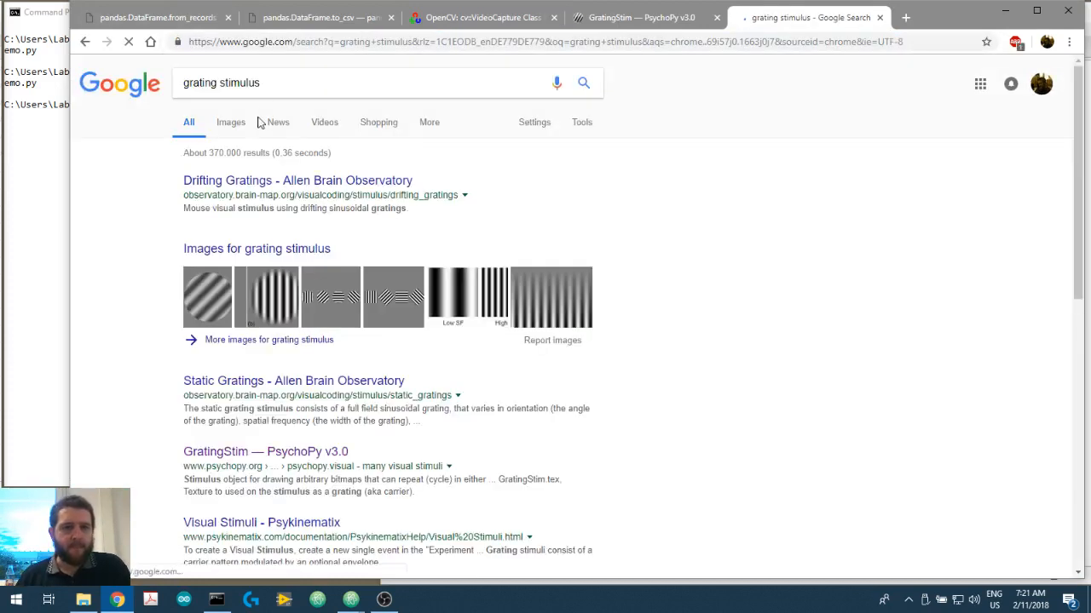
click(230, 122)
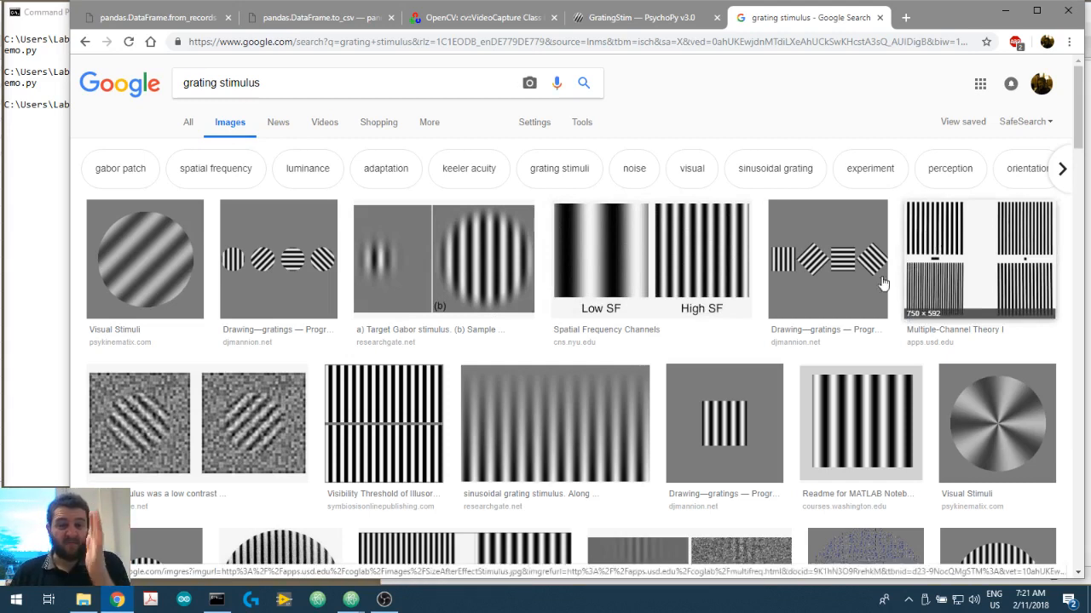
mouse_move(746, 421)
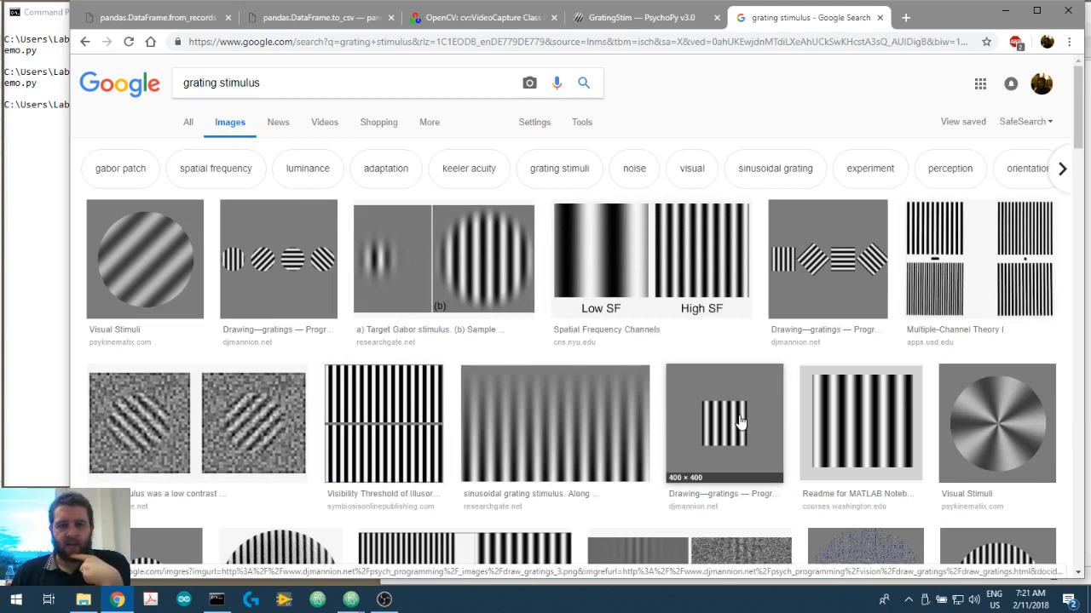
mouse_move(739, 250)
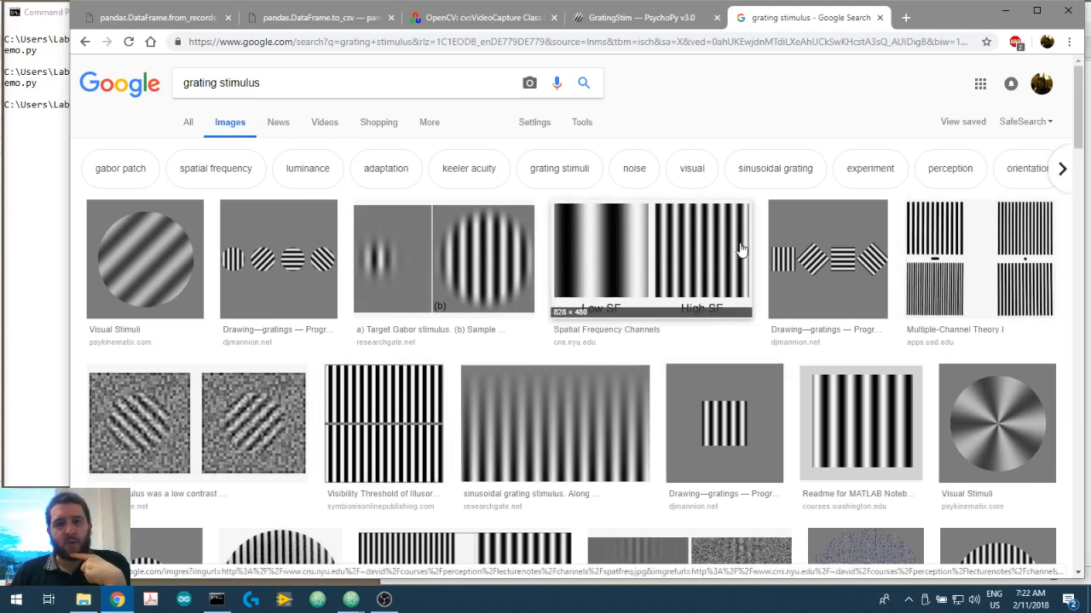
mouse_move(689, 243)
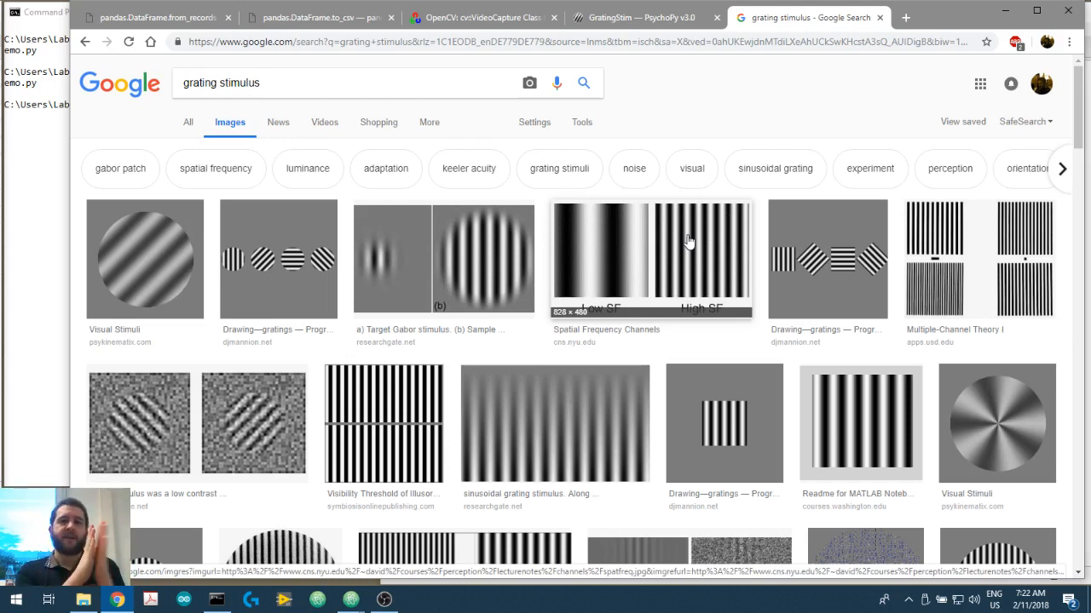
mouse_move(654, 334)
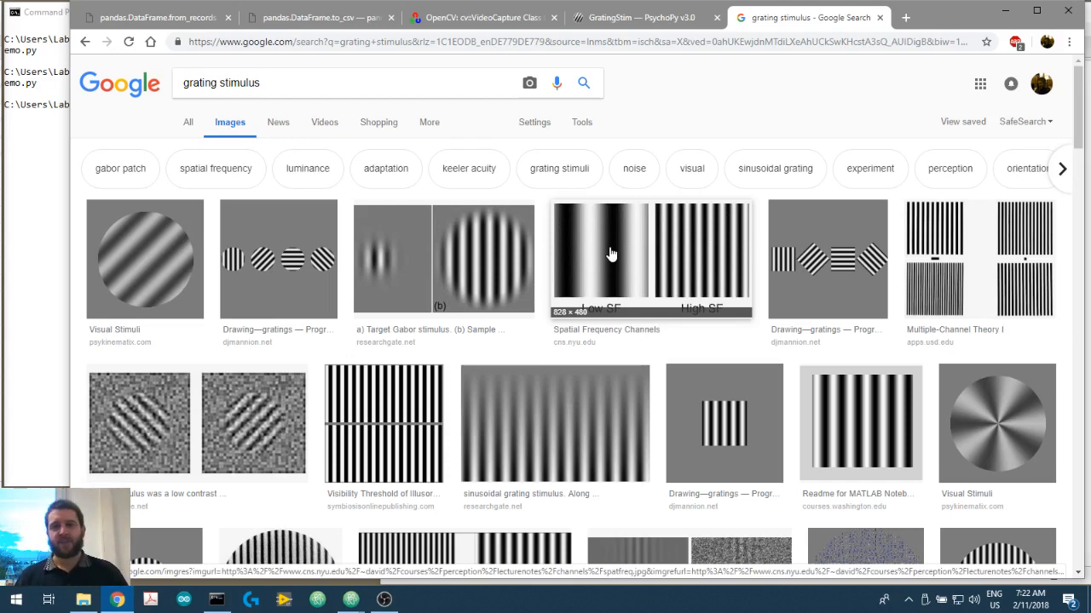
mouse_move(695, 245)
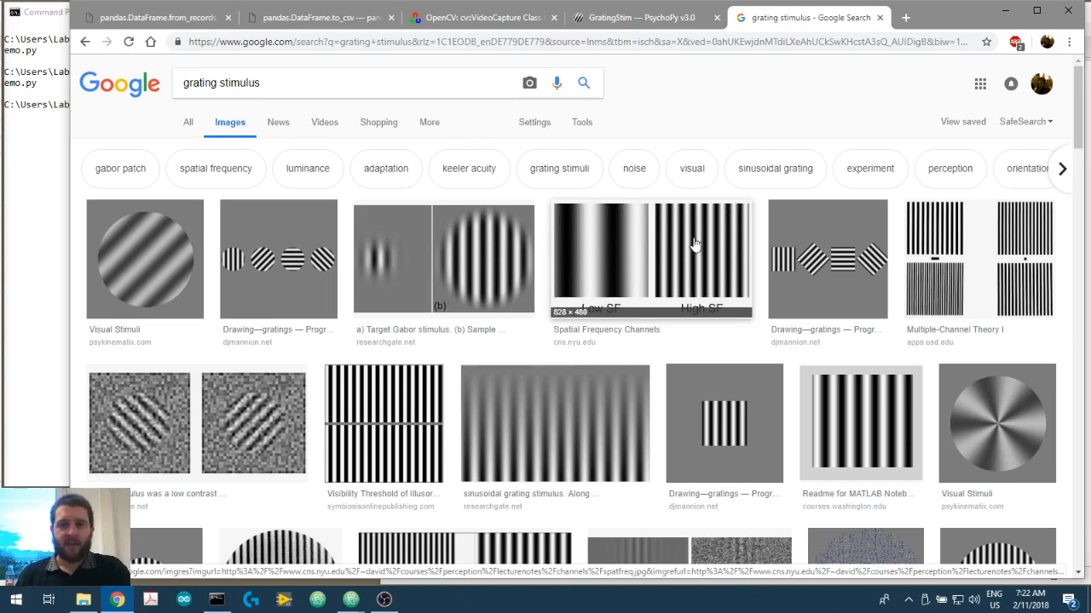
mouse_move(714, 238)
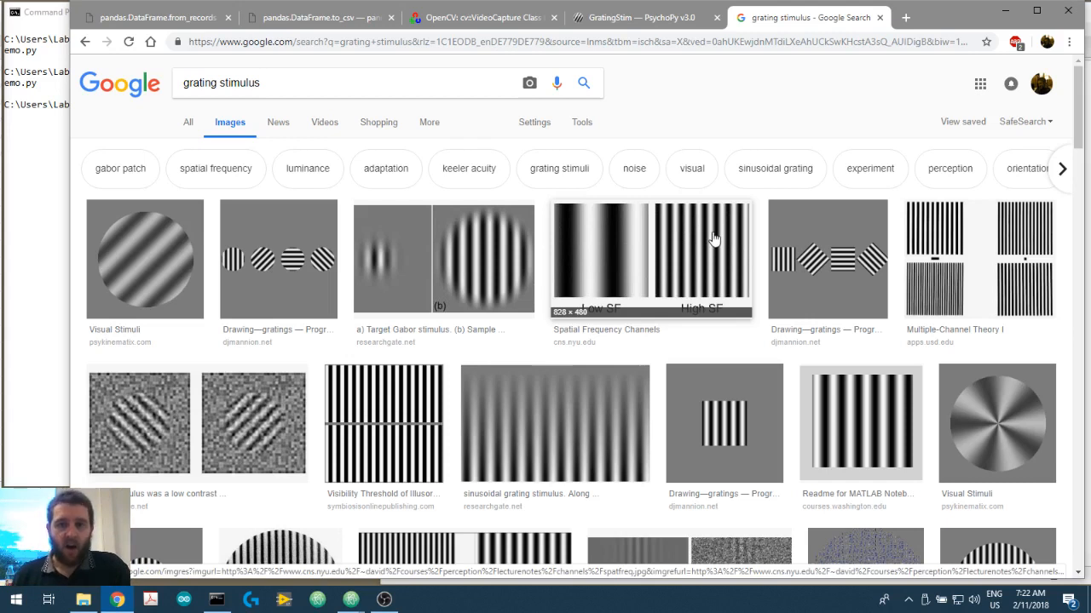
mouse_move(701, 260)
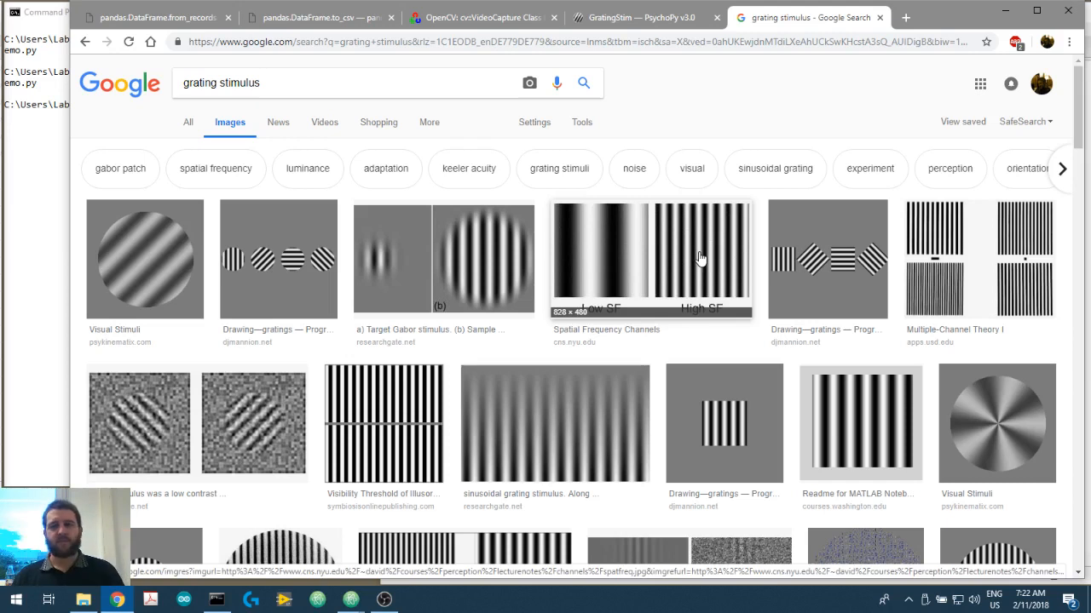
mouse_move(827, 264)
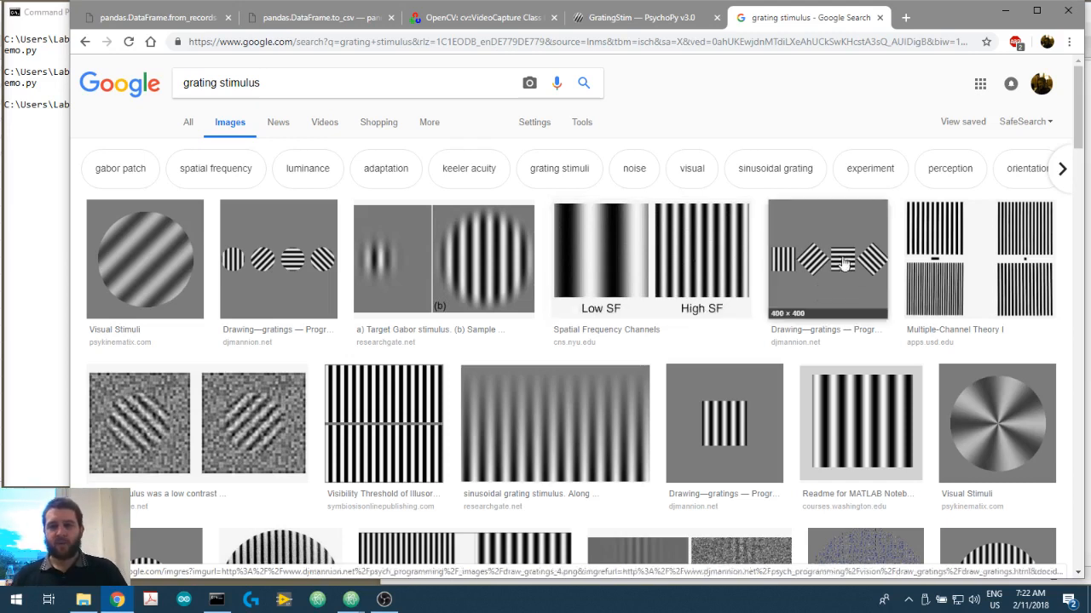
mouse_move(842, 271)
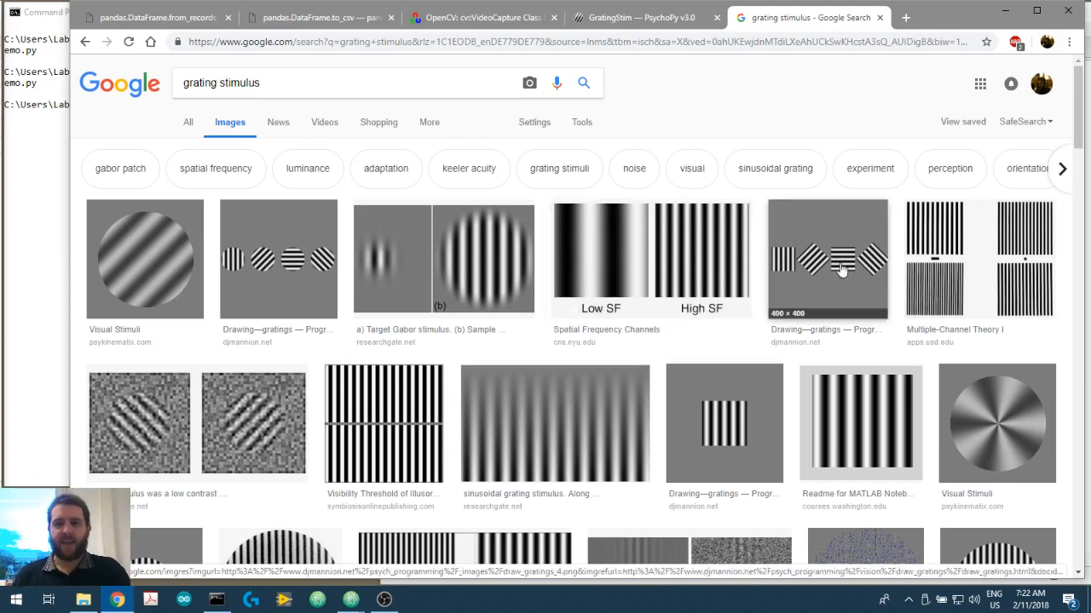
mouse_move(871, 268)
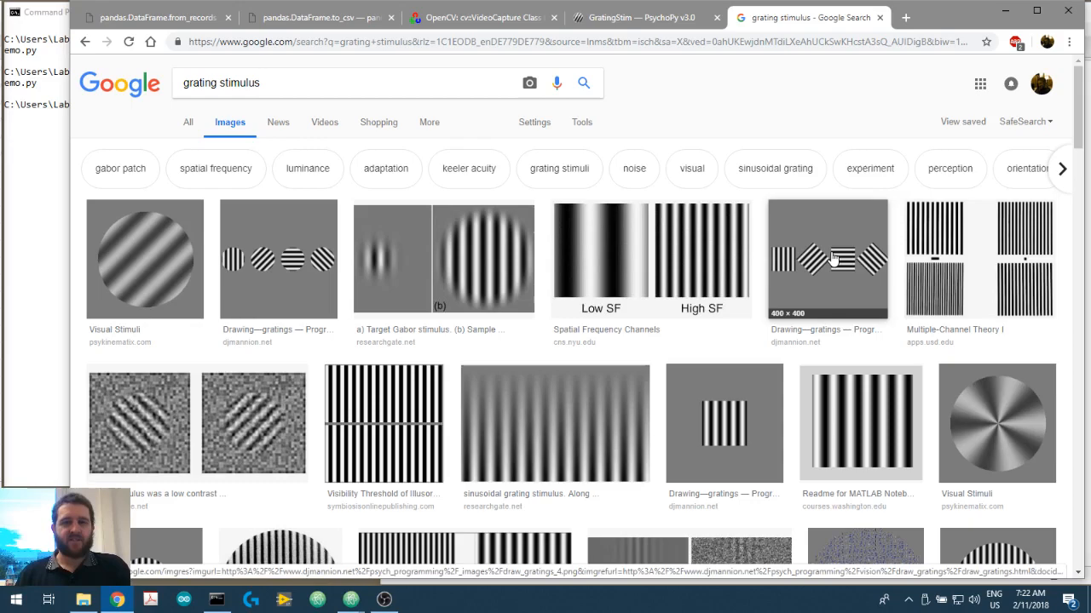
- Switch to the GratingStim — PsychoPy v3.0 tab and scroll to its Details section
click(635, 17)
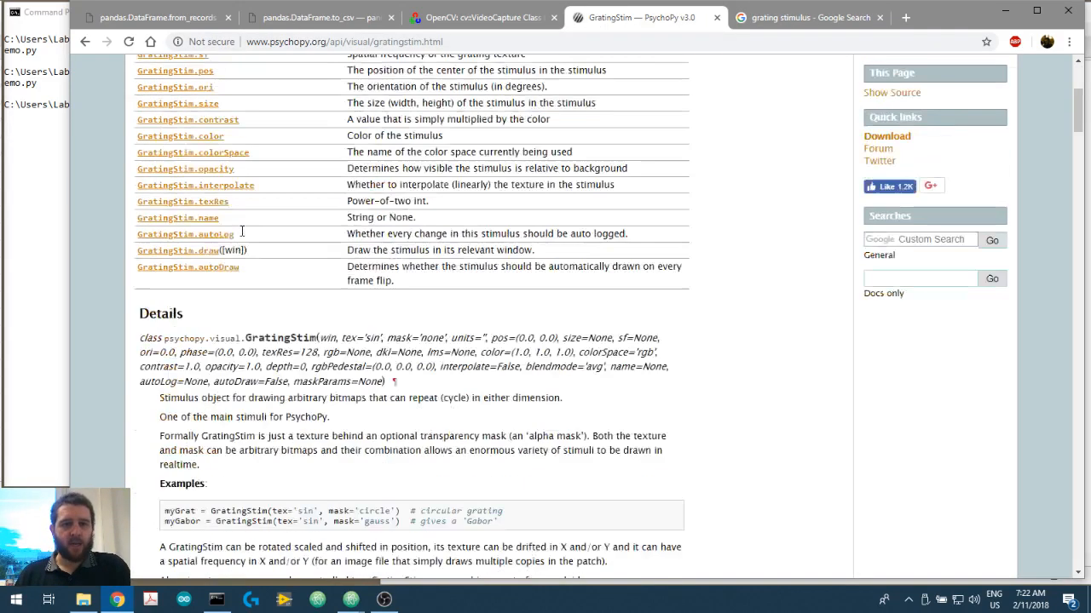
scroll(up, 3)
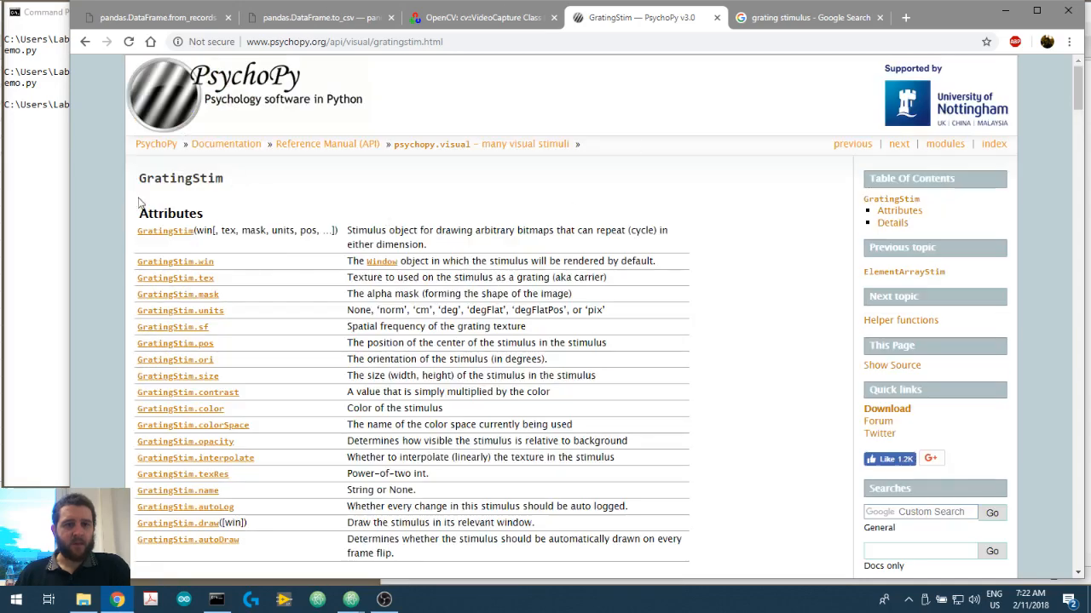
mouse_move(213, 190)
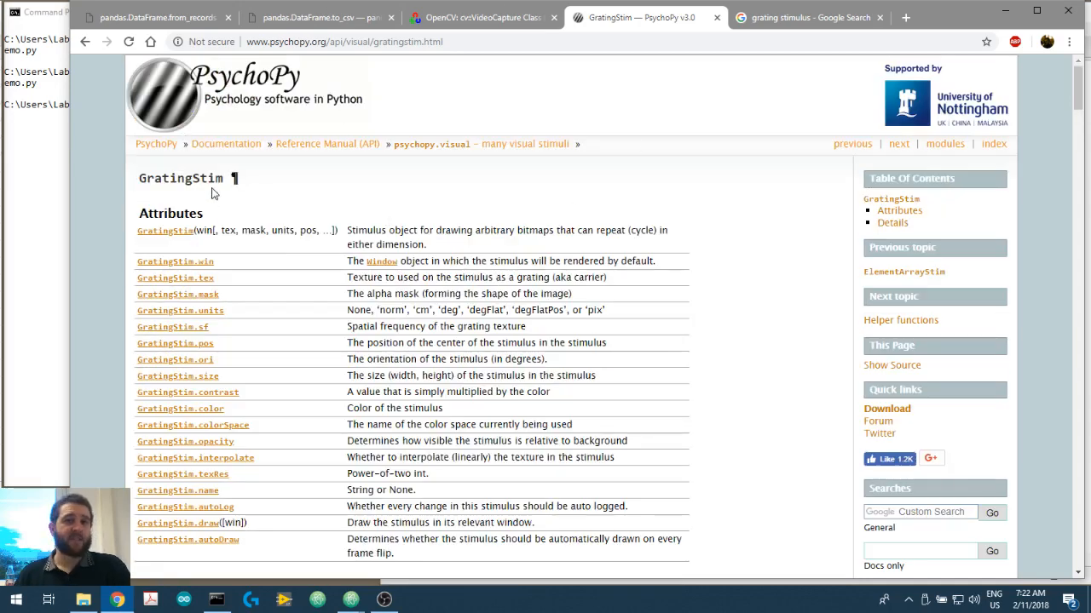
scroll(down, 3)
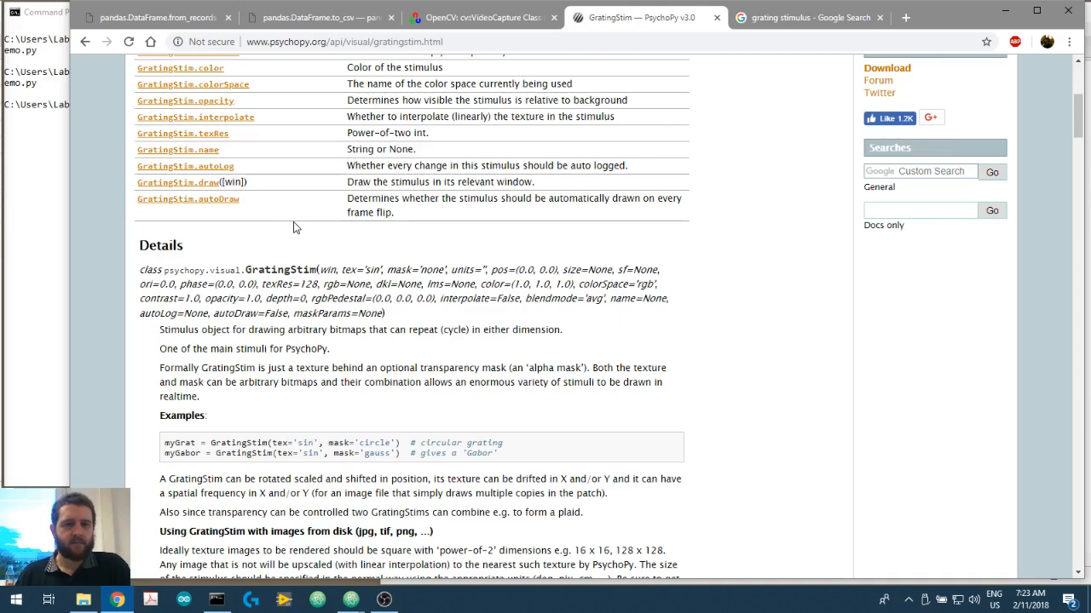
scroll(down, 3)
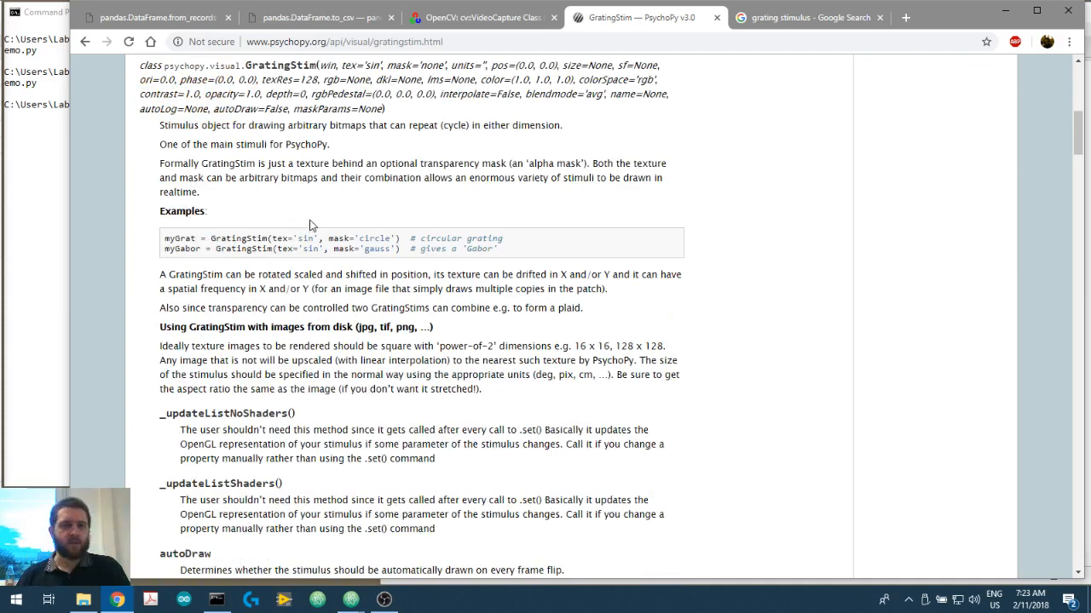
scroll(up, 3)
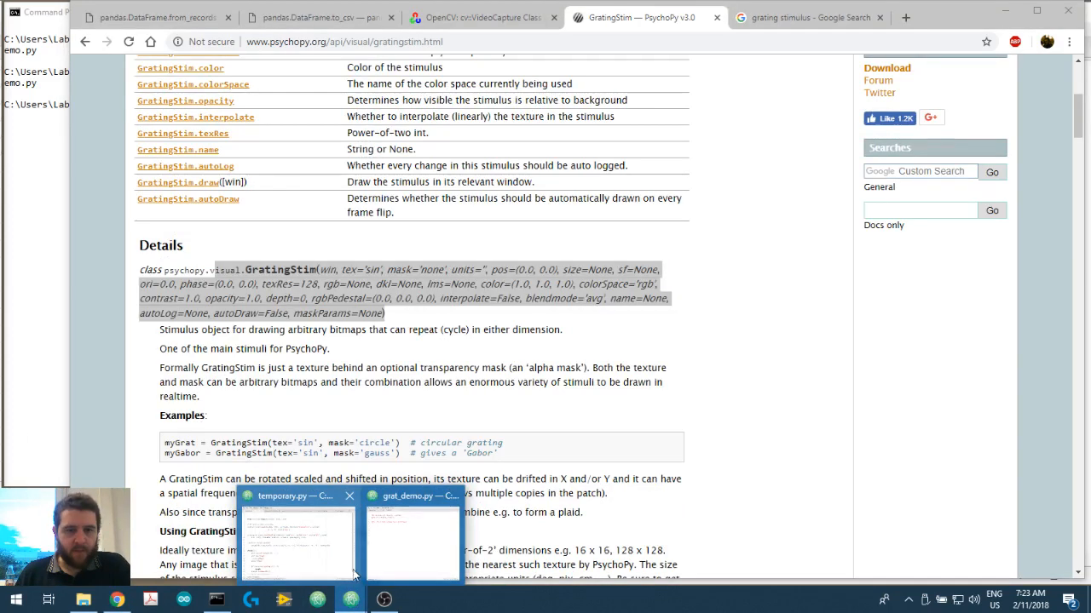
- Add 'from psychopy import visual, core, event' below the grat_demo.py docstring
click(413, 537)
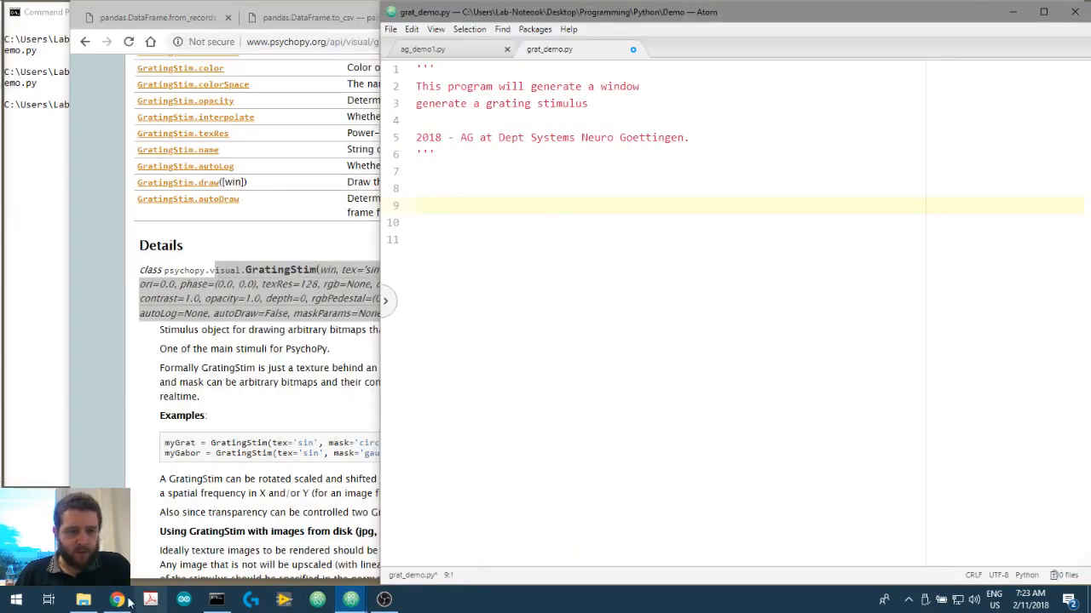
click(217, 599)
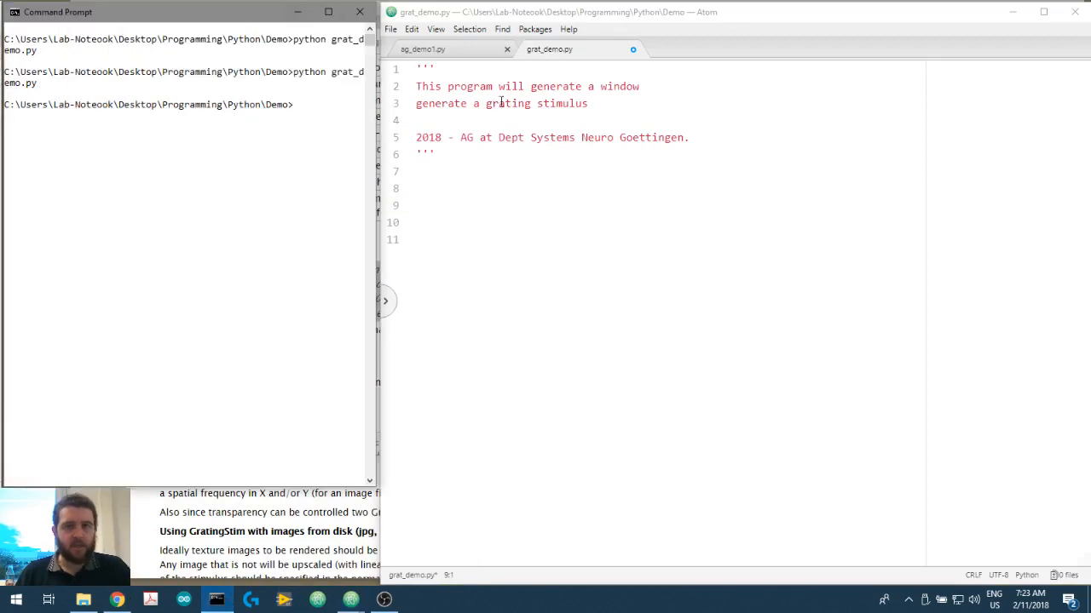
text(f)
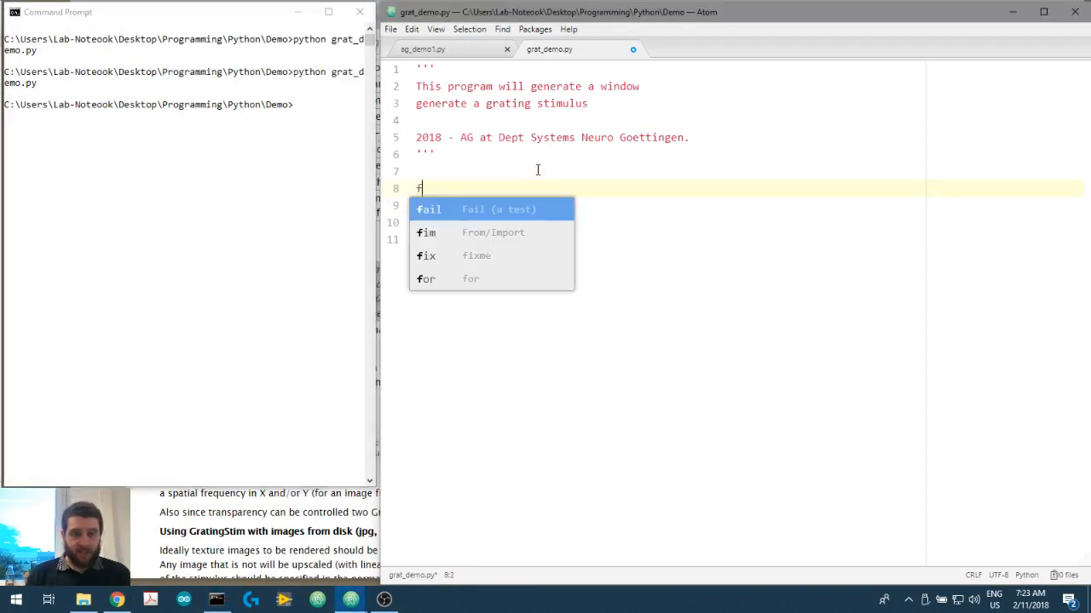
text(rom psychopy imp)
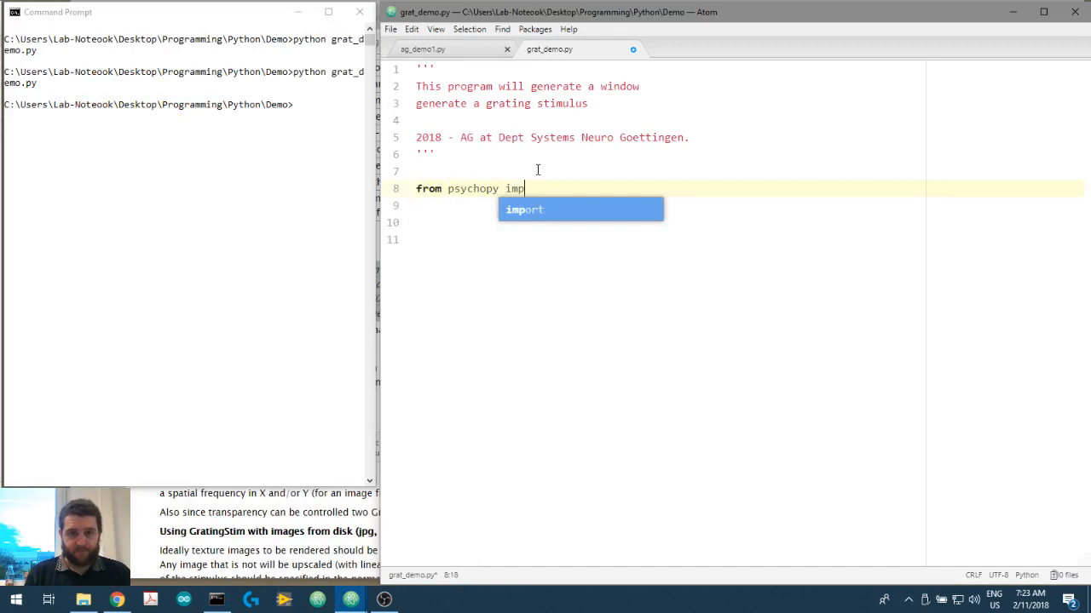
text(ort visual, core,)
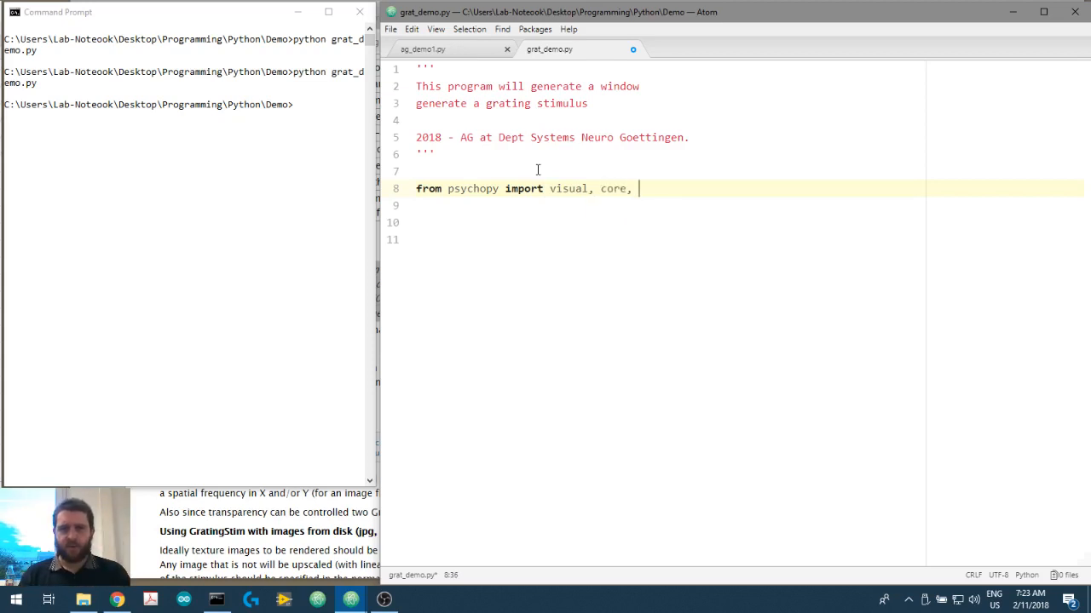
text(eve)
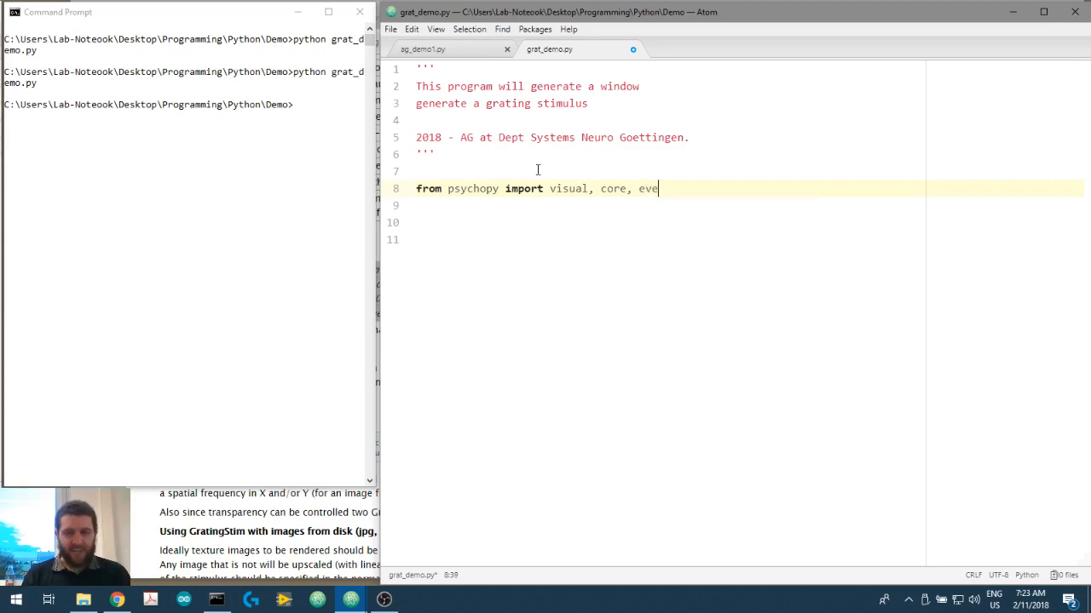
text(nt)
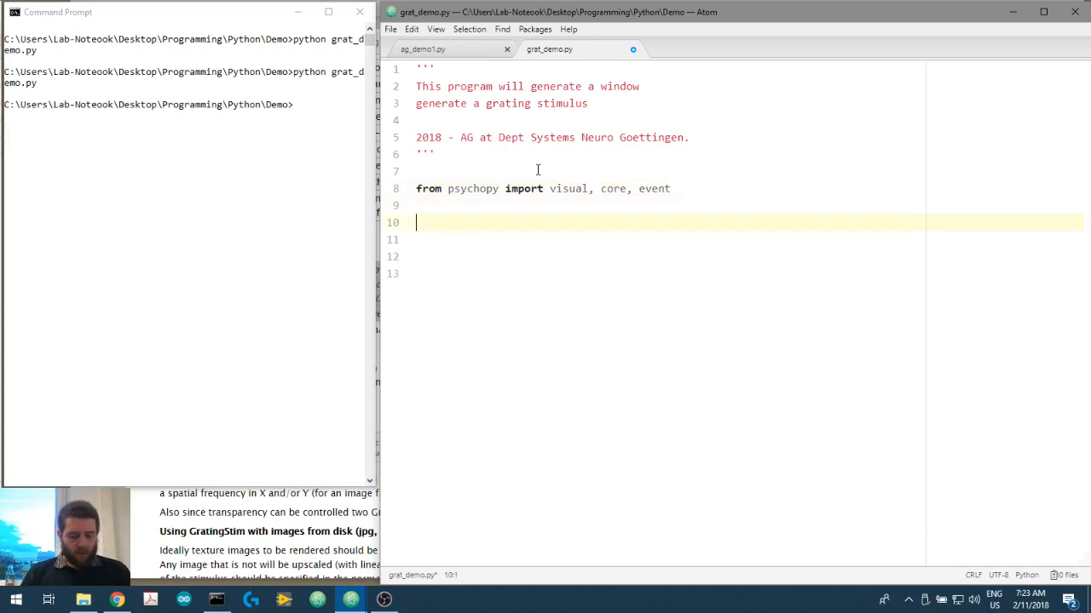
- Add '#create Window' and win0 = visual.Window([800,600], screen=0, monitor='testMonitor', color=[0,0,0])
text(#create Windo)
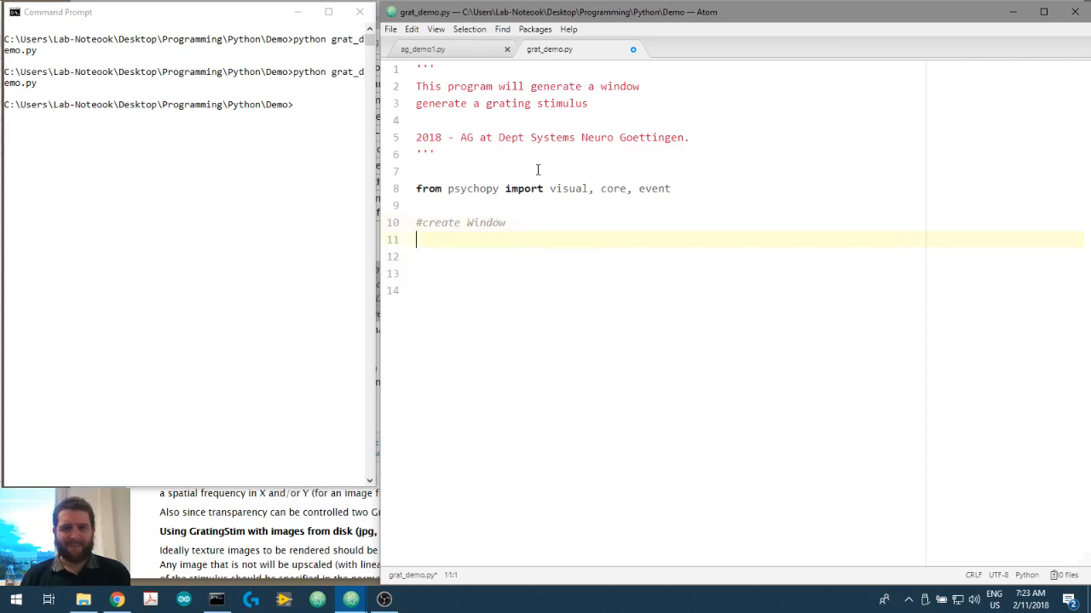
text(w)
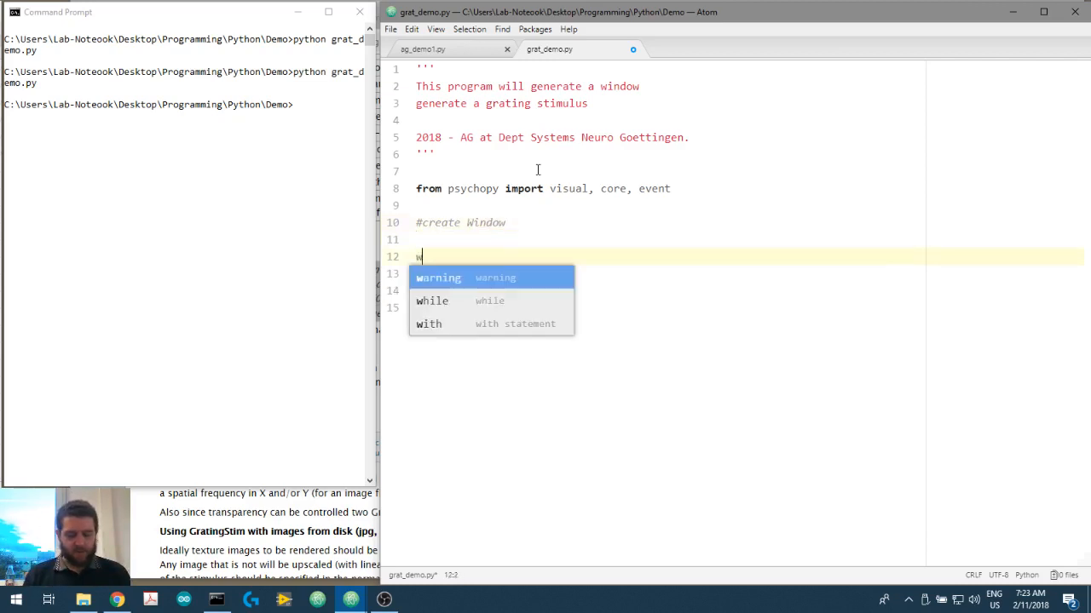
text(in0)
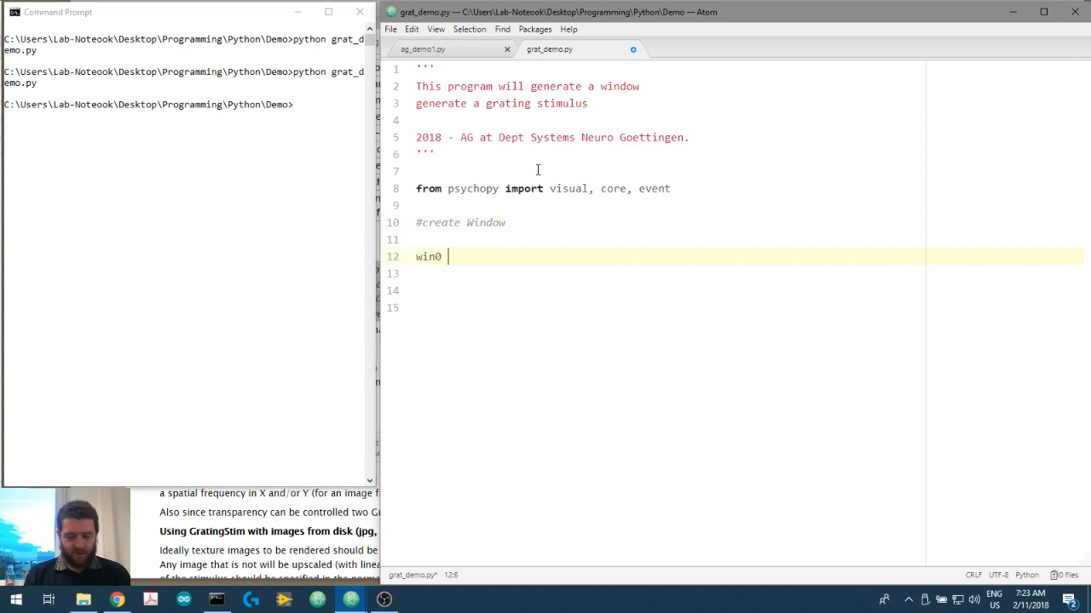
text(= visual.Window([)
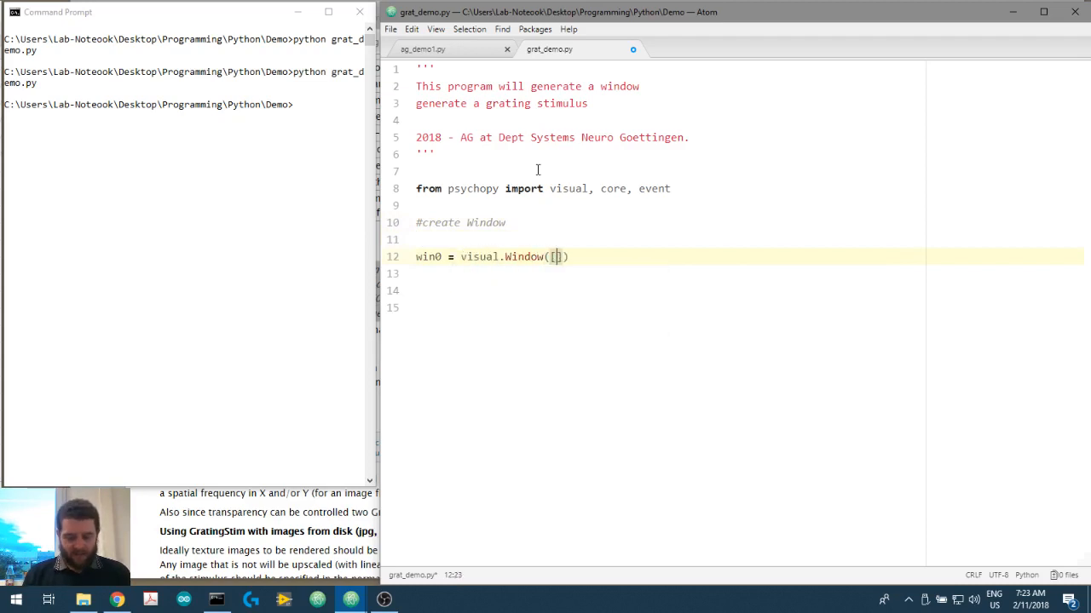
text(800,600)
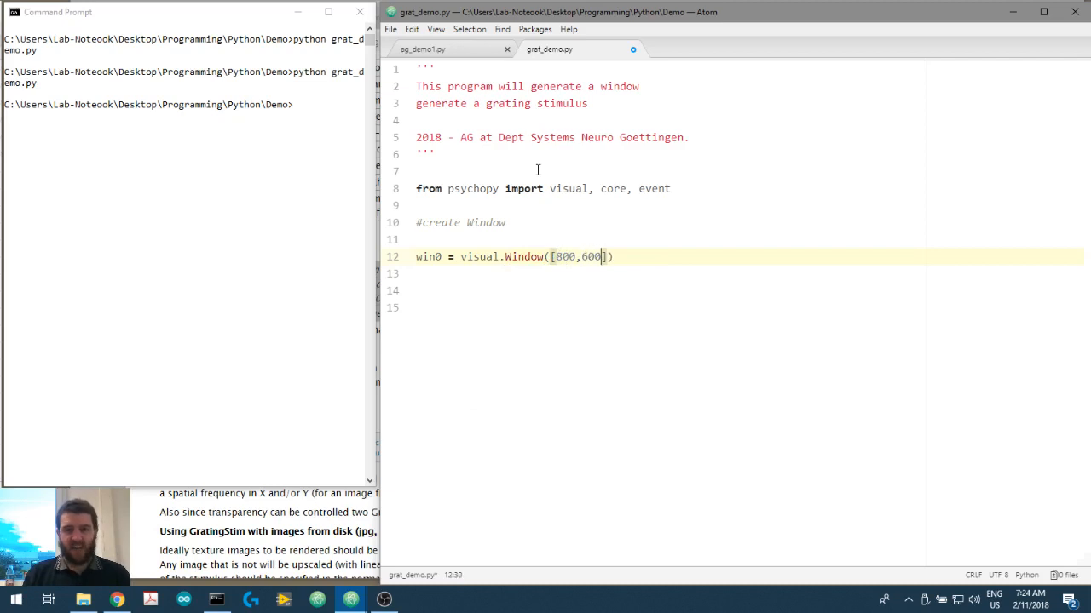
text(, screen=0,)
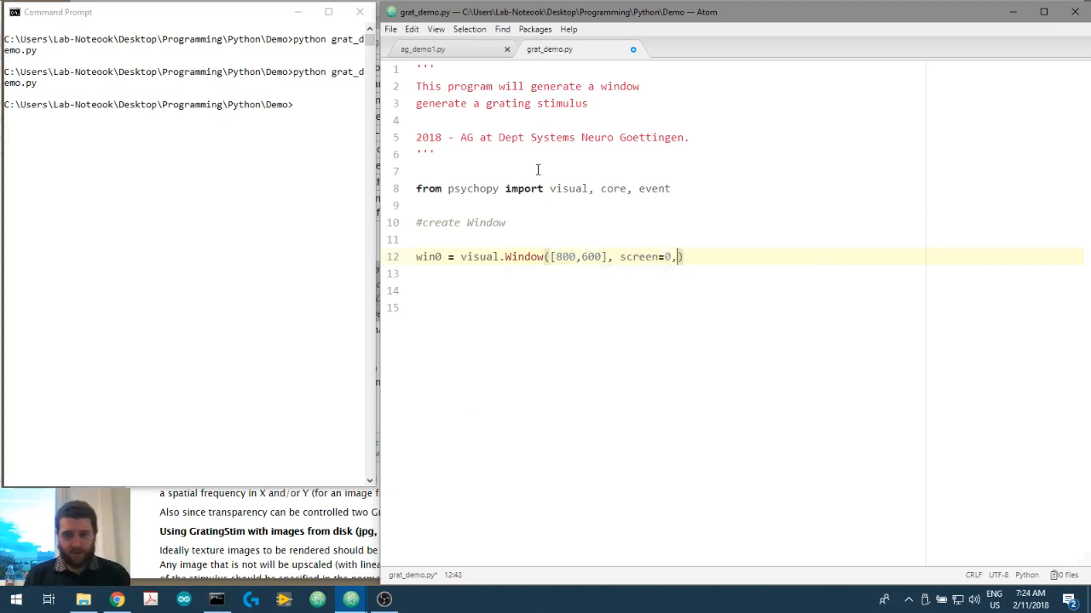
text(montior)
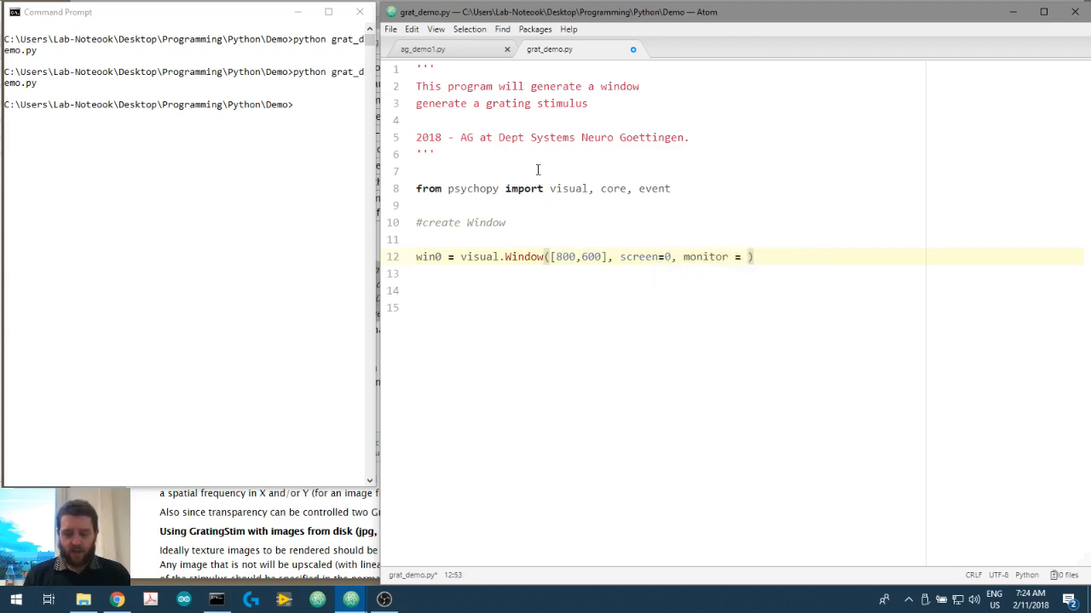
text(')
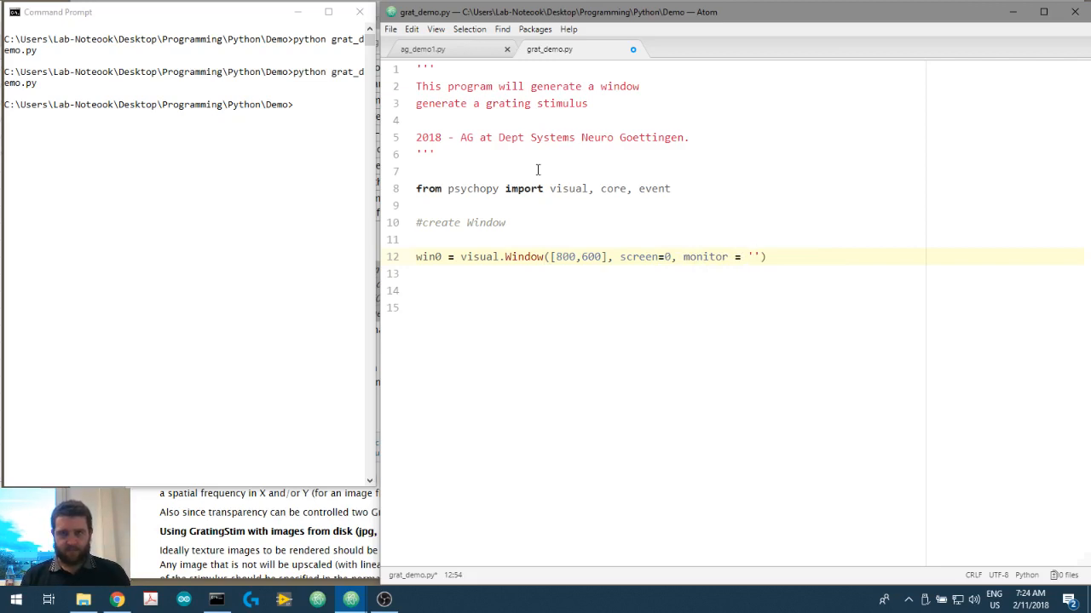
click(753, 257)
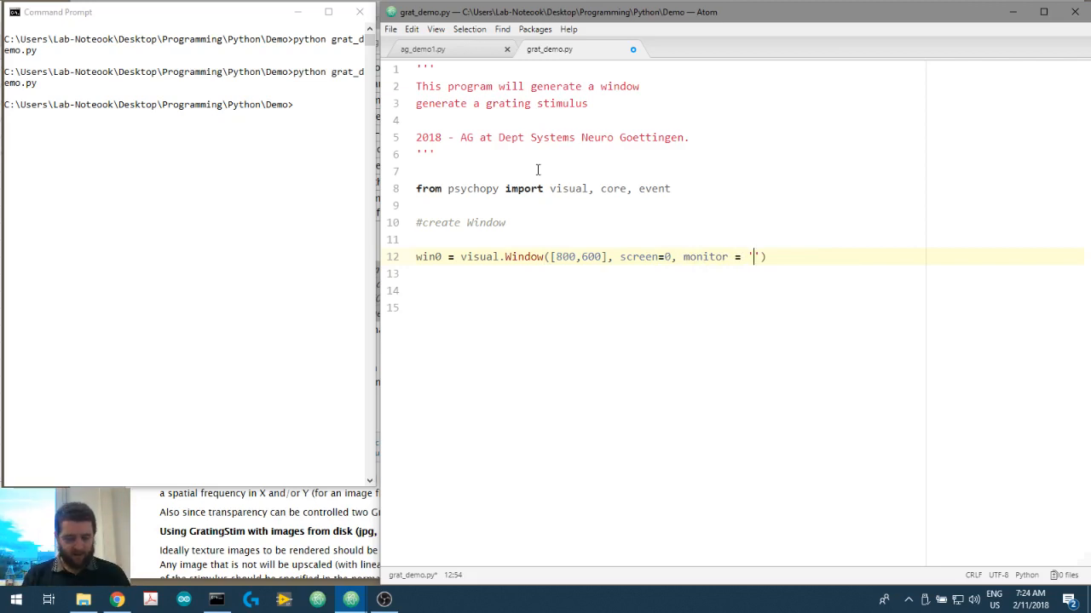
text(testMonitor)
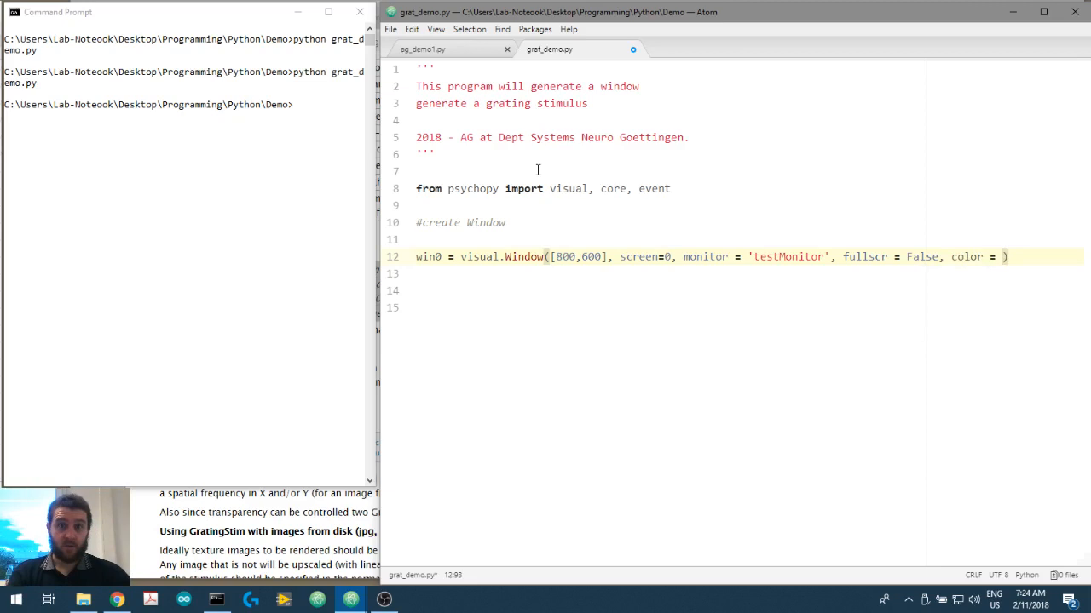
text([)
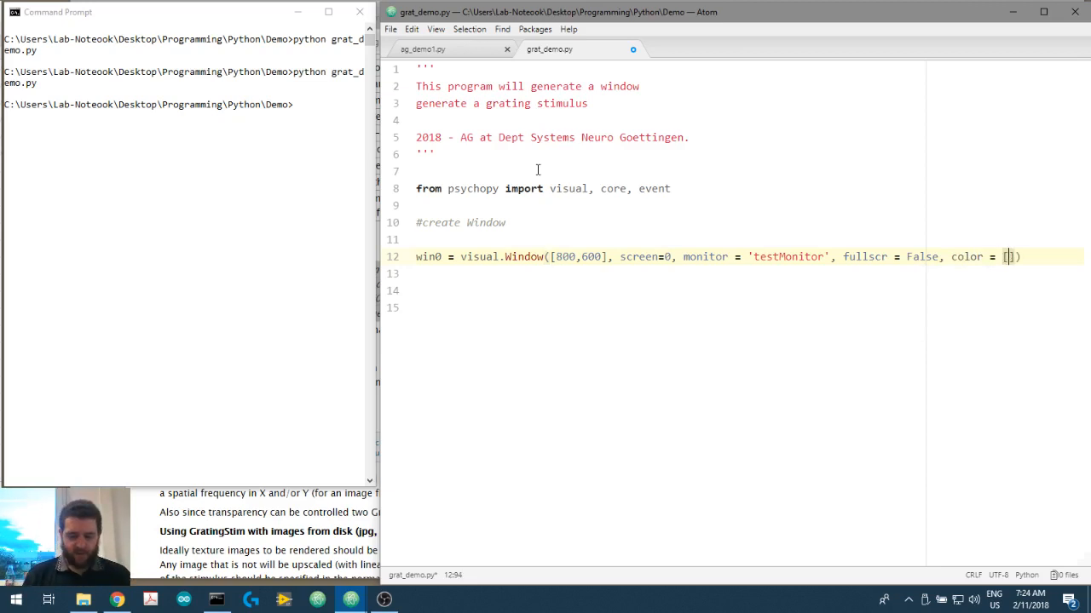
text(0,0,0)
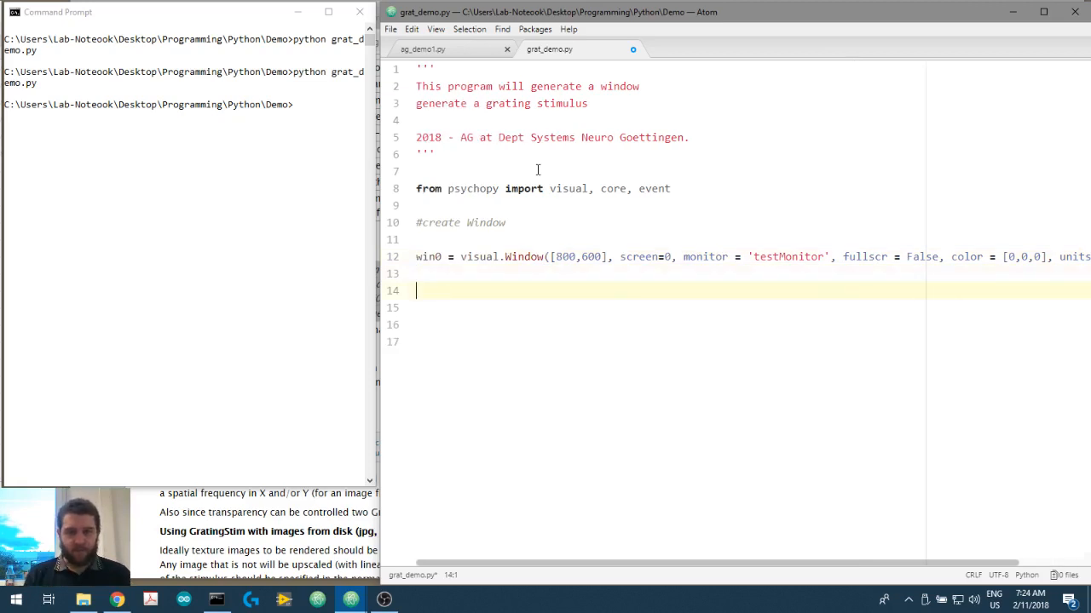
- Add win0.flip() followed by core.wait(3)
text(win)
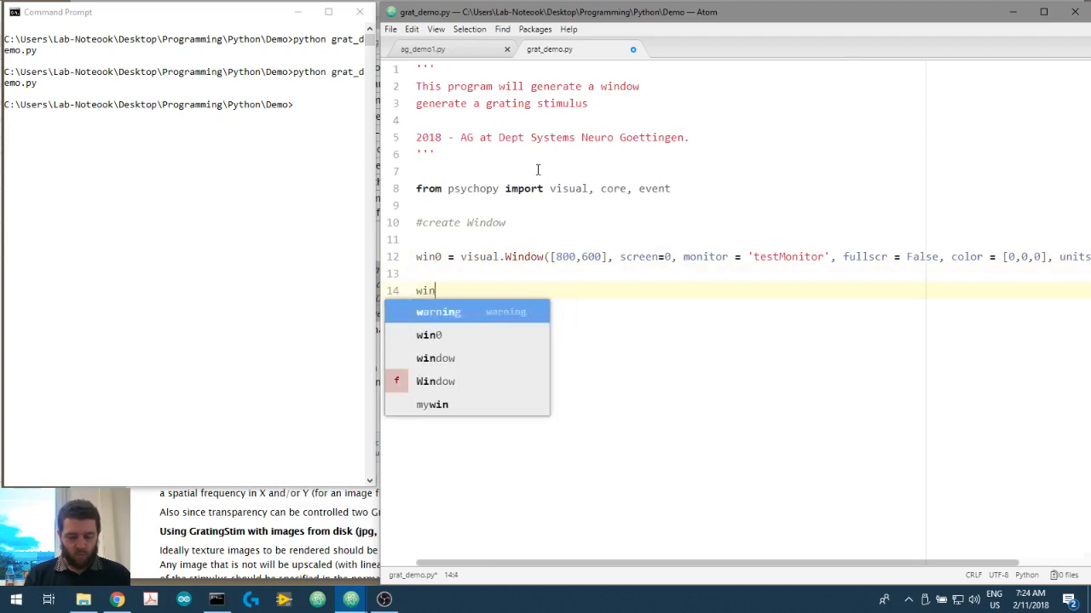
text(0.flip)
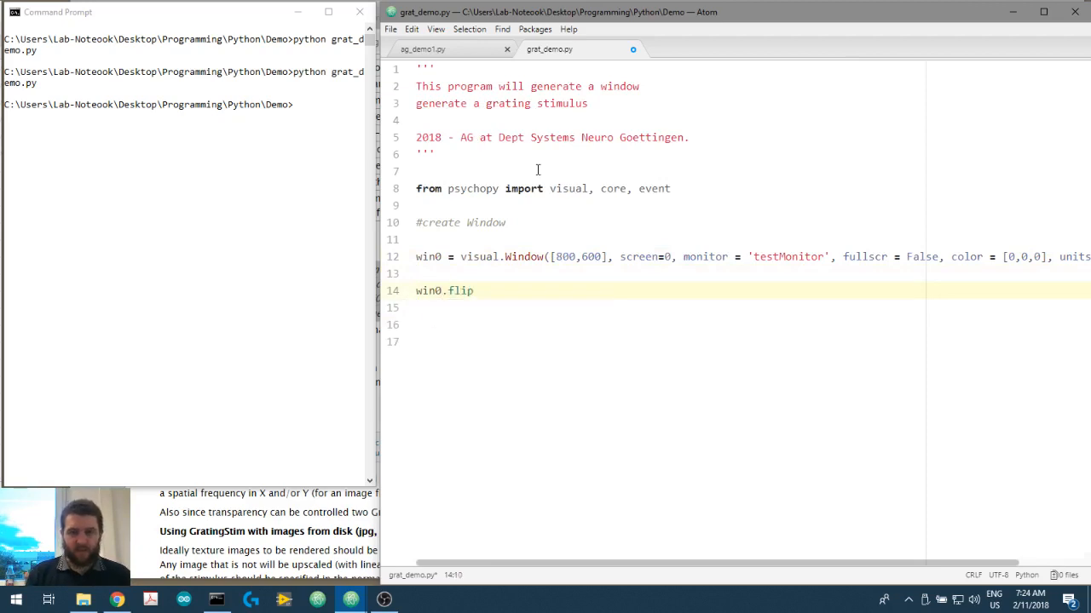
text(())
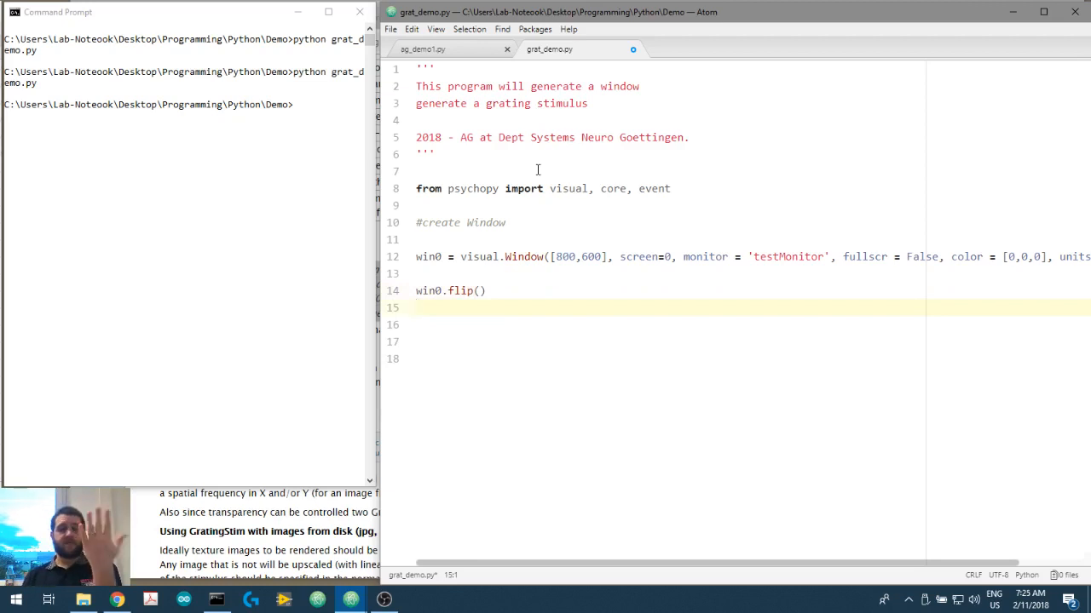
text(core.w)
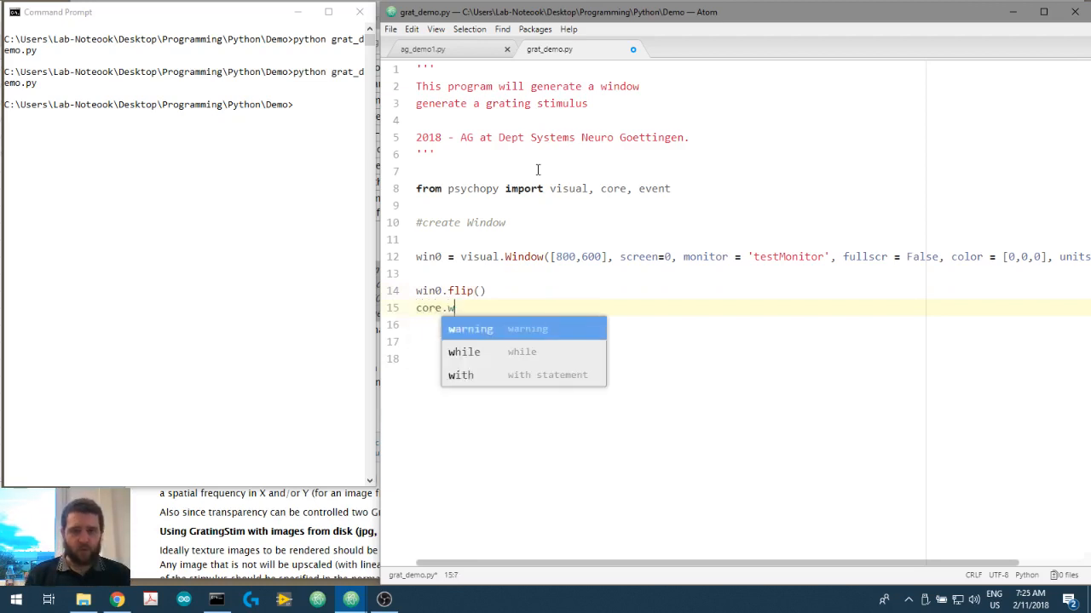
text(ait(3))
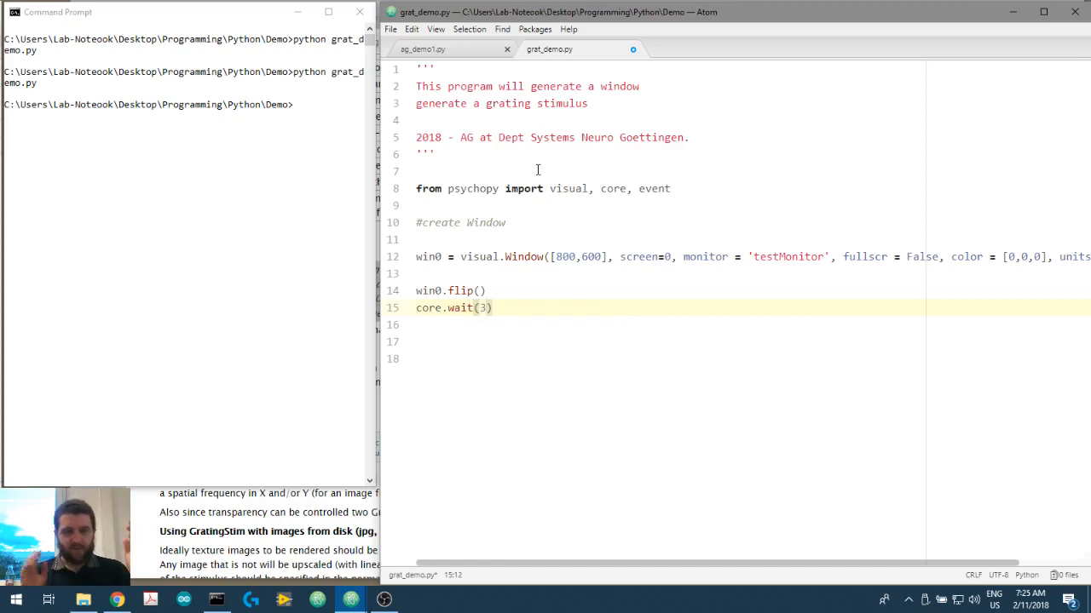
key(enter)
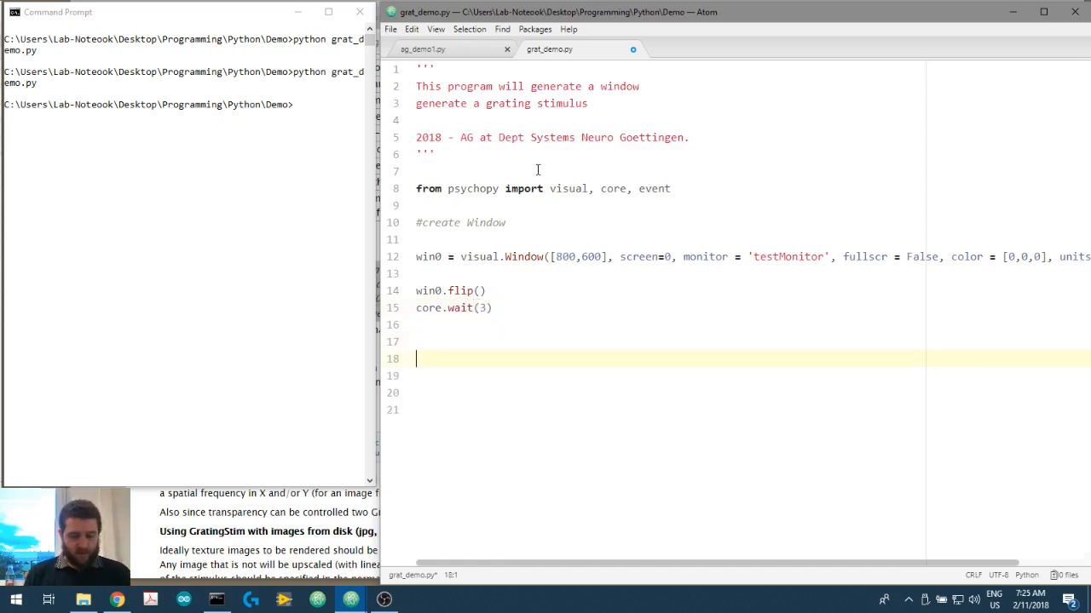
- Add win0.close() under a '# tidy up' comment
text(win0.)
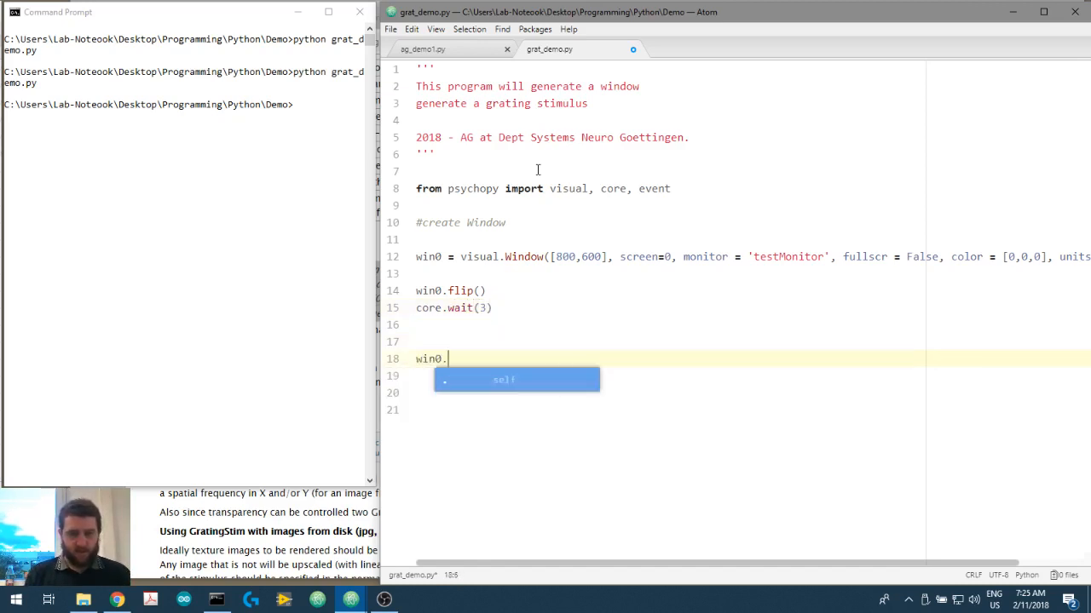
text(close()
text(#)
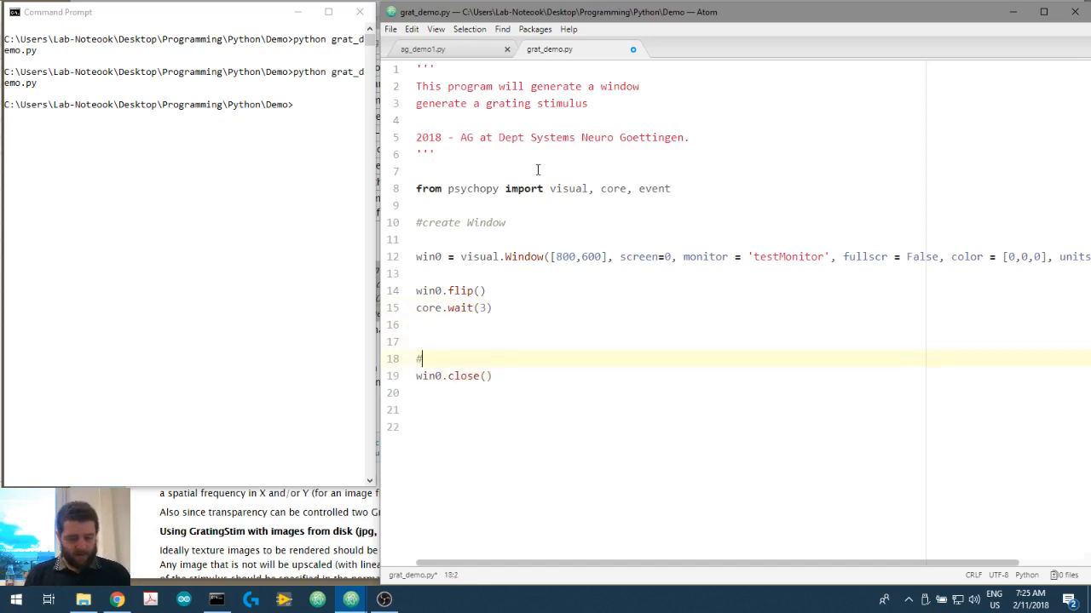
text(tidy up)
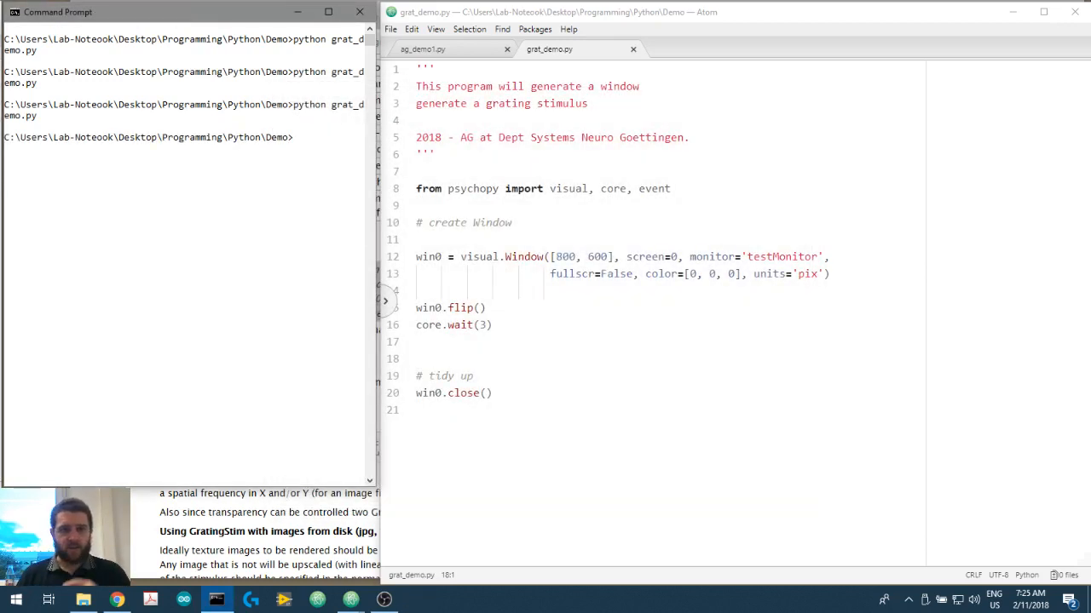
click(844, 273)
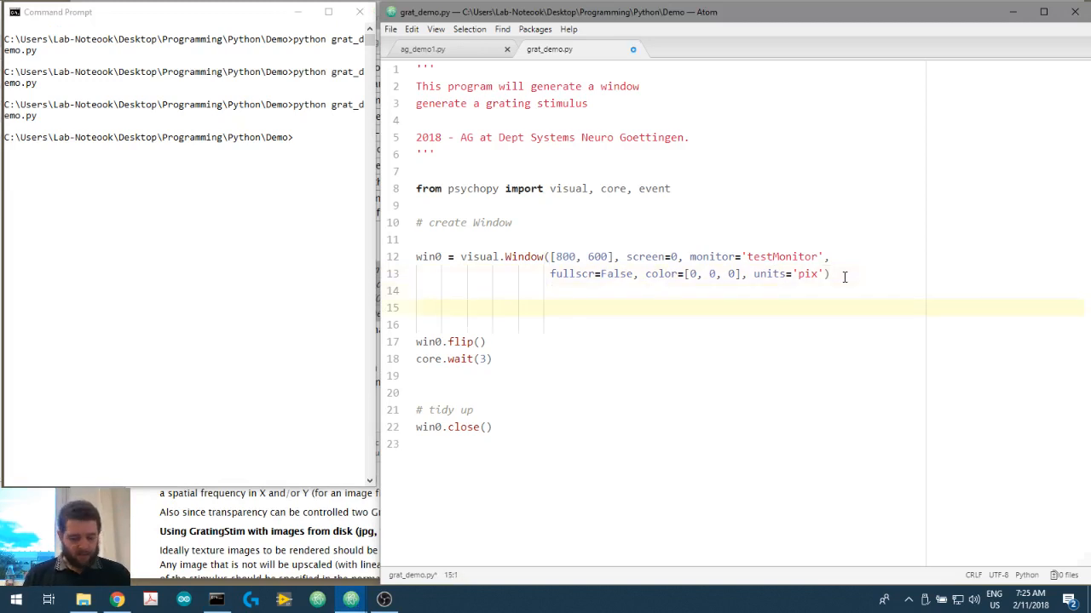
- Start a 'grat_stim =' line below the window creation and return to the GratingStim docs
text(grat_)
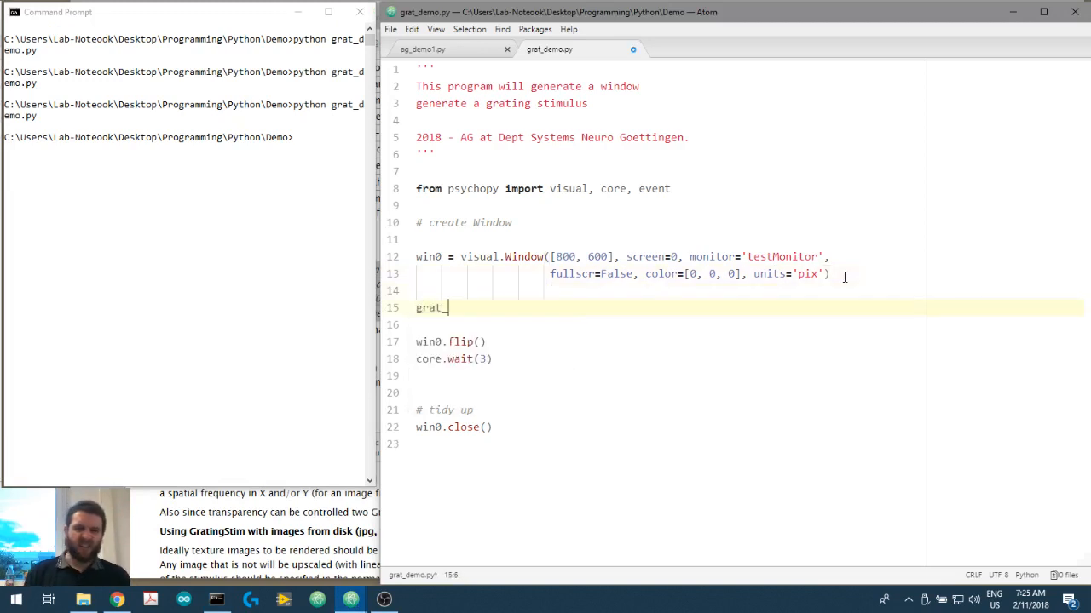
text(stim =)
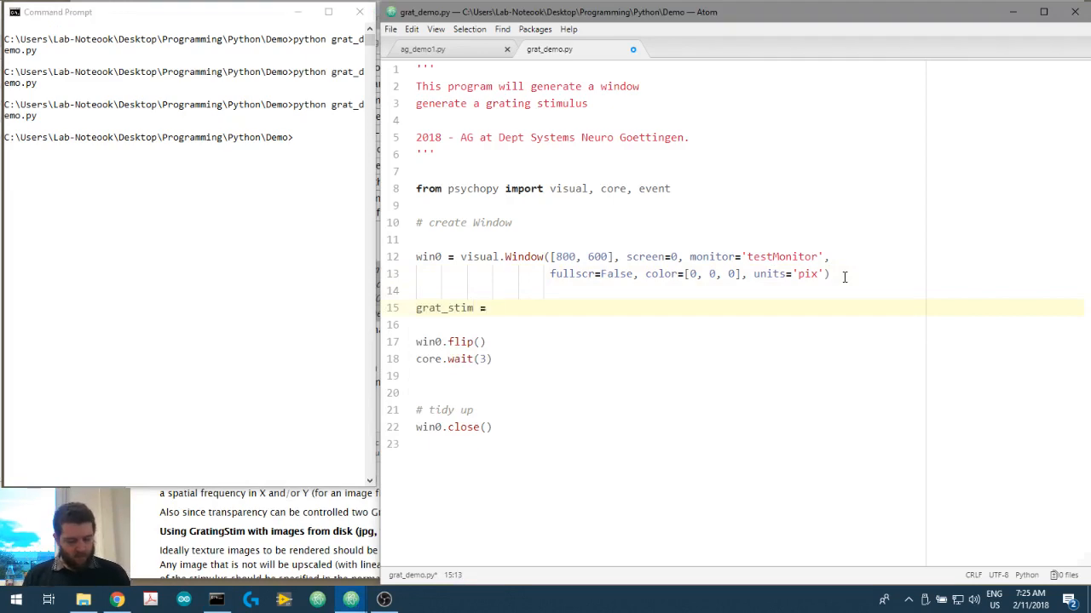
click(638, 17)
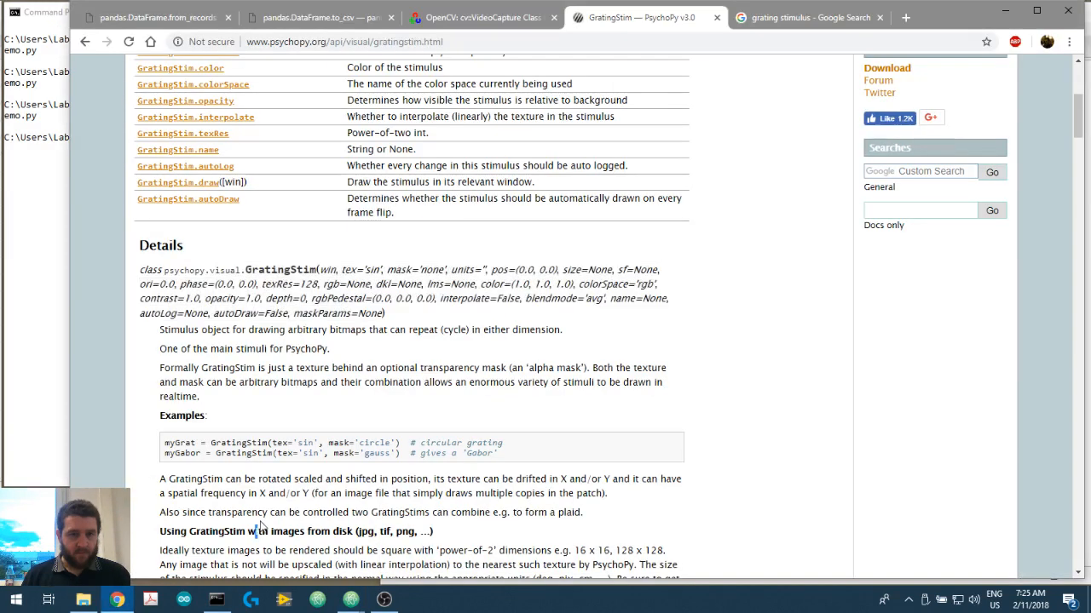
- Copy the visual.GratingStim constructor signature from the docs into the grat_stim line
double_click(218, 270)
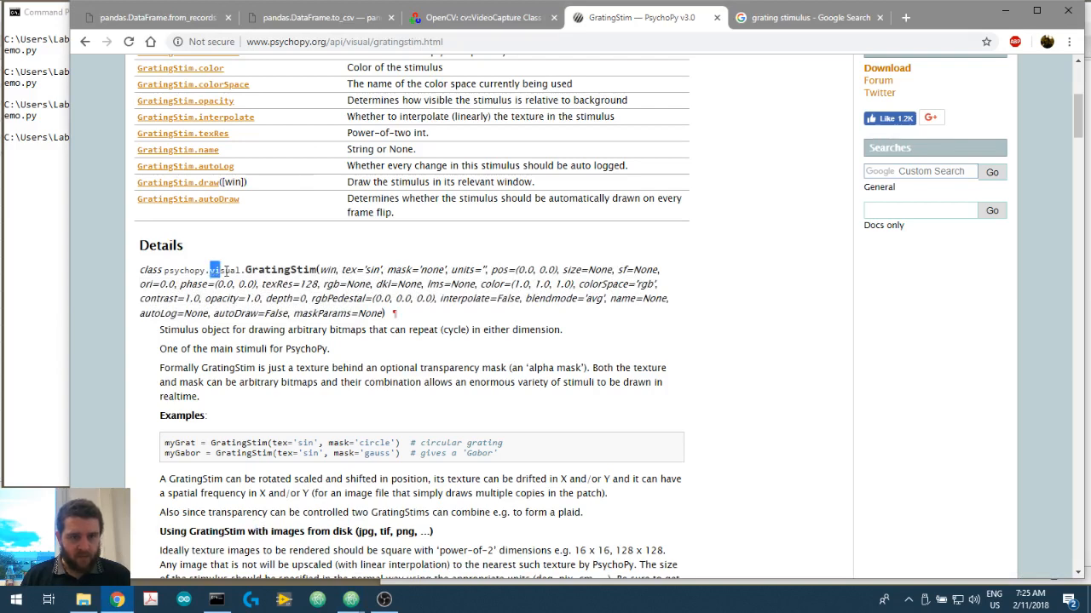
drag(211, 269, 391, 313)
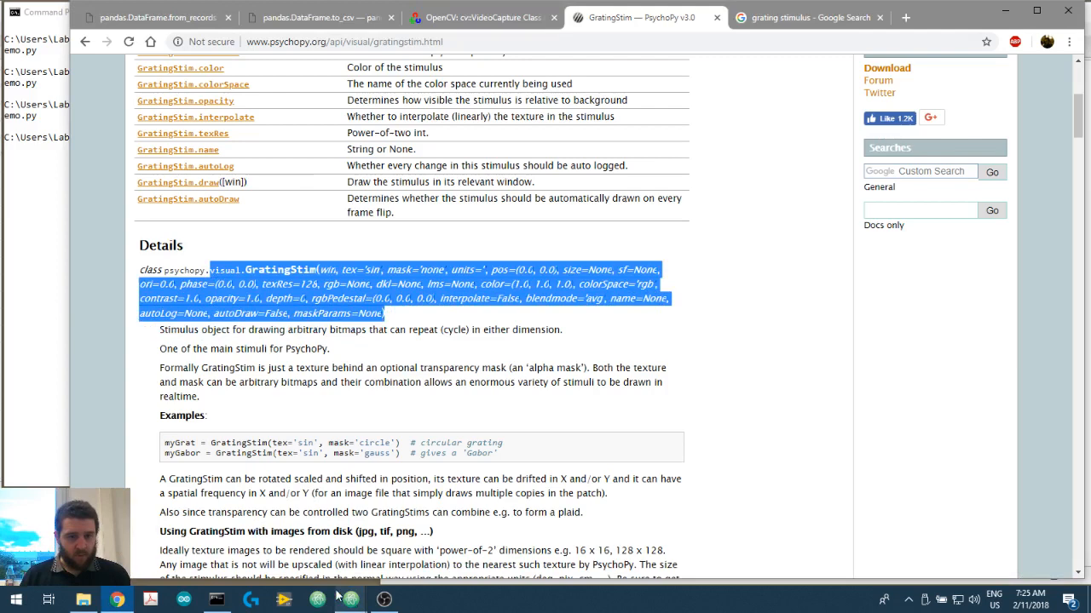
mouse_move(350, 599)
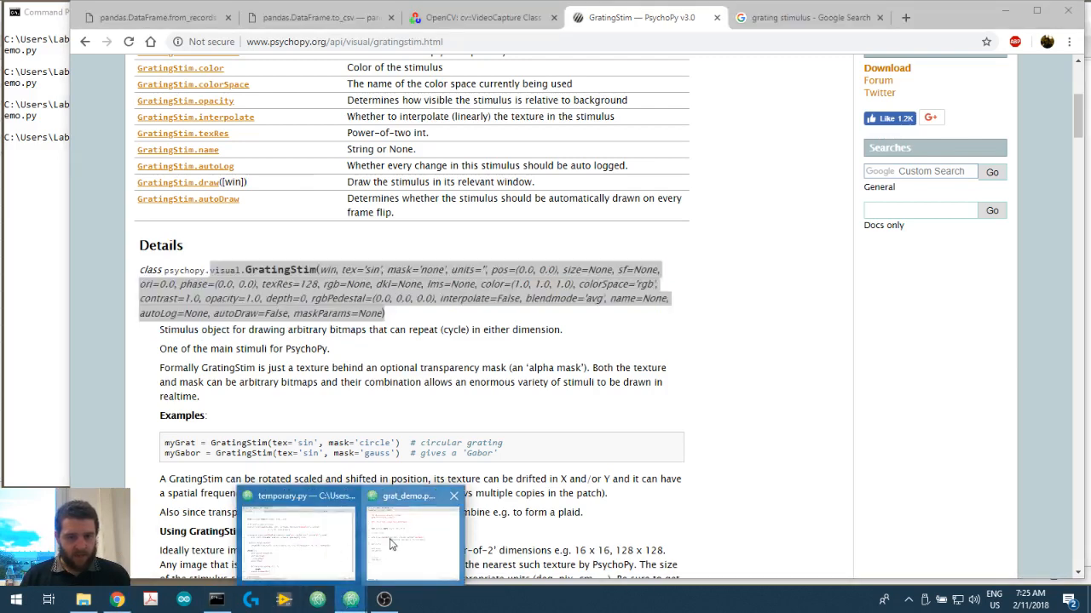
click(413, 541)
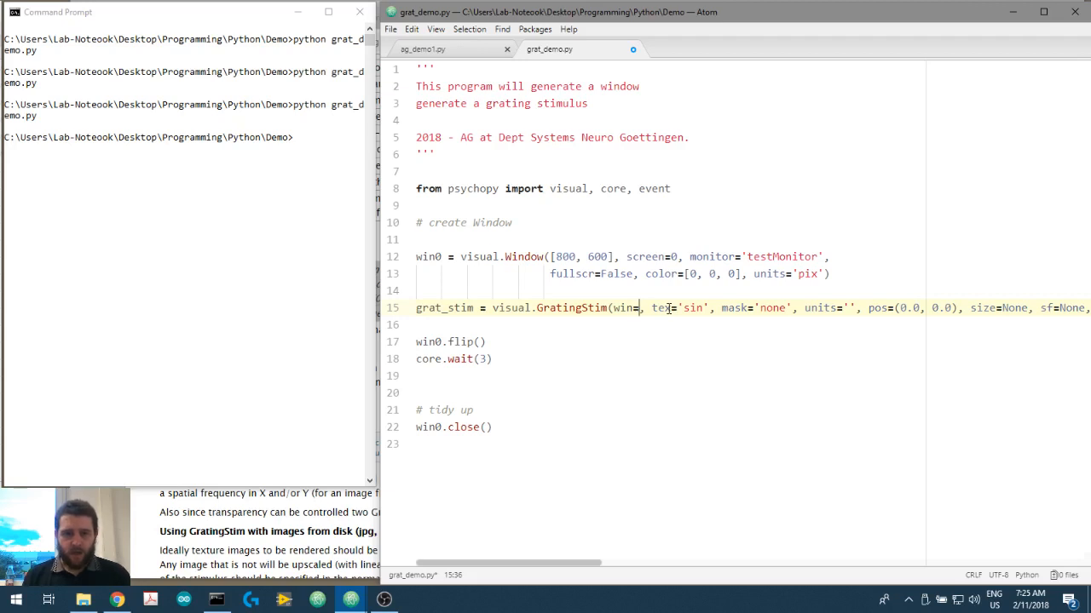
- Set GratingStim to win=Win0, units 'pix', size 800, sf 0.02, and remove mask='none'
text(Win0)
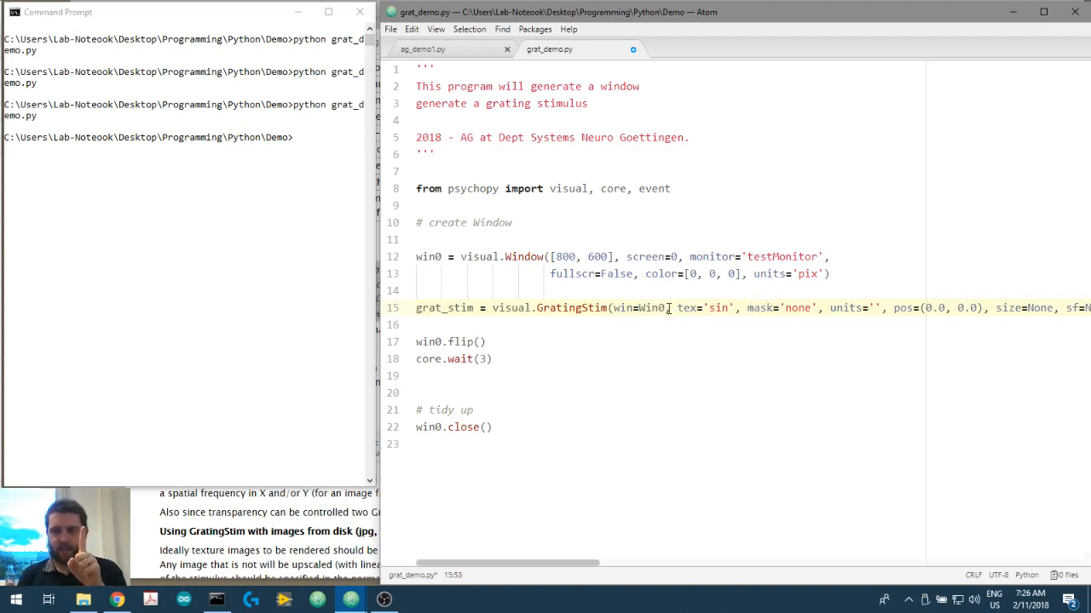
key(Backspace)
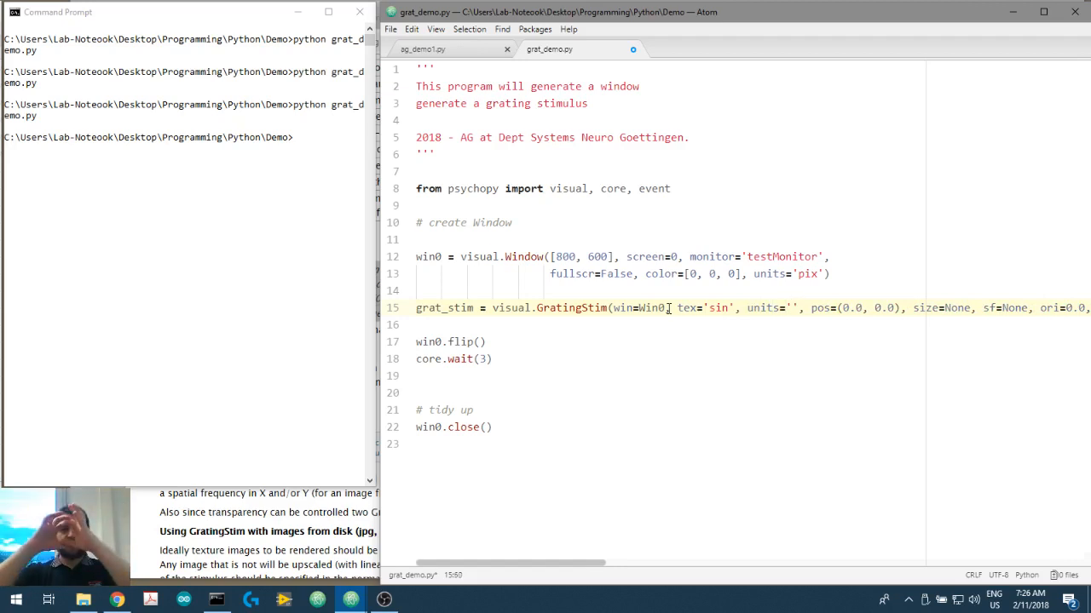
click(791, 308)
text(pix)
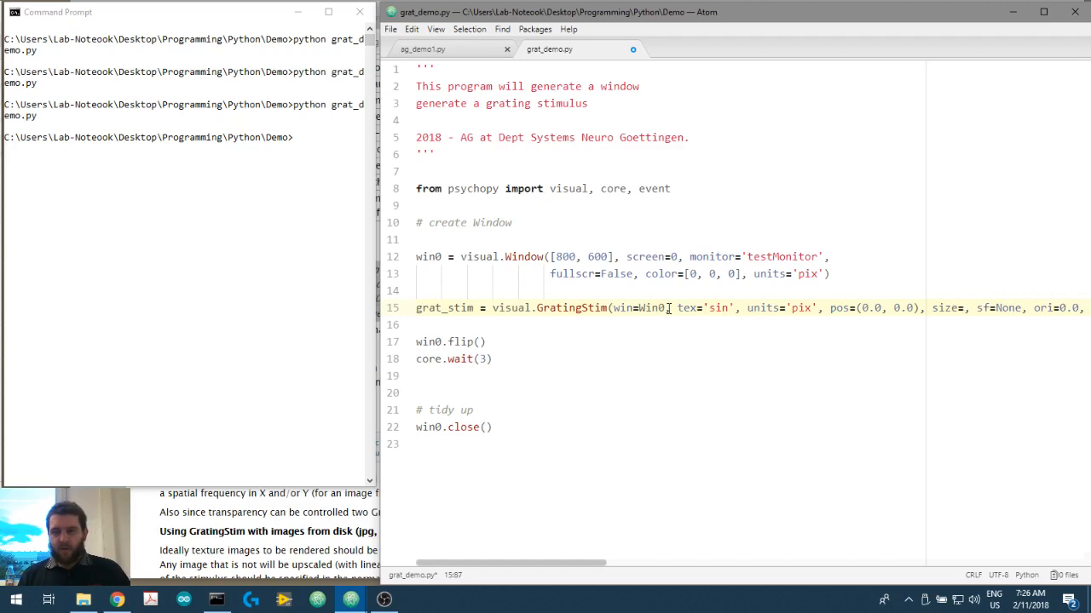
text(800)
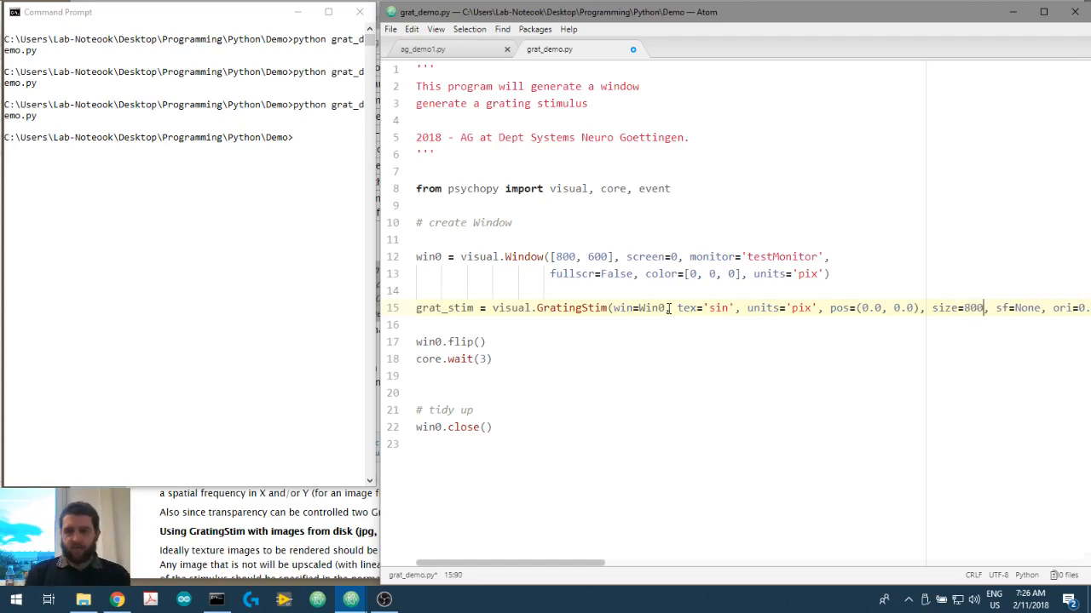
click(986, 308)
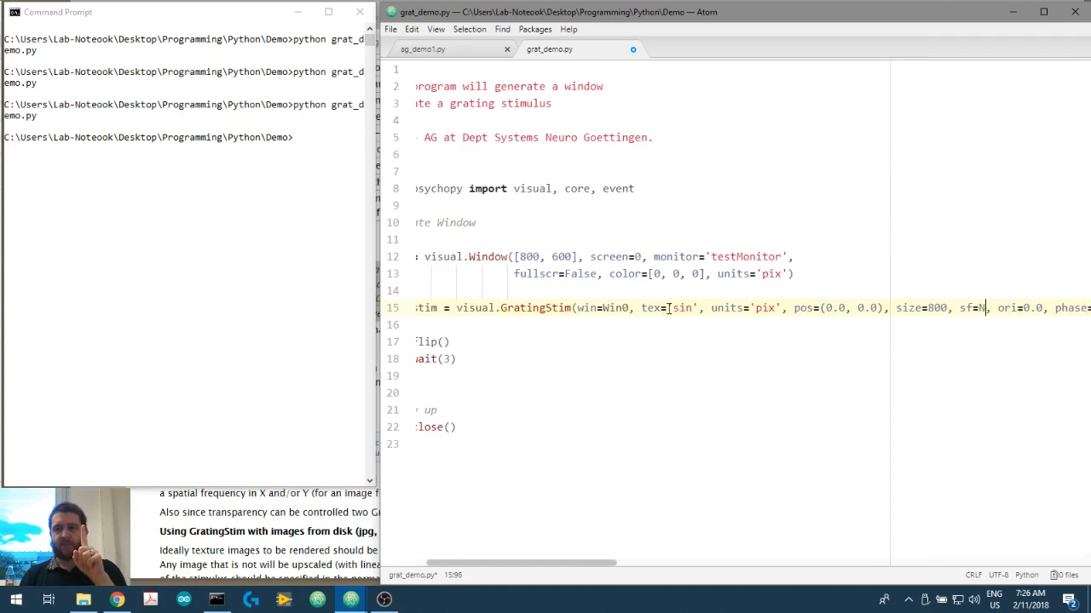
key(Backspace)
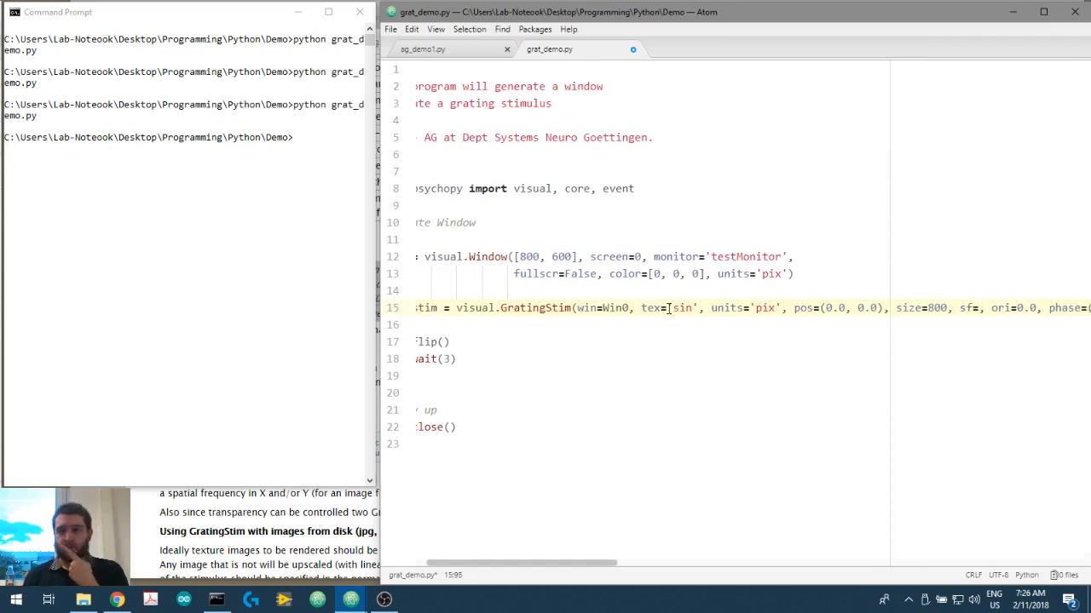
text(0.02)
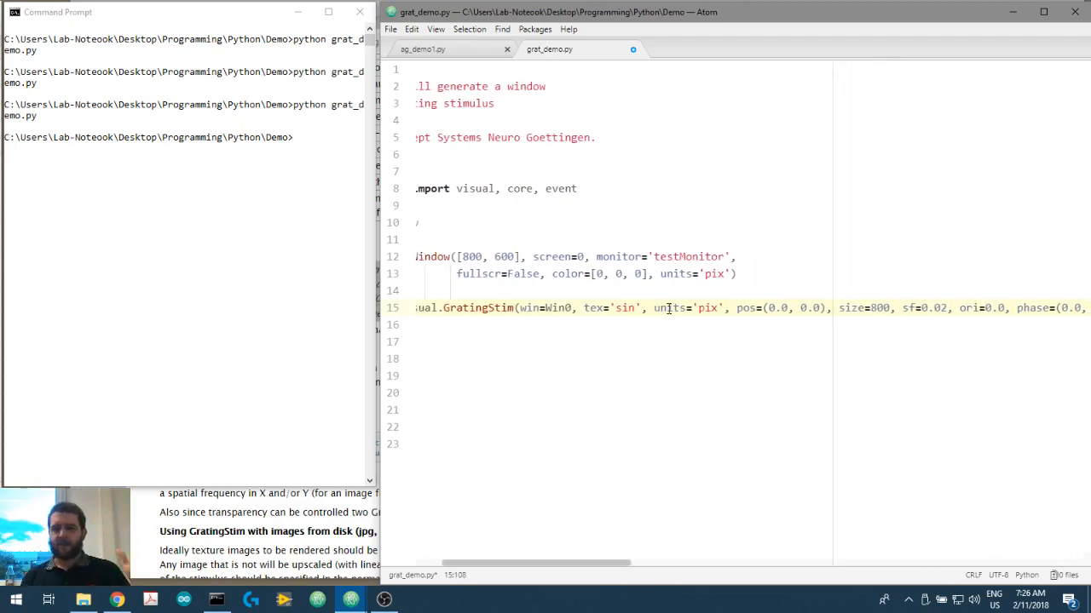
scroll(right, 3)
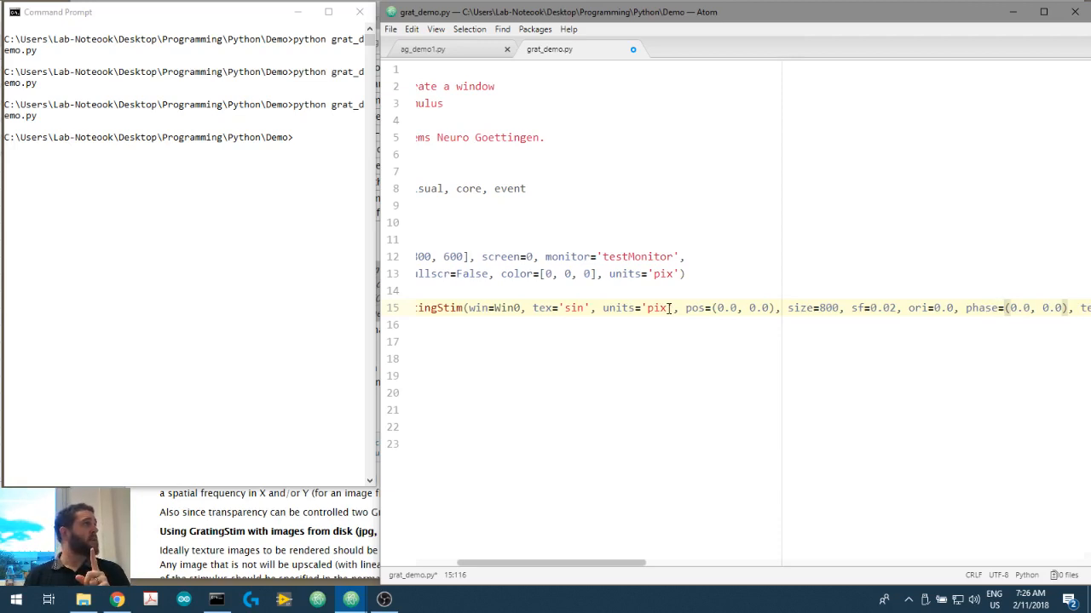
scroll(right, 3)
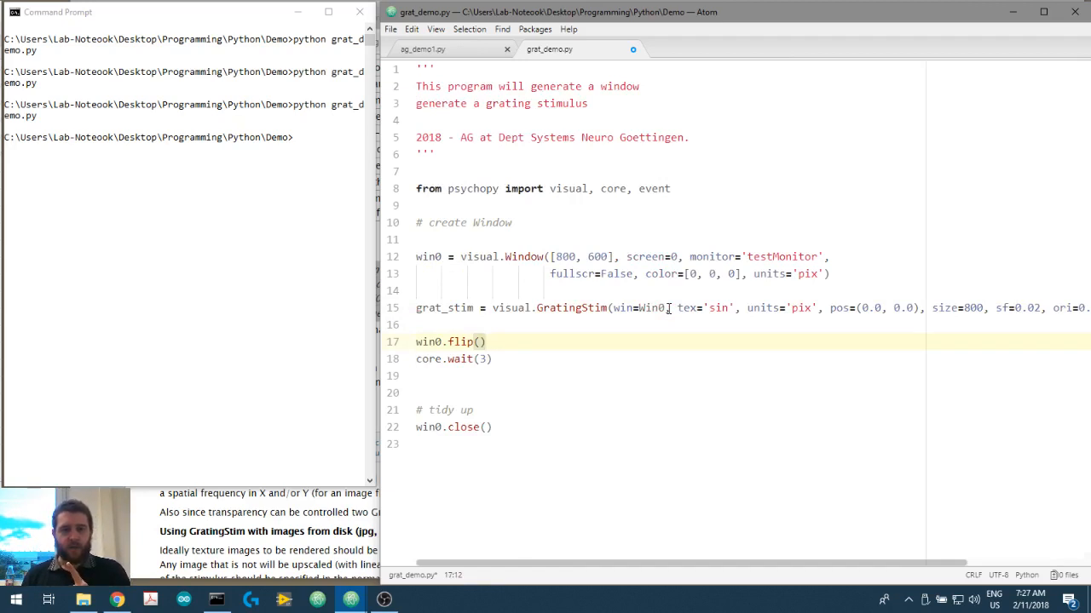
- Begin typing grat_stim.draw() above the win0.flip() call
text(gr)
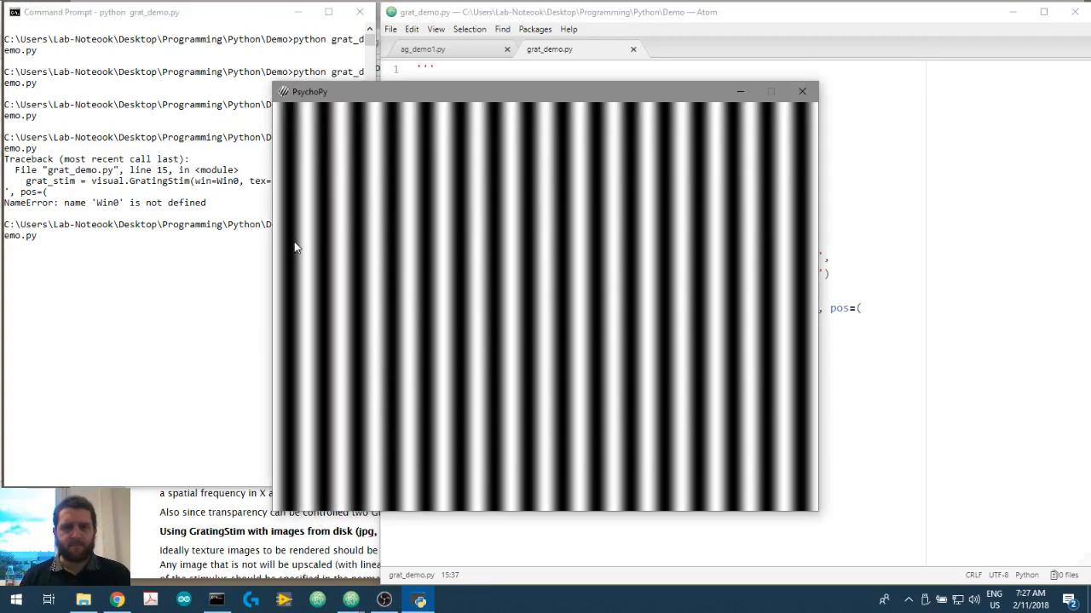
mouse_move(331, 273)
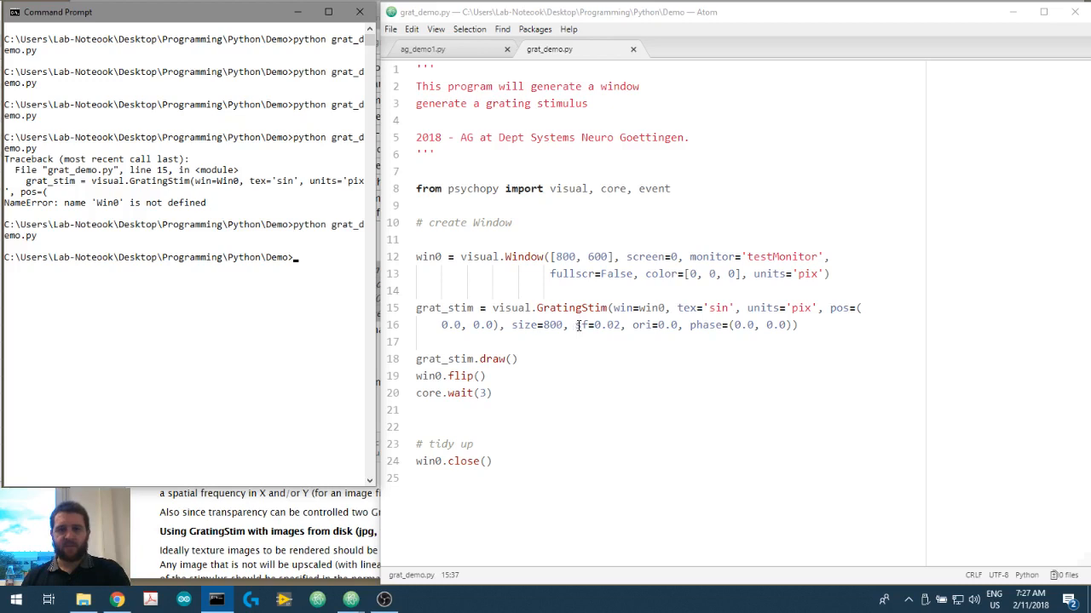
double_click(642, 325)
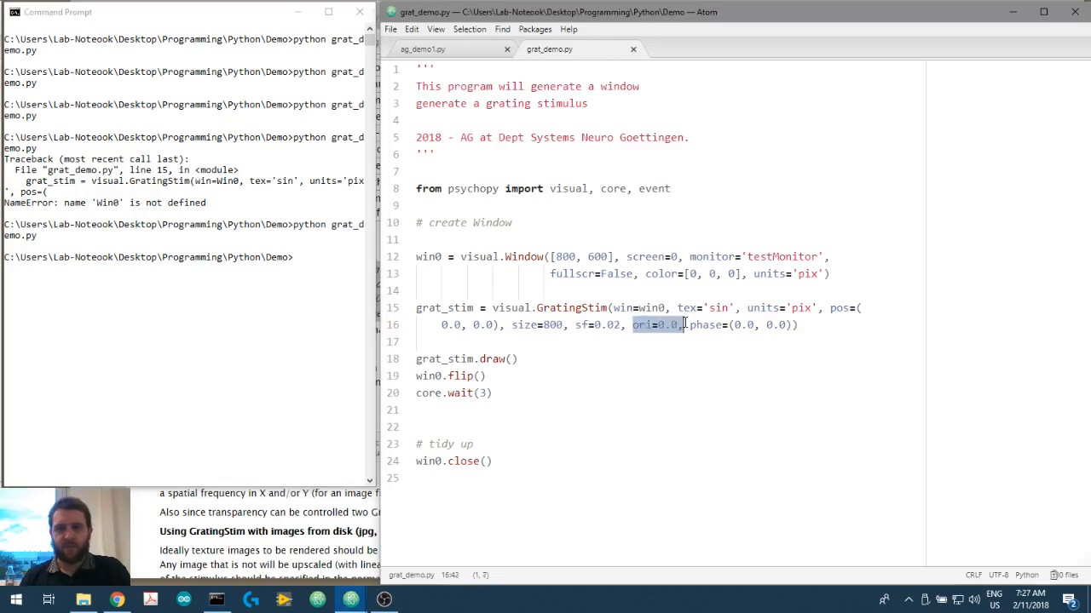
text(90)
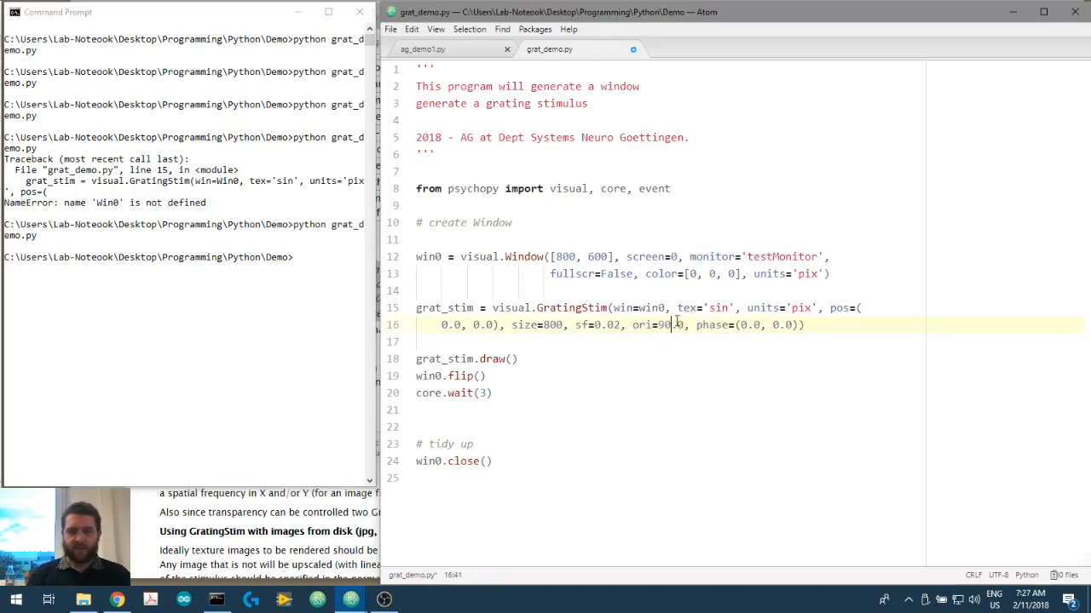
click(322, 286)
text(python grat_demo.py)
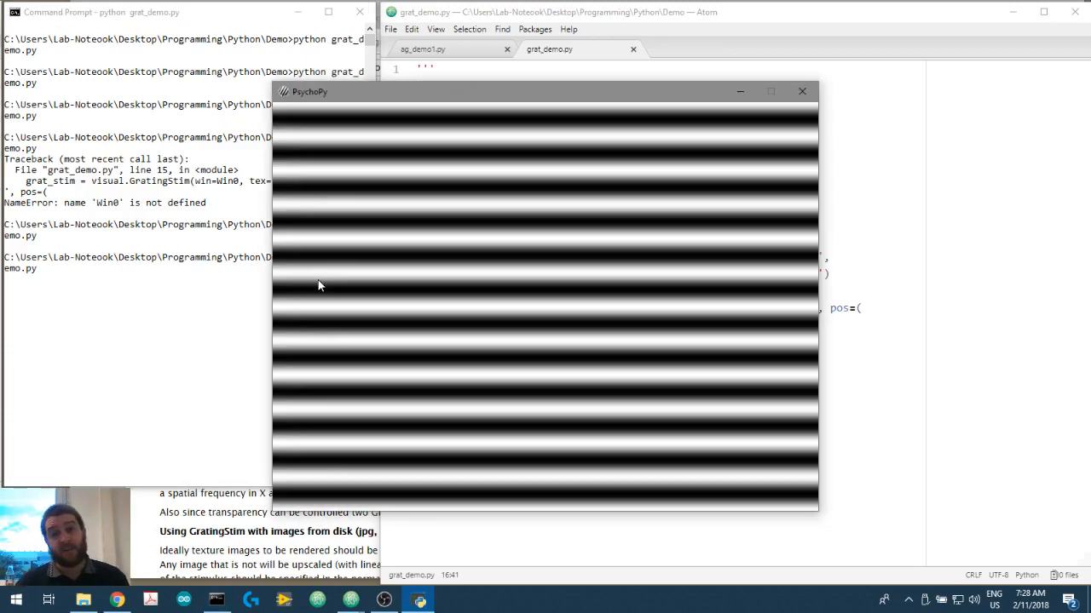
mouse_move(396, 294)
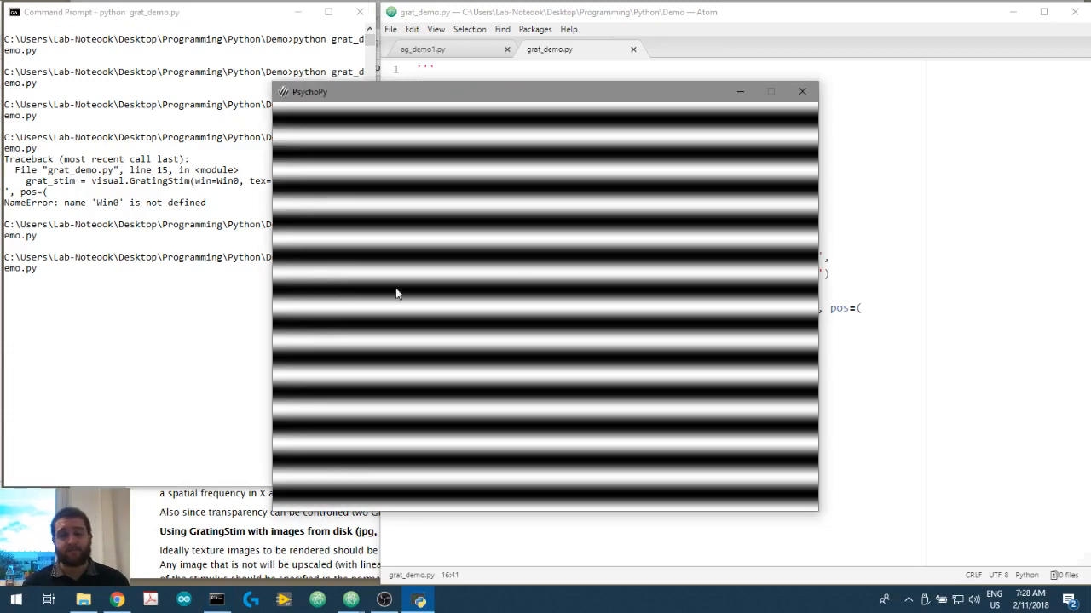
click(800, 91)
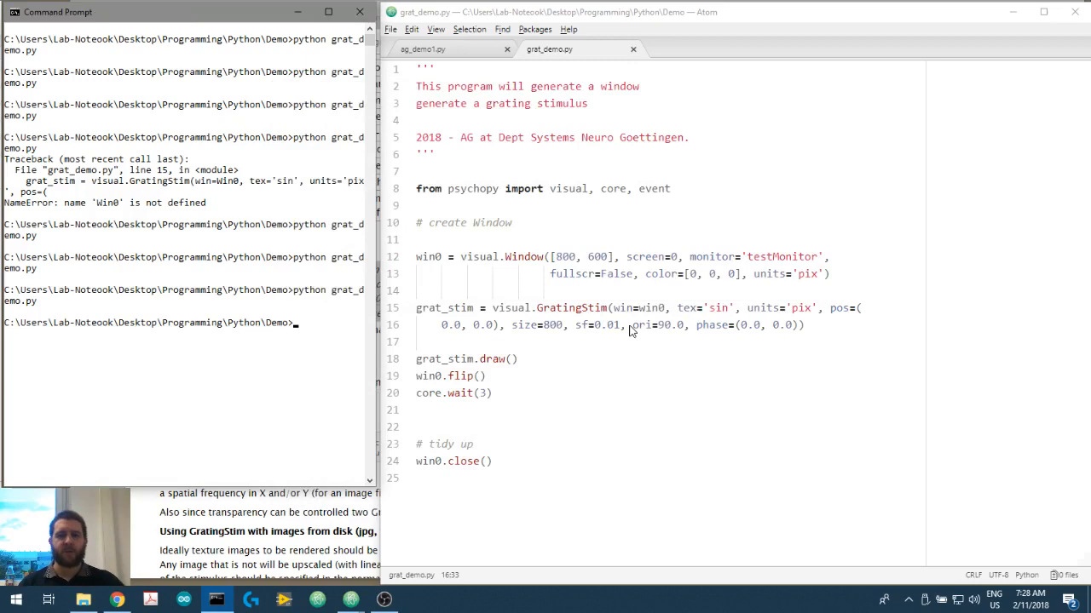
click(622, 324)
text(2)
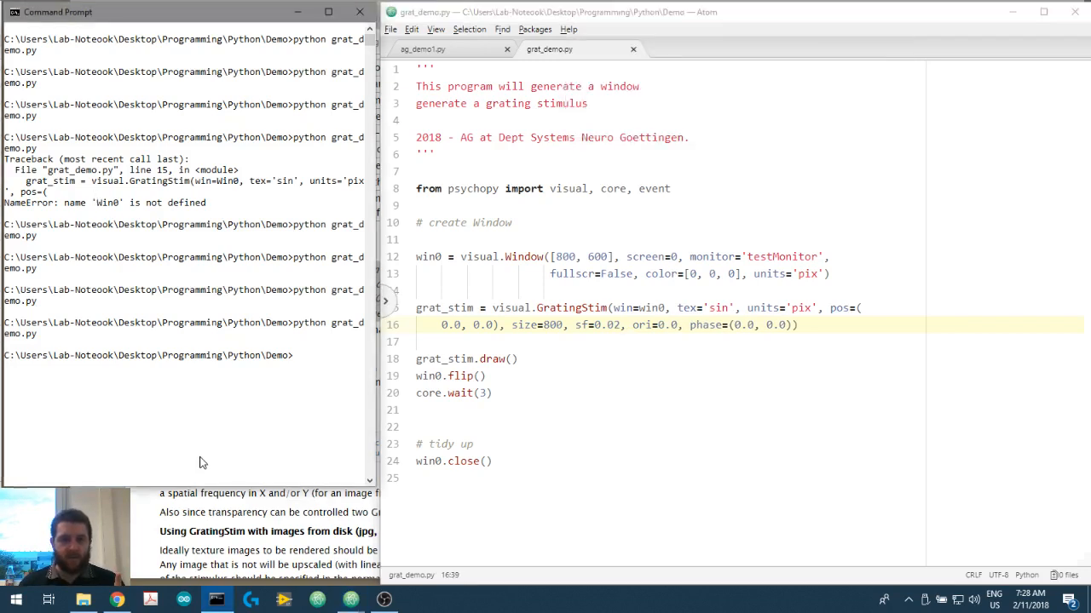
key(Return)
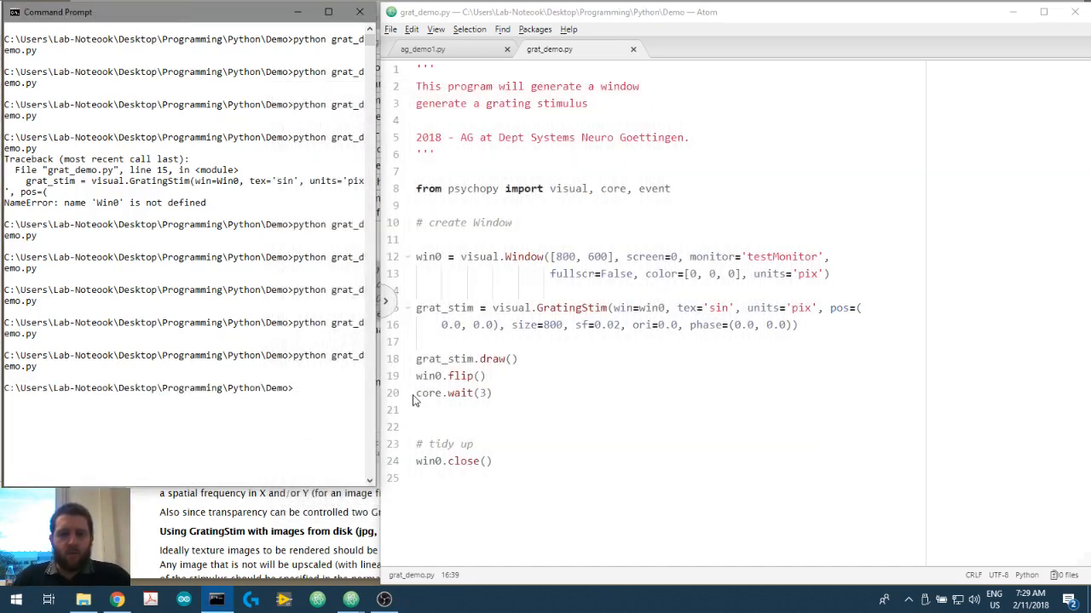
- Wrap the grating draw and flip lines inside a 'while(1)' loop
click(468, 359)
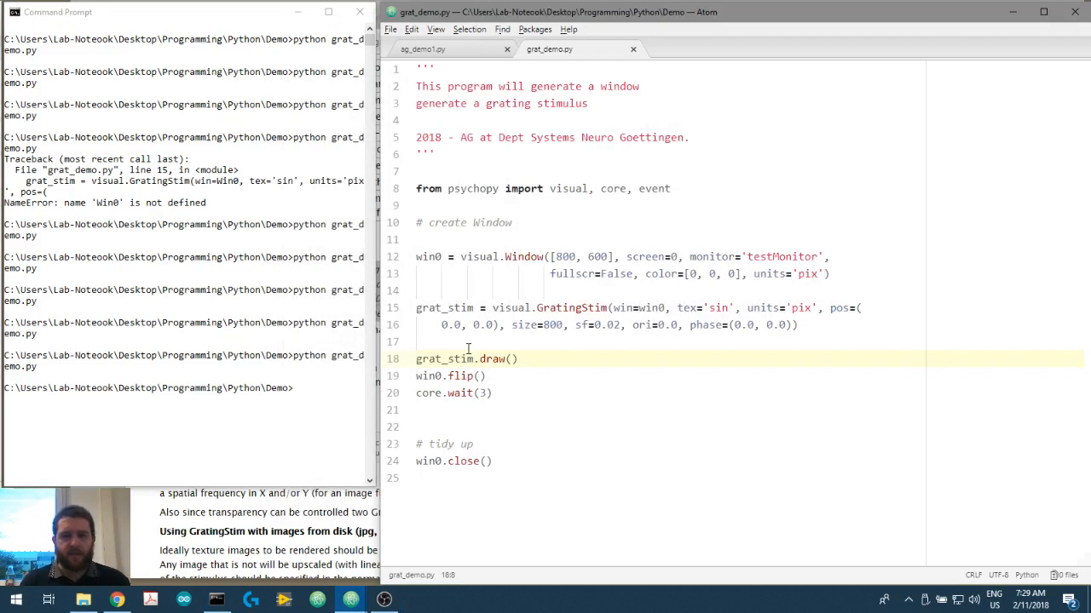
click(452, 393)
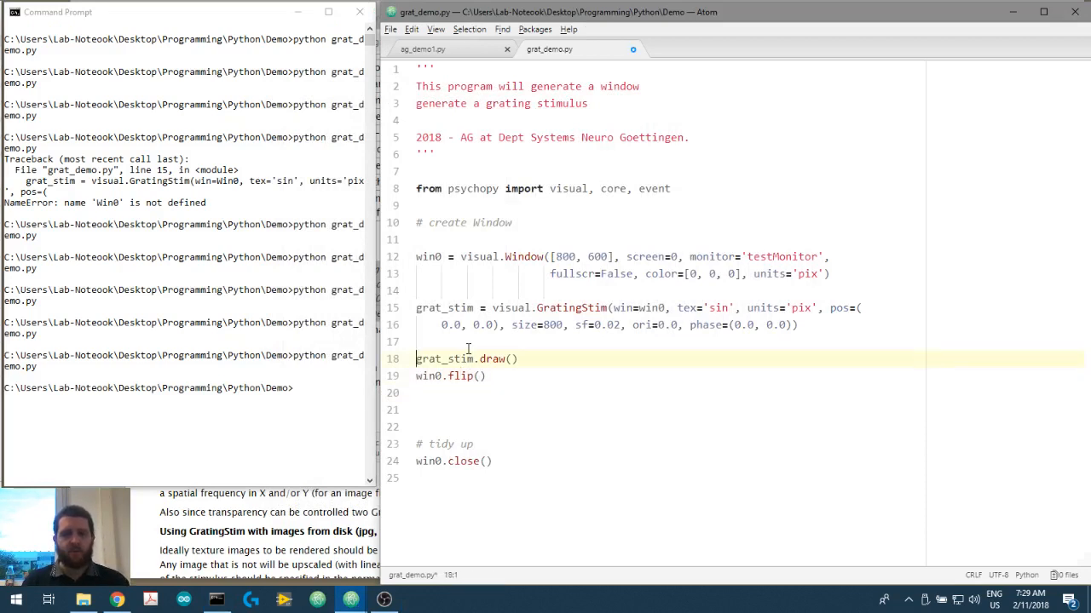
text(whil)
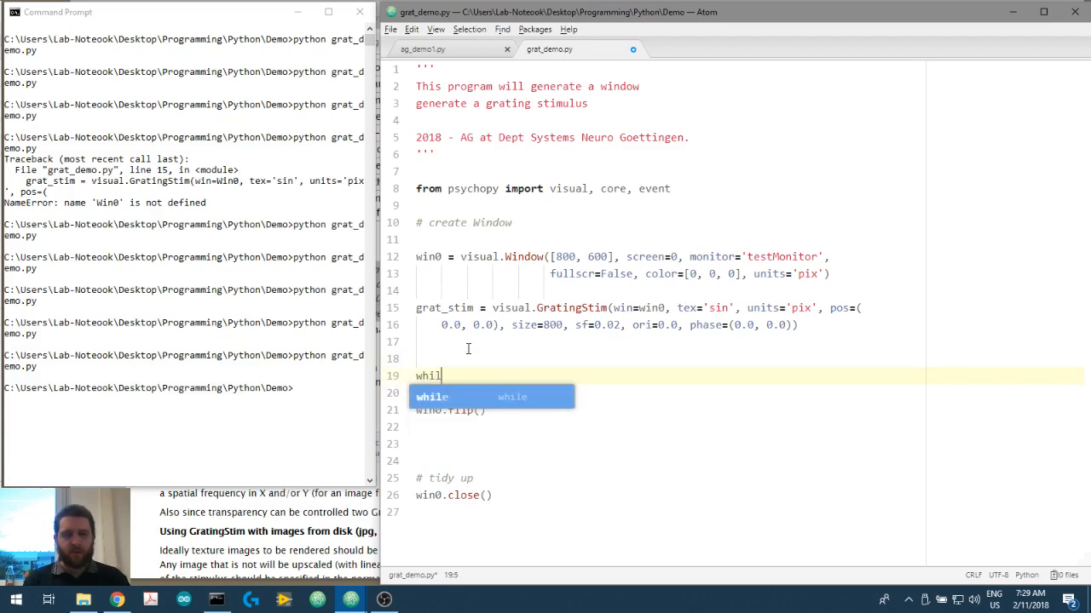
text(e(1):)
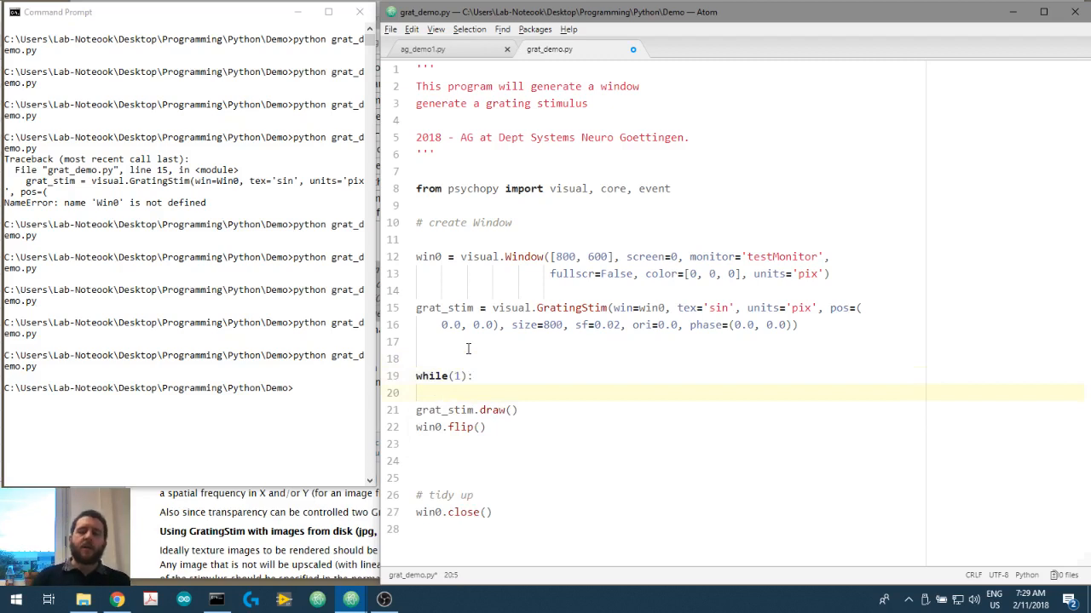
drag(416, 393, 486, 427)
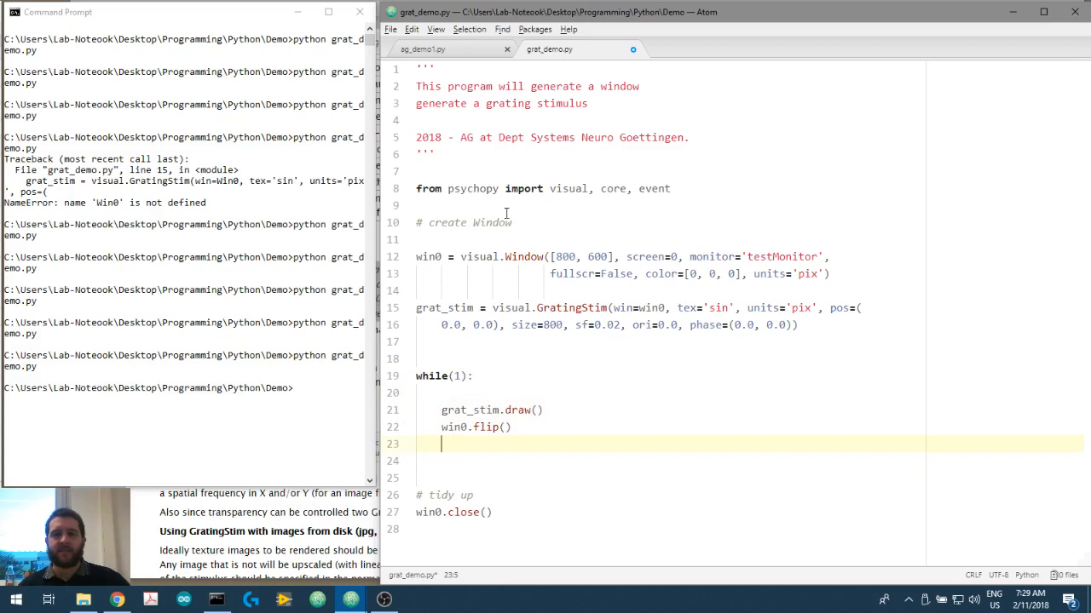
- Add the condition 'if len(event.getKeys()) > 0' at the end of the loop
double_click(654, 188)
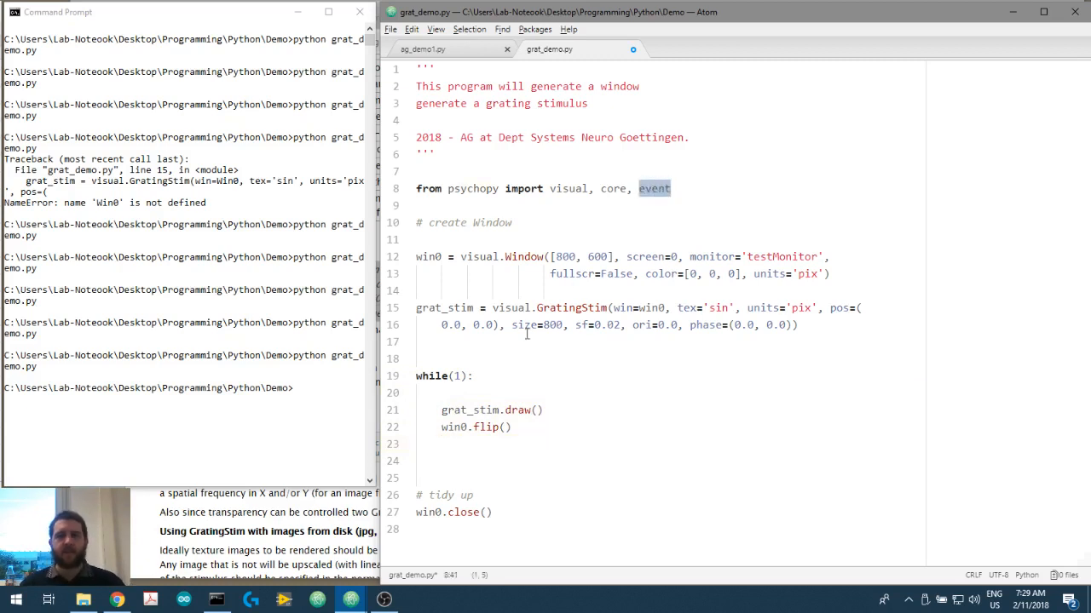
click(460, 443)
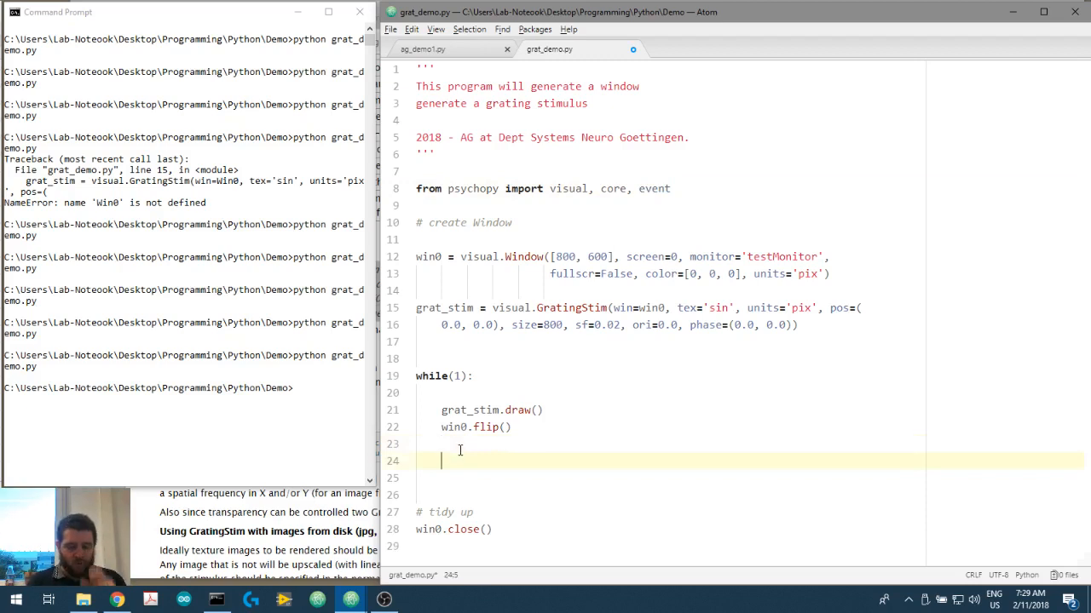
text(if)
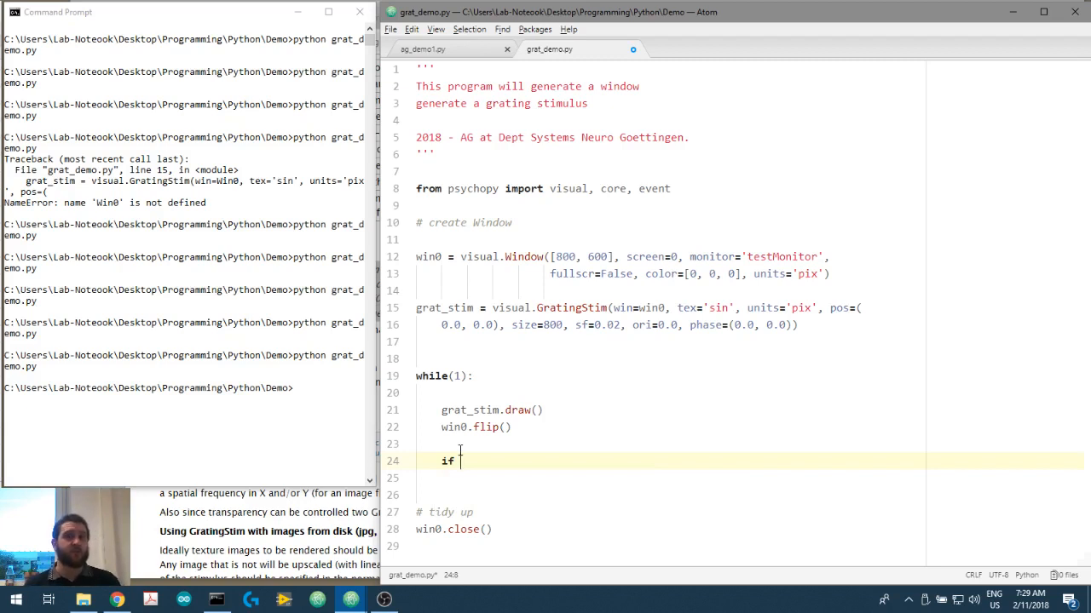
text(len(evebt)
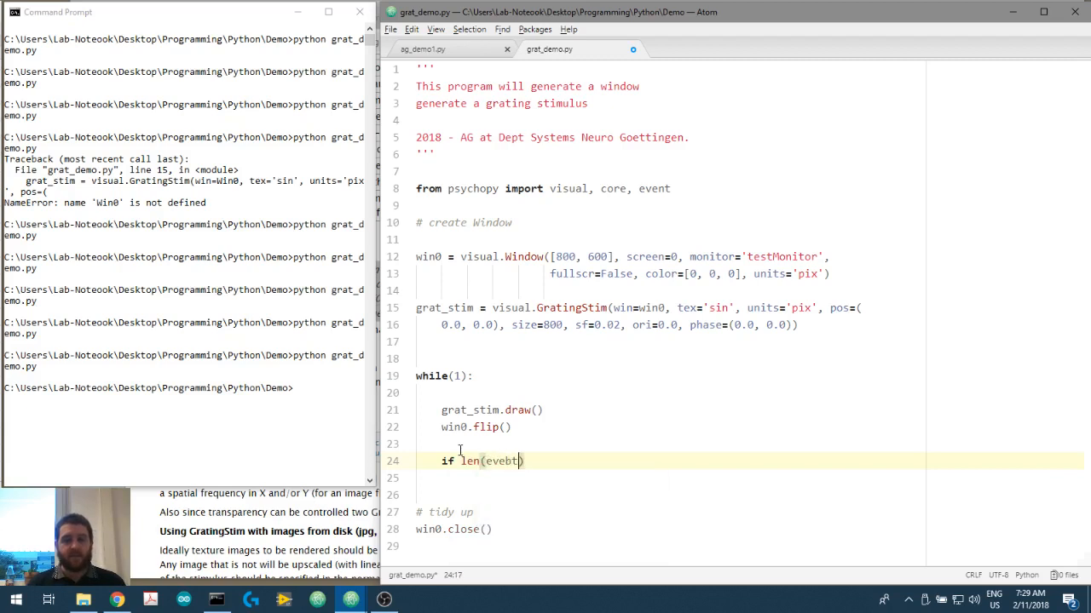
text(event)
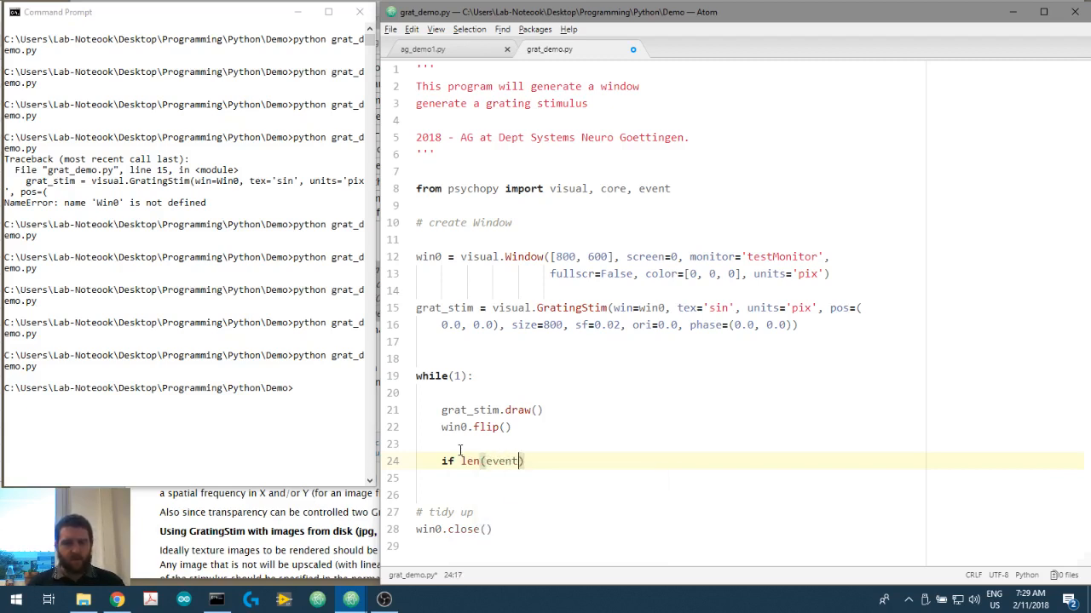
text(.getKe)
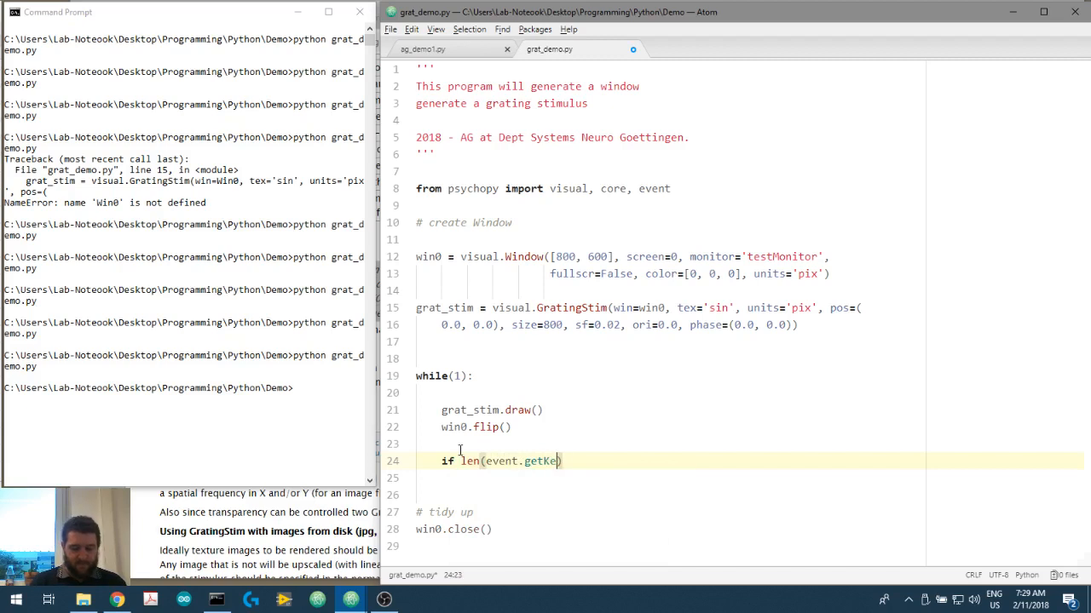
text(ys()))
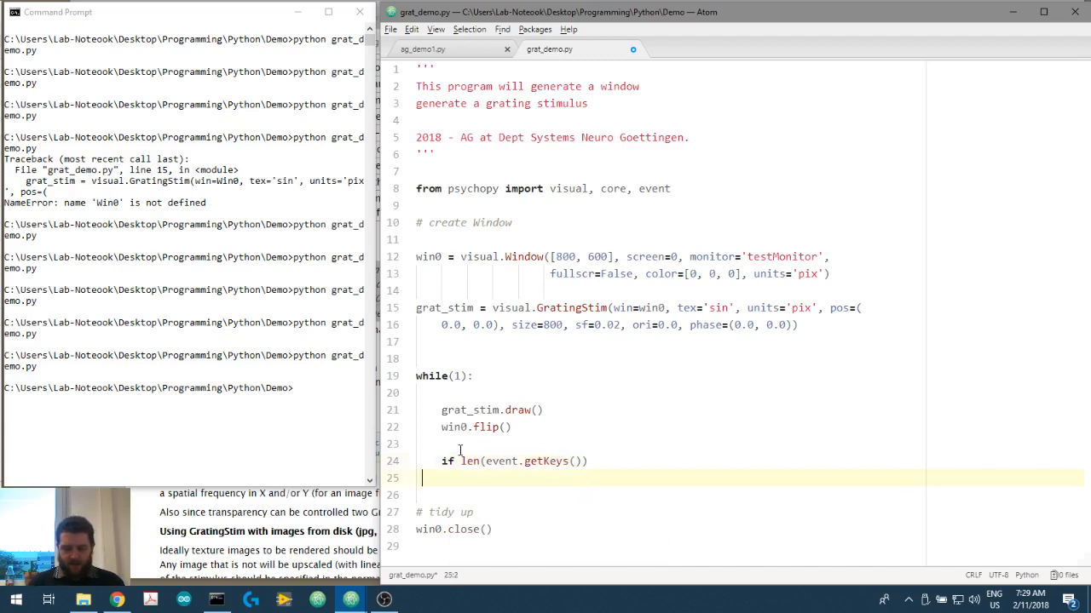
text(> 0)
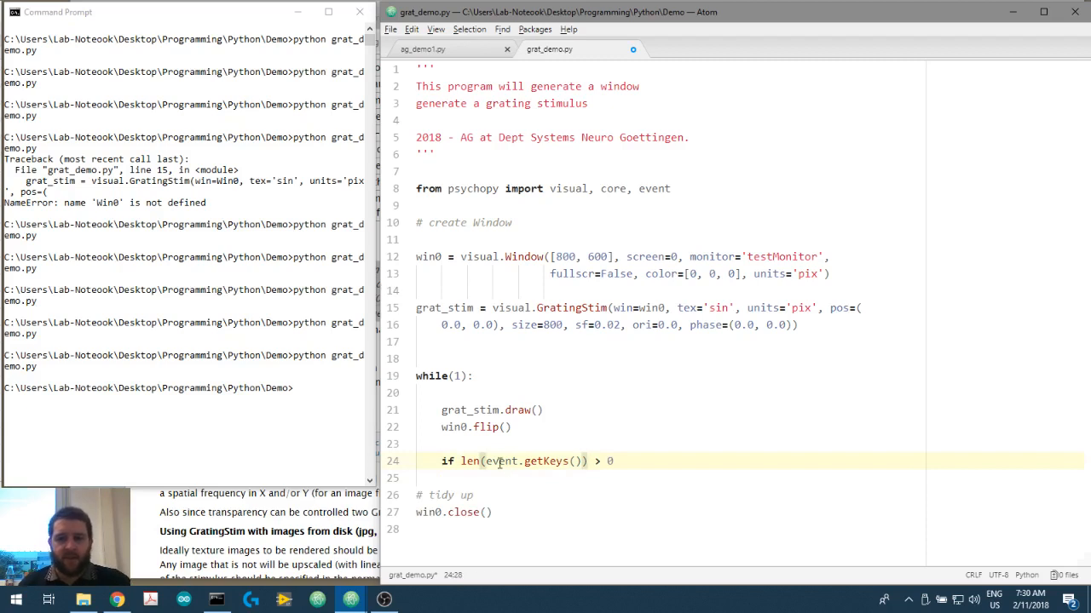
- Add an indented 'break' under the key-press condition
double_click(533, 461)
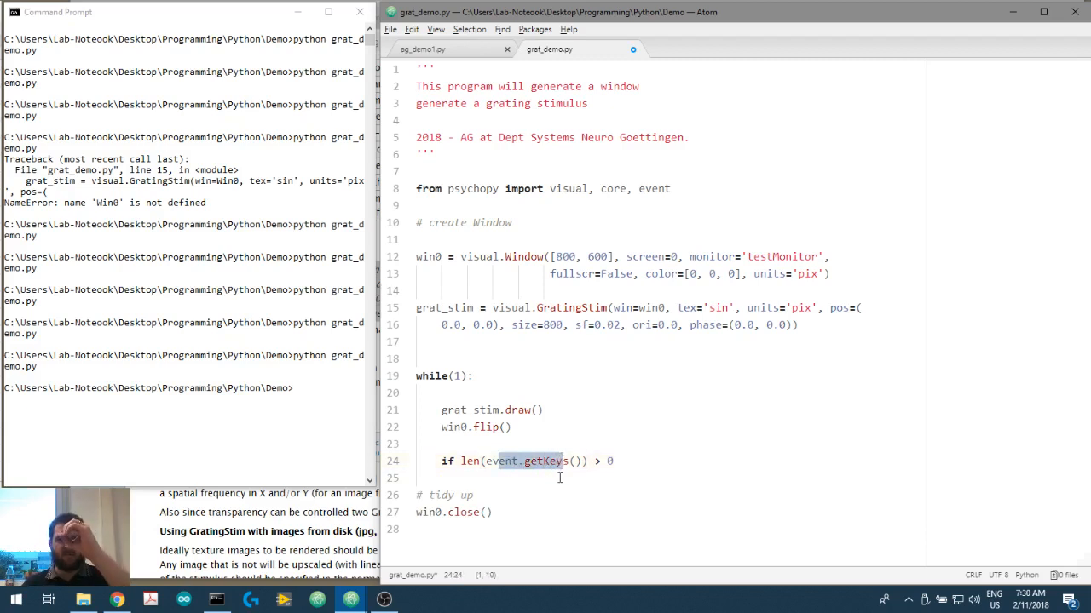
click(469, 461)
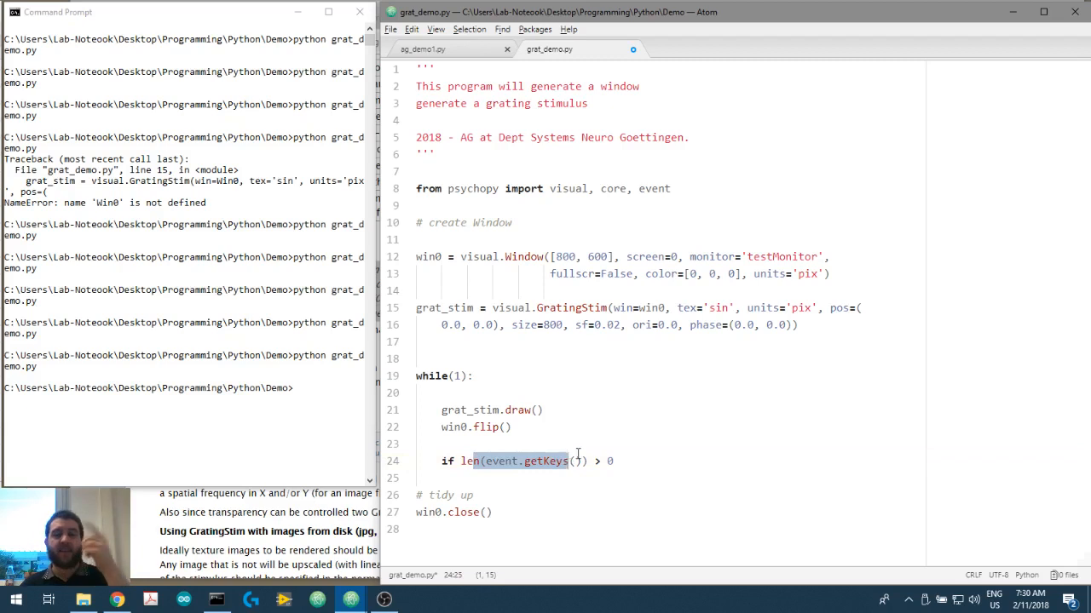
text(break)
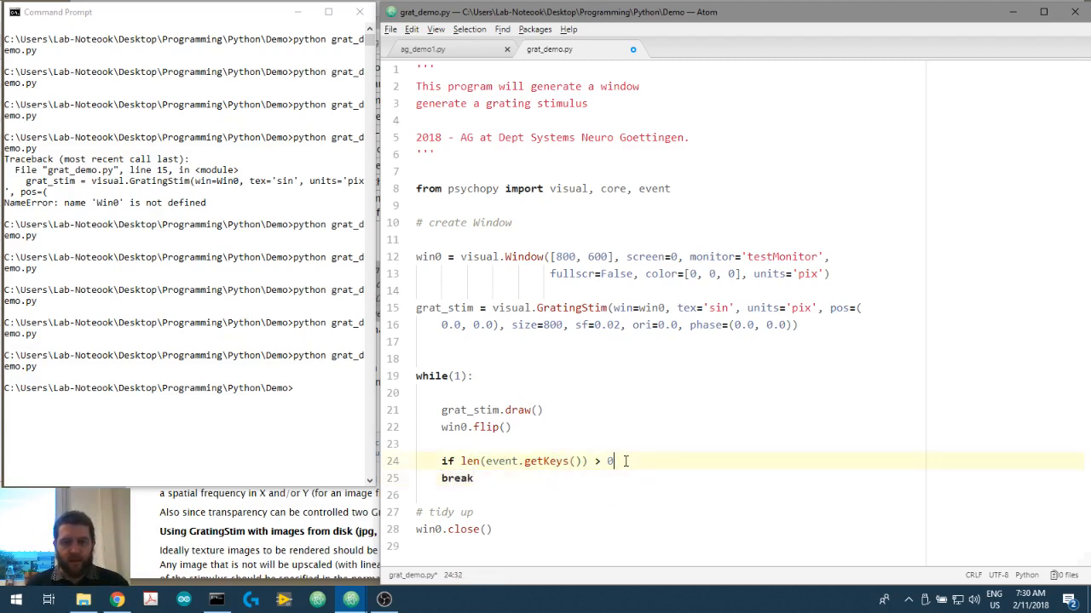
text(:)
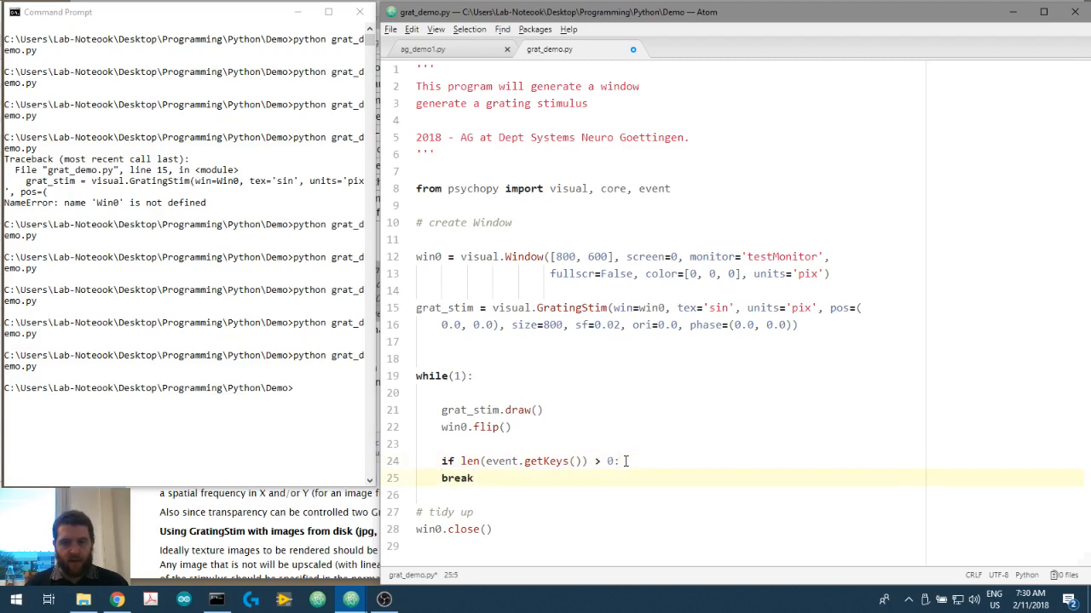
key(Return)
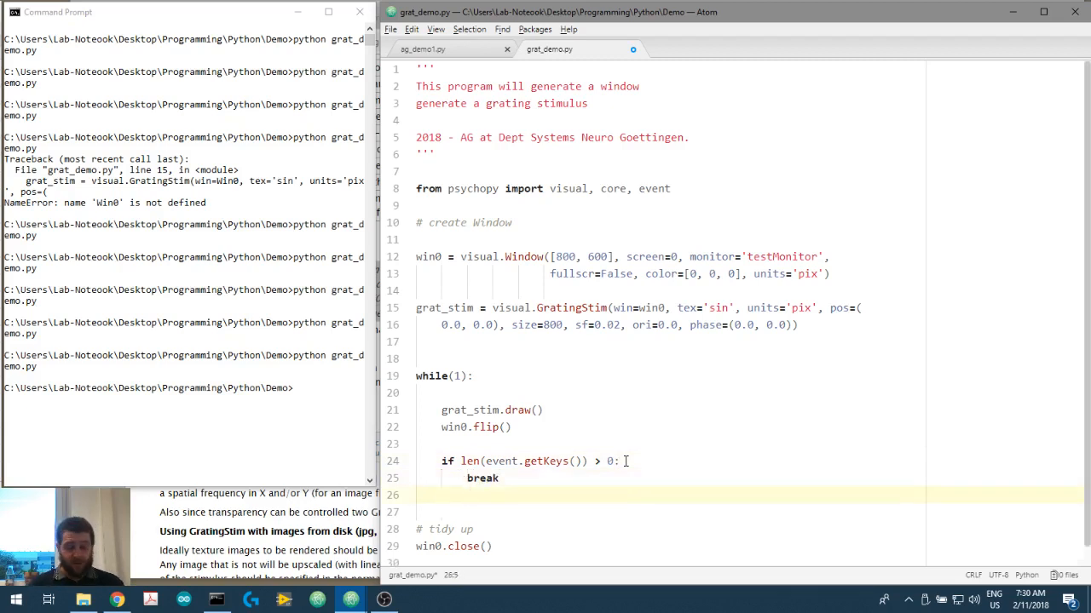
- Add 'event.clearEvents()' and walk through the loop's key-press exit logic
text(even)
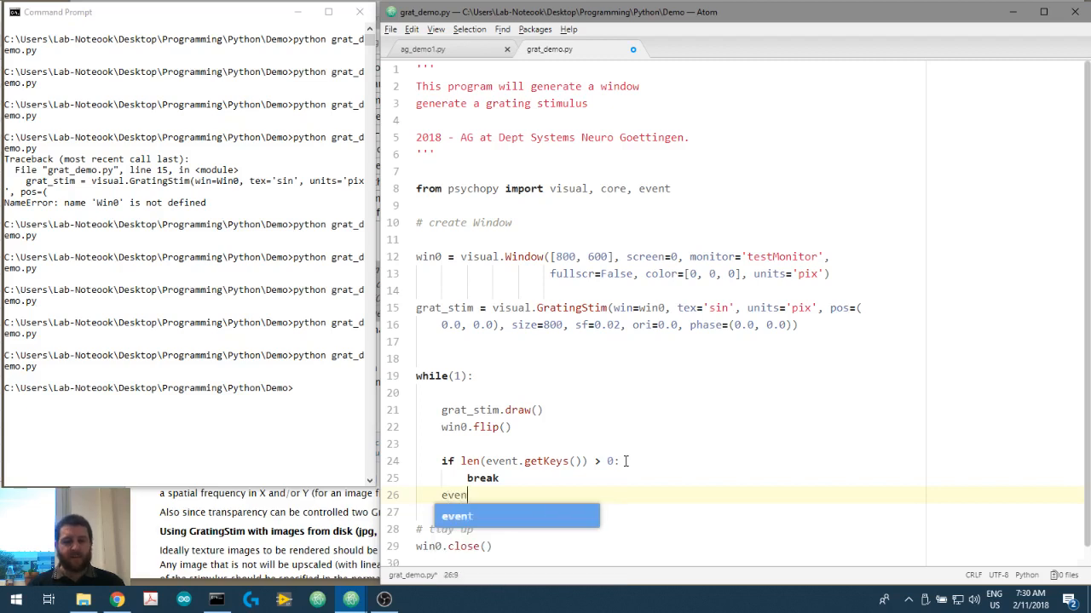
text(t.clearEve)
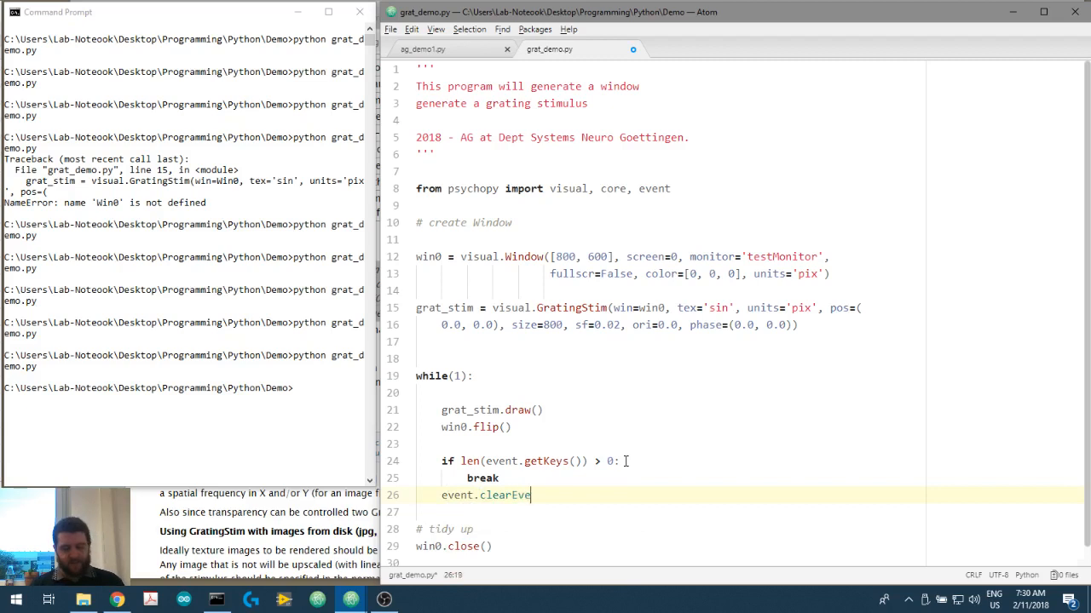
text(nts())
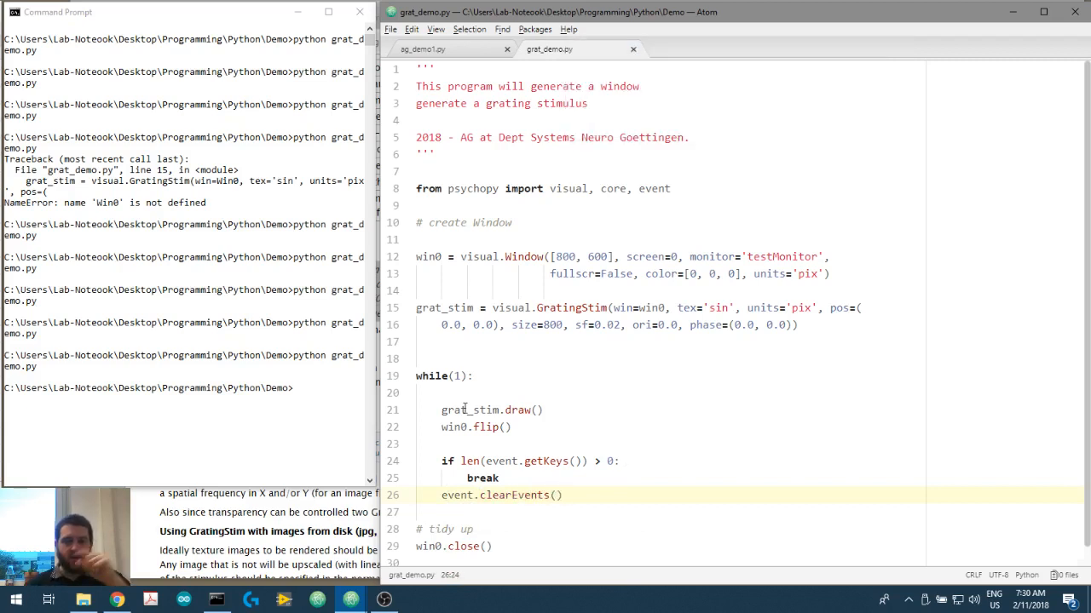
double_click(546, 461)
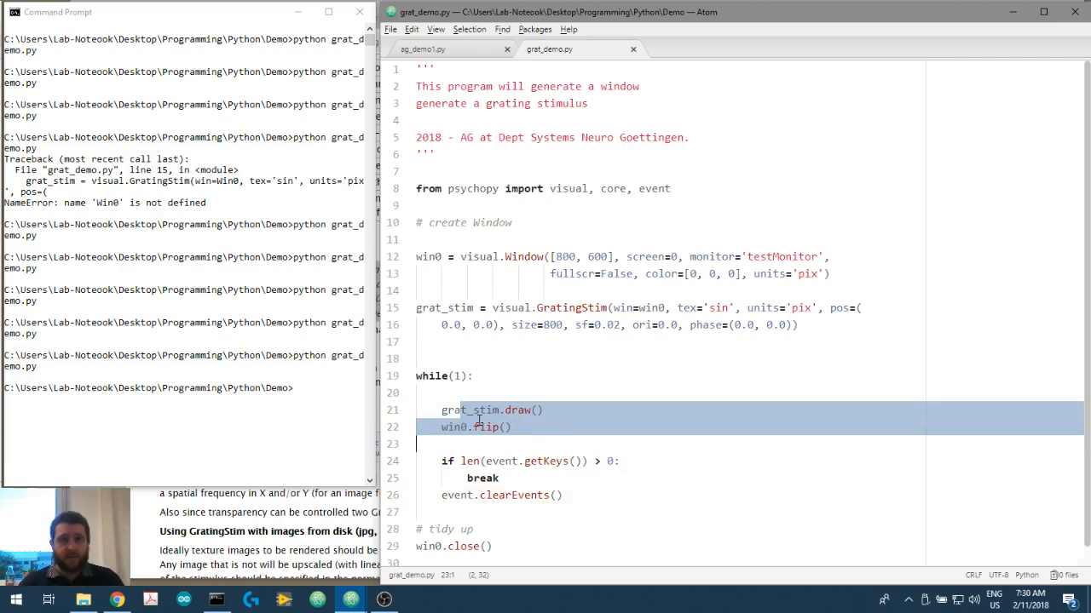
click(528, 461)
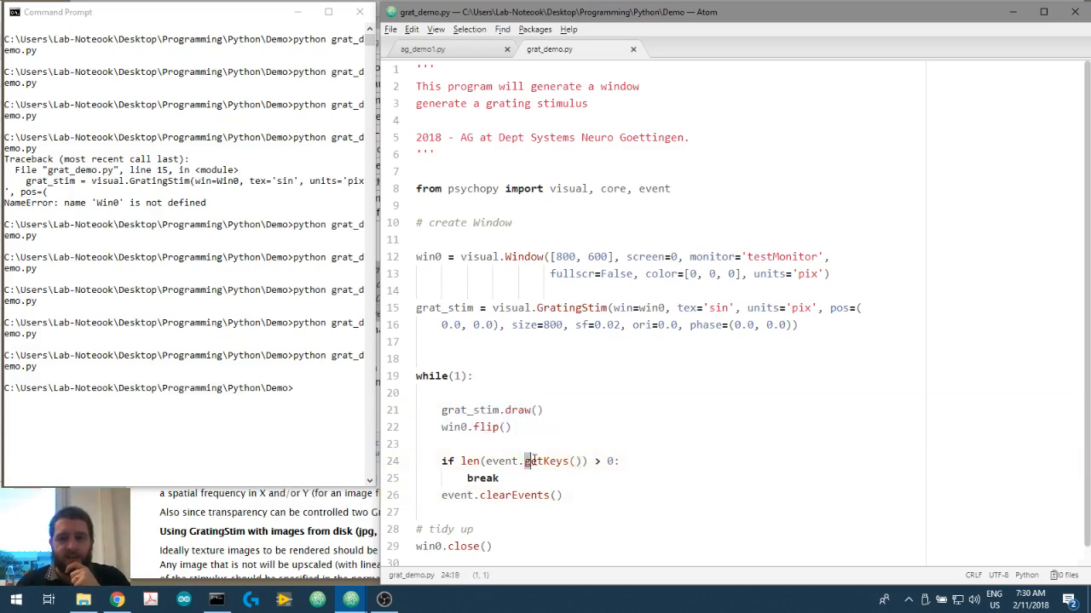
double_click(545, 461)
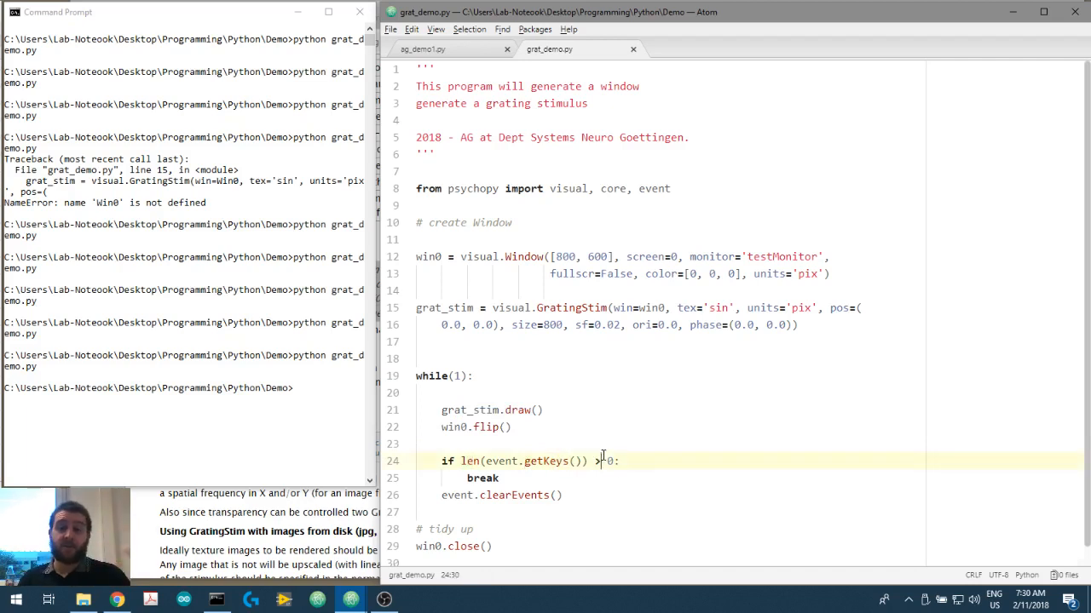
double_click(481, 478)
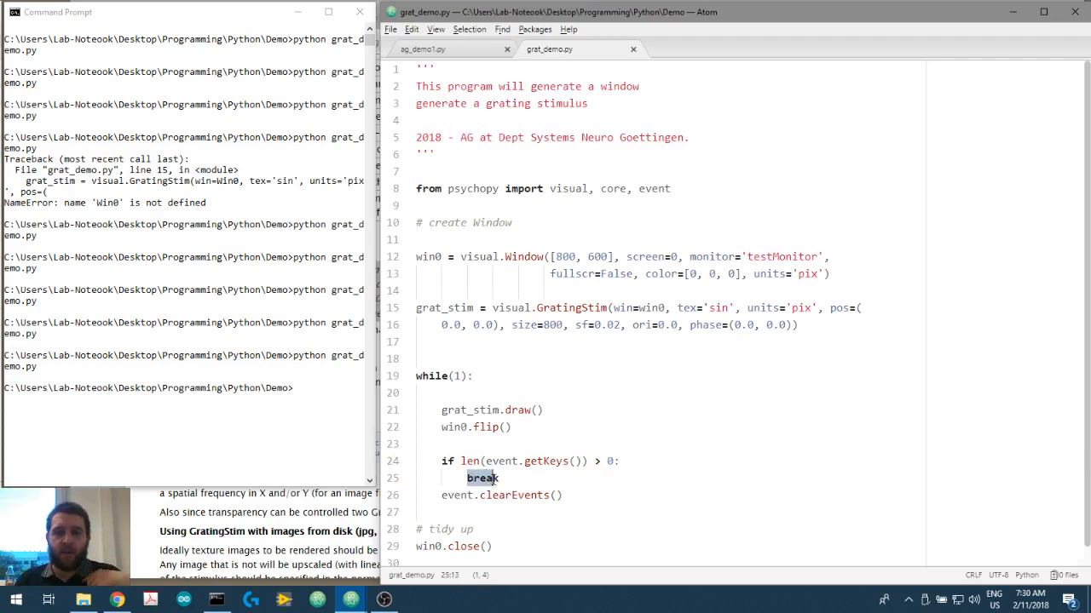
mouse_move(515, 457)
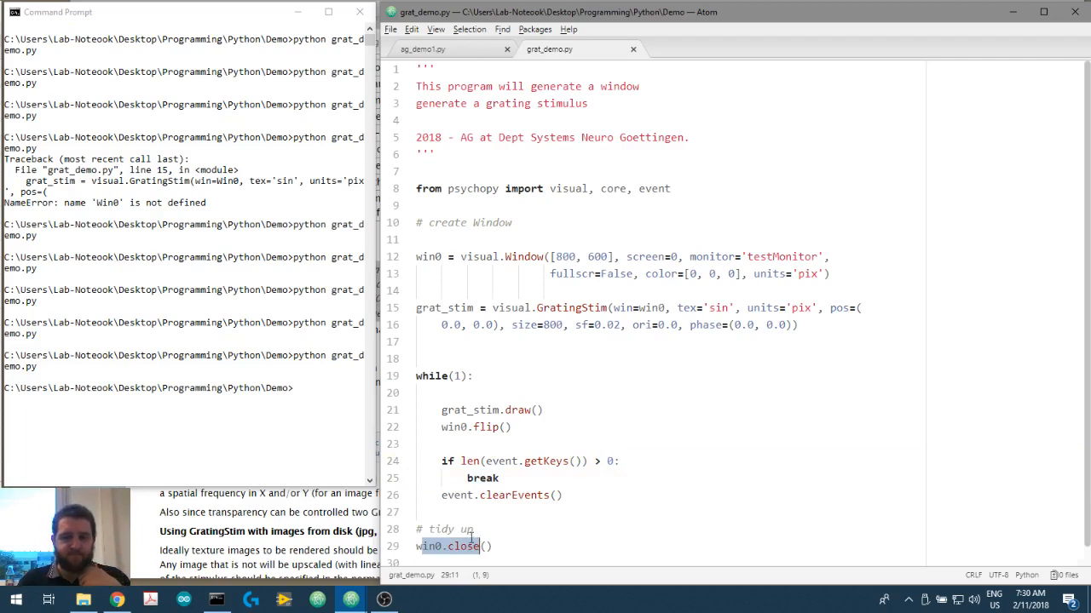
click(609, 461)
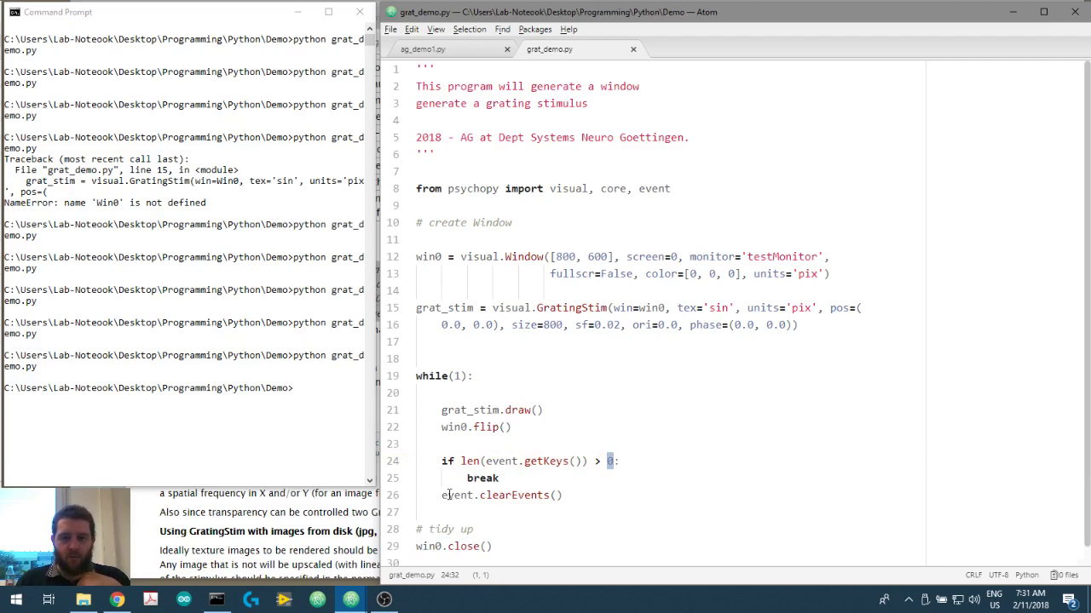
click(447, 495)
text(python grat_demo.py)
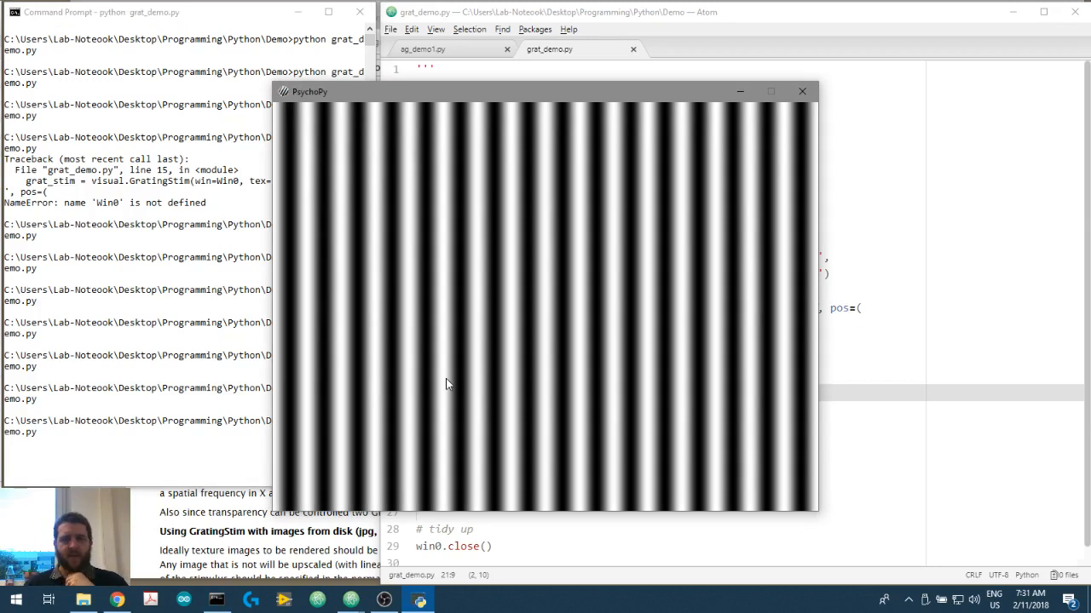
mouse_move(539, 239)
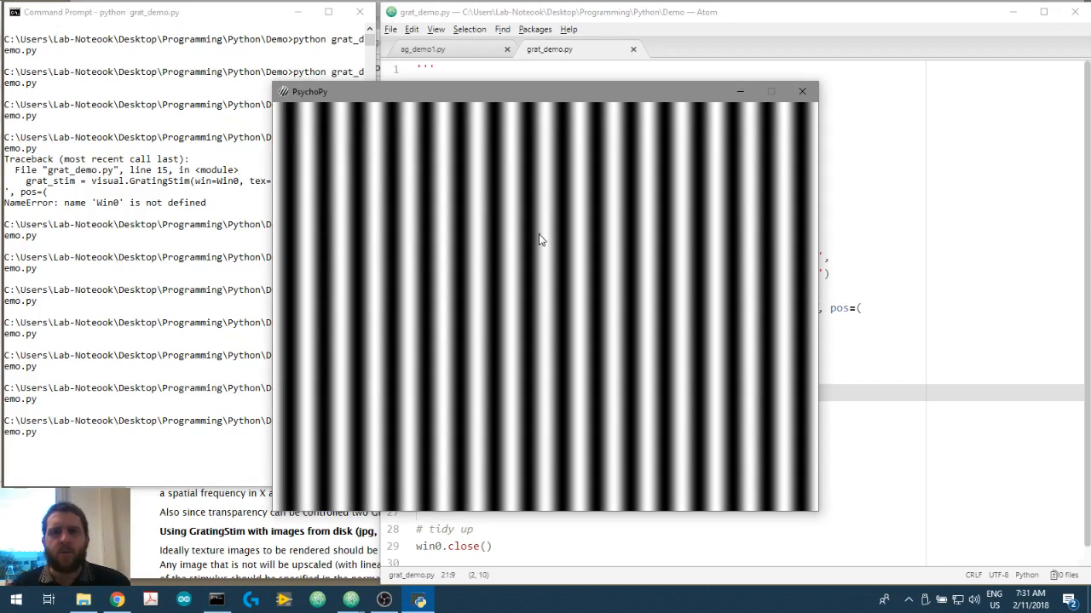
mouse_move(586, 244)
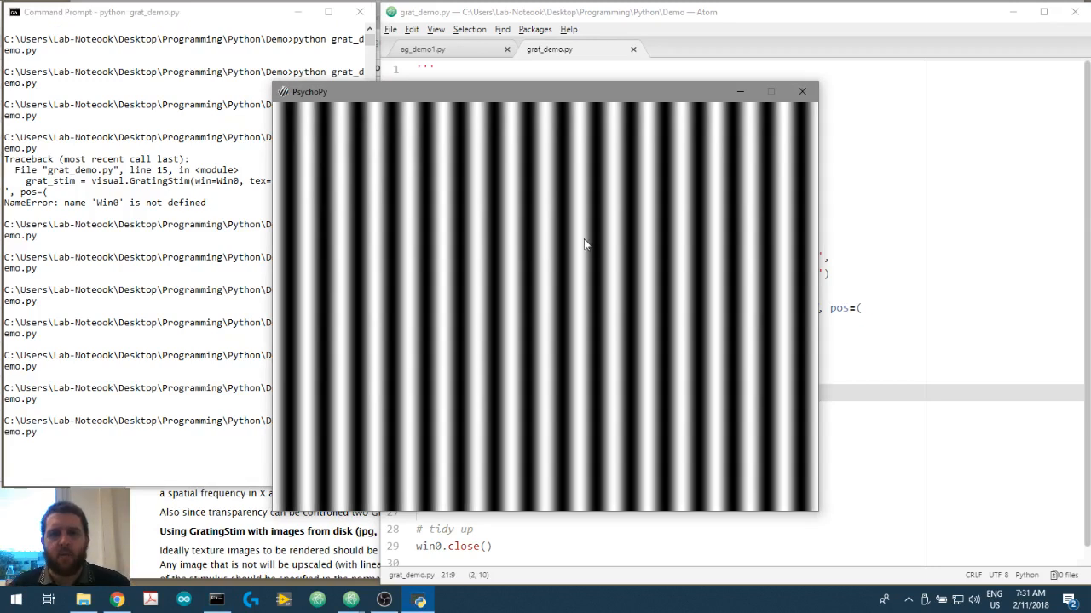
mouse_move(593, 250)
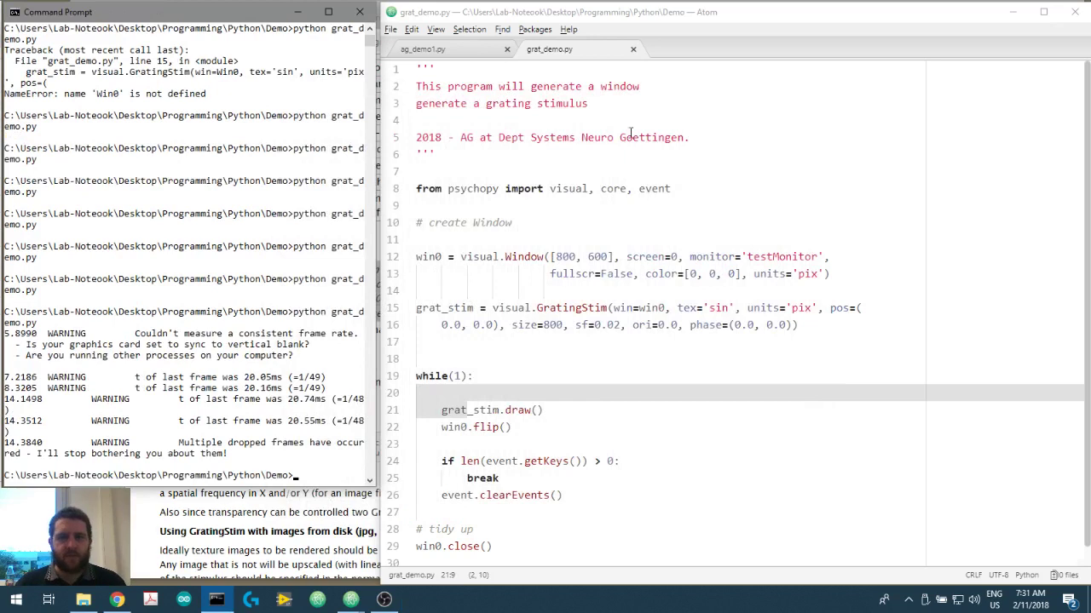
- Set the grating spatial frequency to 0.01 and rerun the script
click(648, 324)
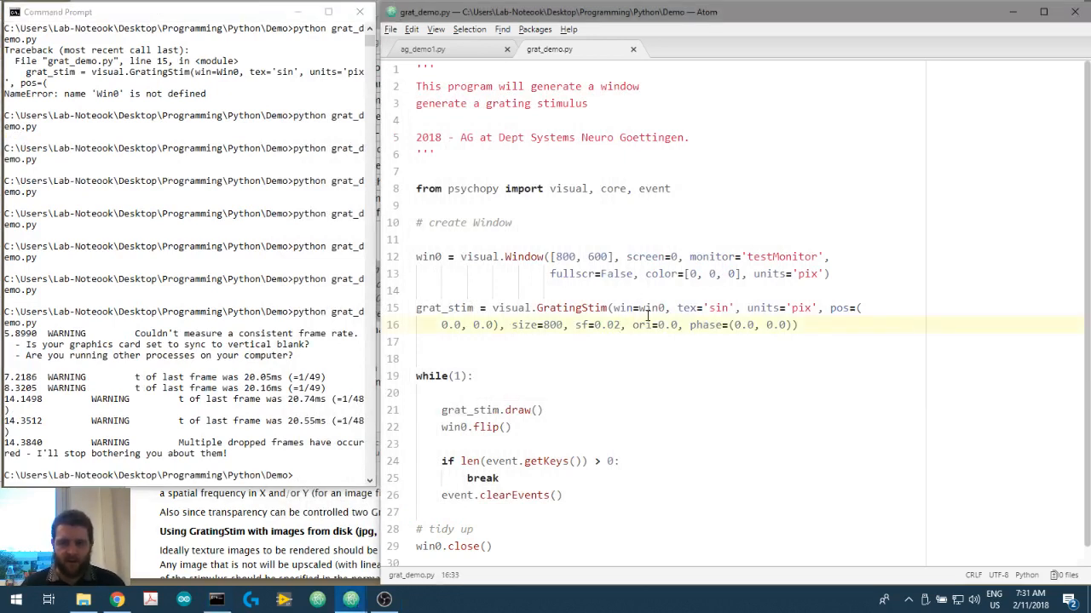
text(0.01)
click(184, 477)
text(python grat_demo.py)
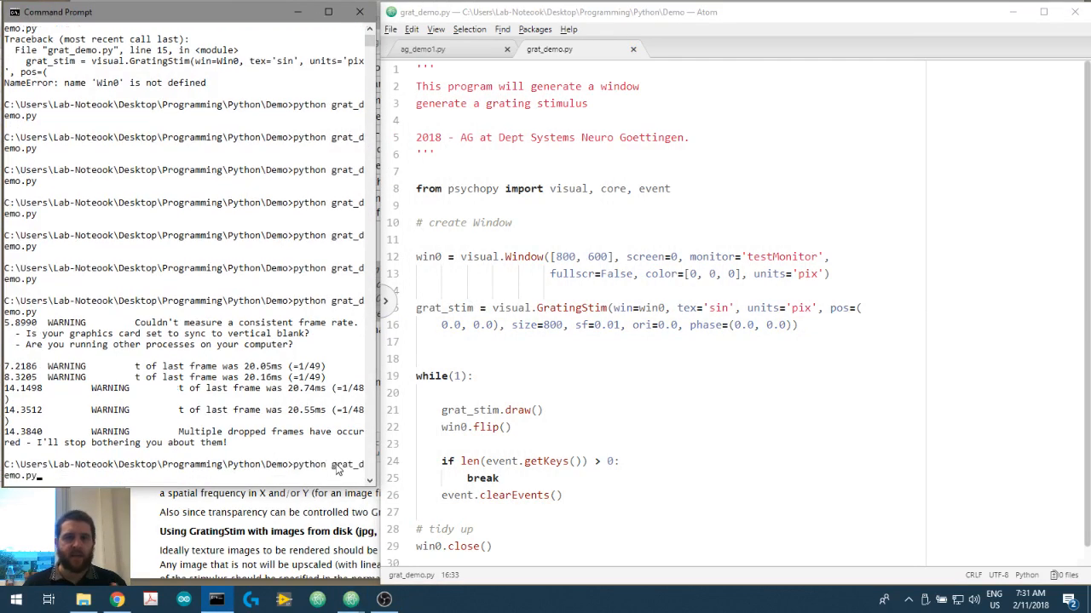
key(Return)
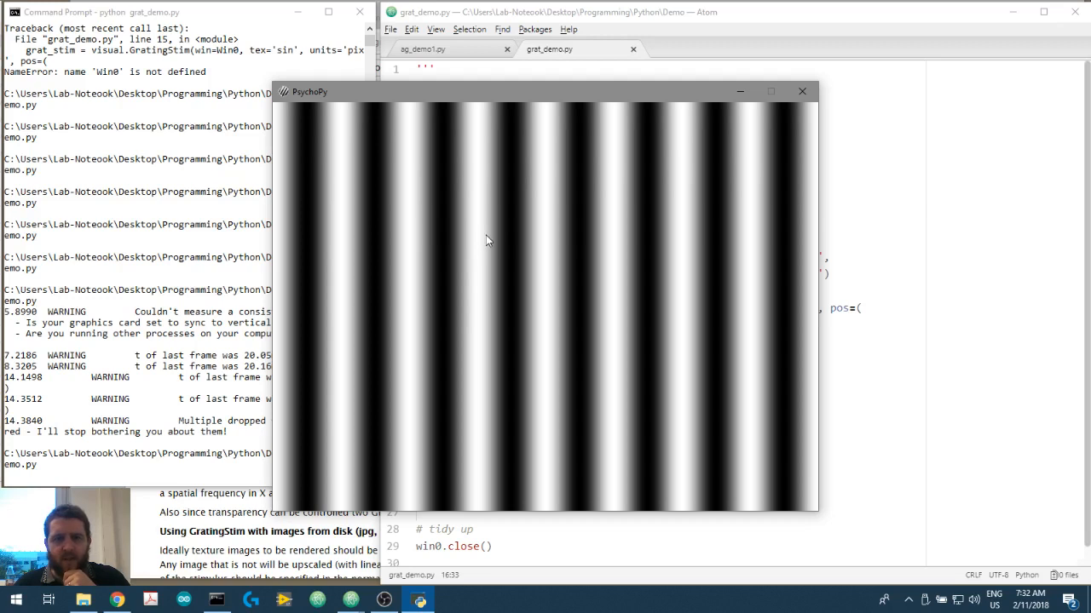
mouse_move(504, 244)
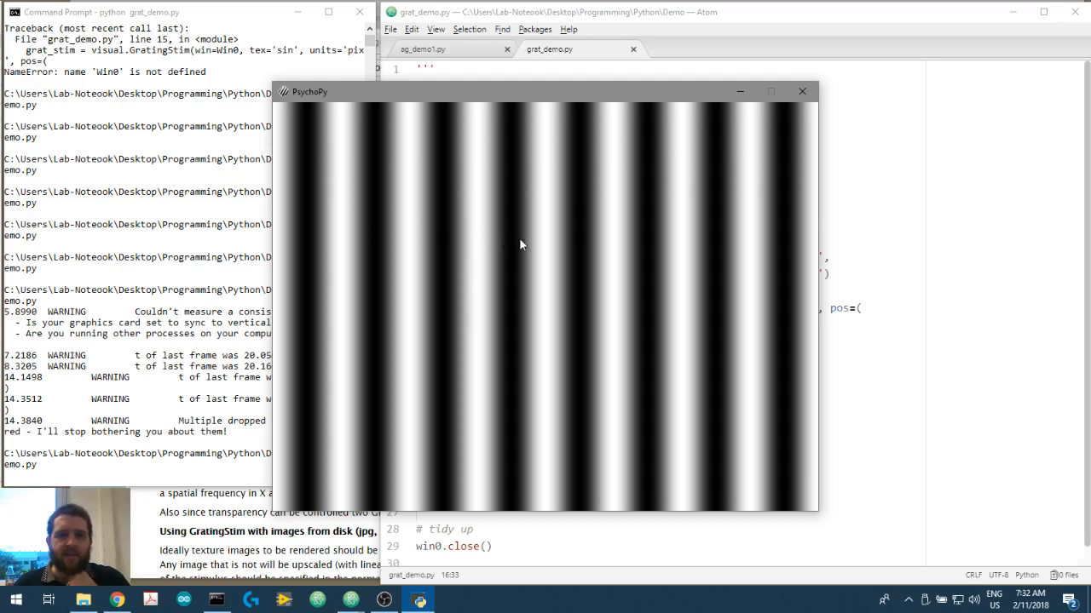
mouse_move(539, 244)
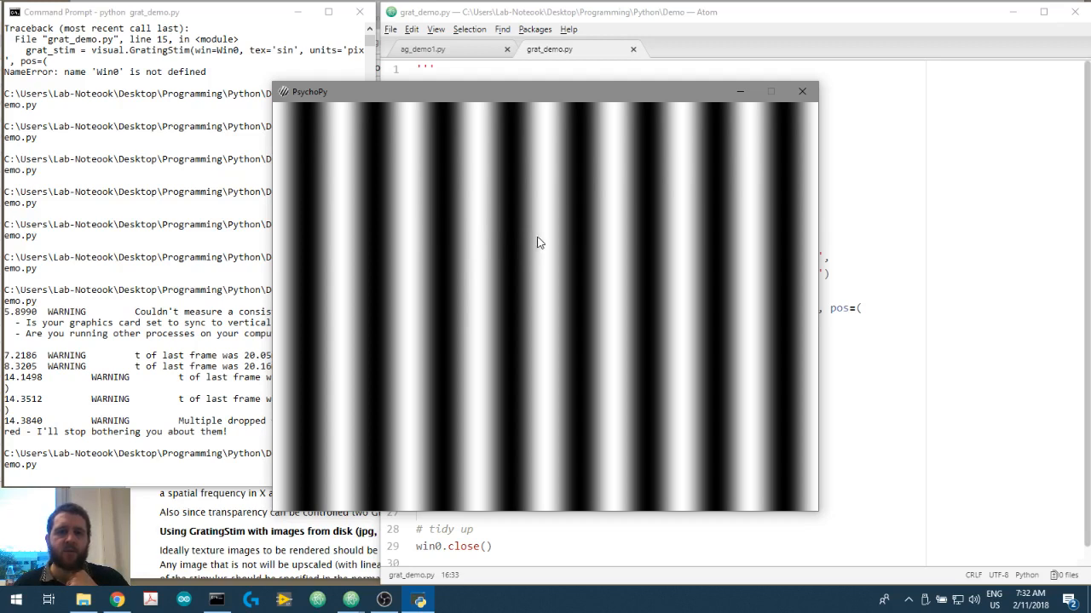
mouse_move(545, 239)
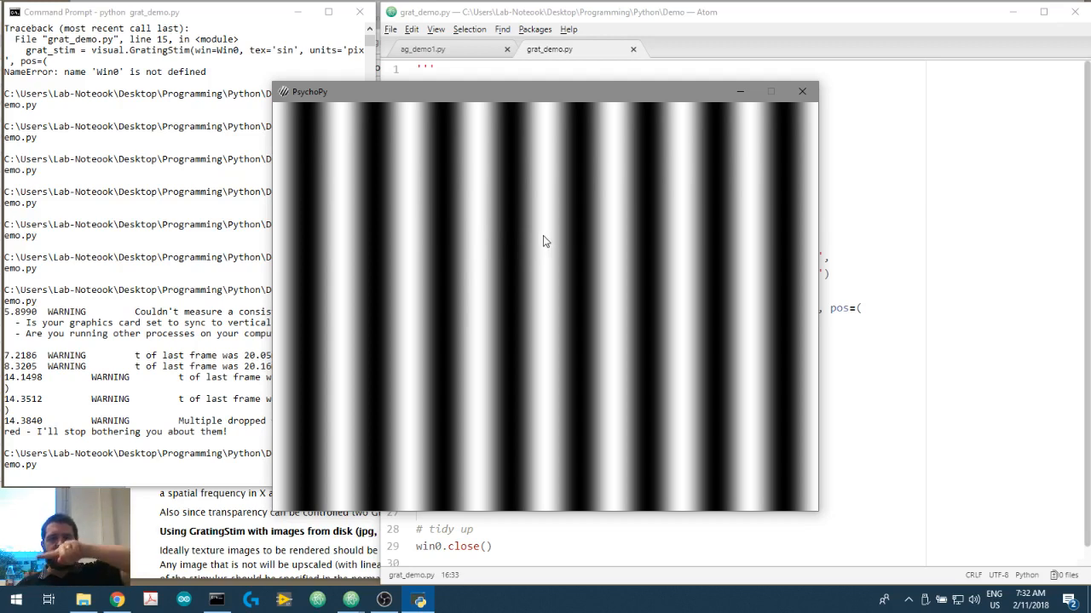
mouse_move(546, 234)
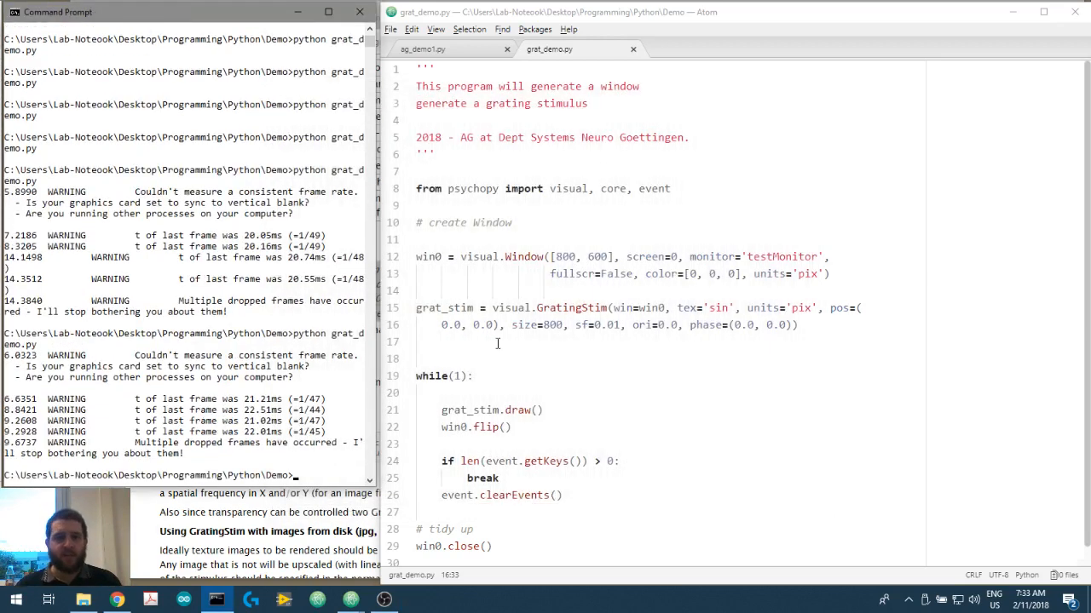
- Change the grating texture from 'sin' to 'sqr'
click(725, 307)
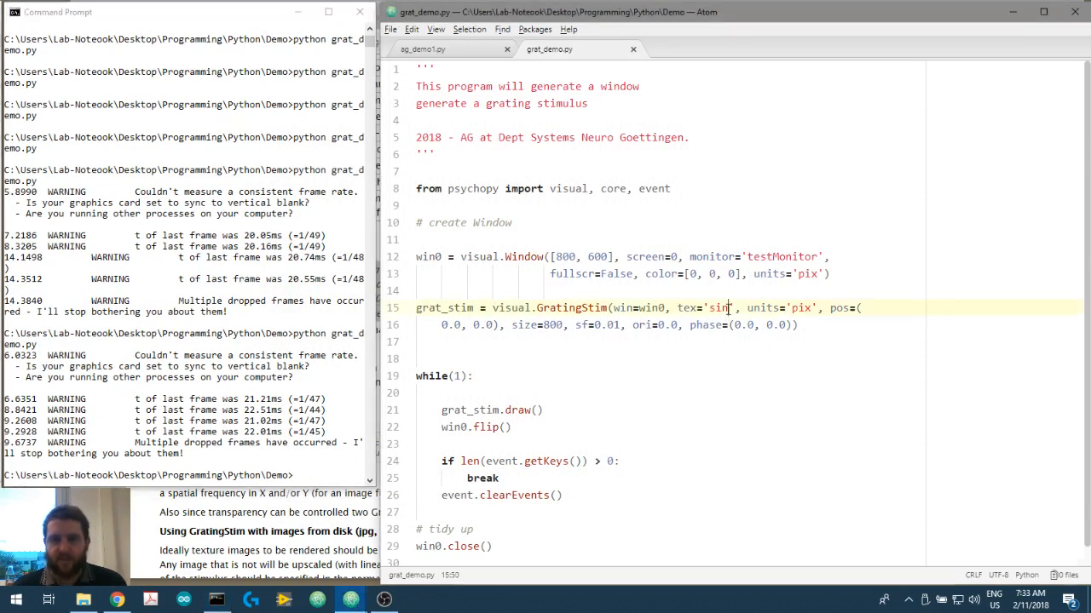
text(sq)
click(185, 475)
text(python grat_demo.py)
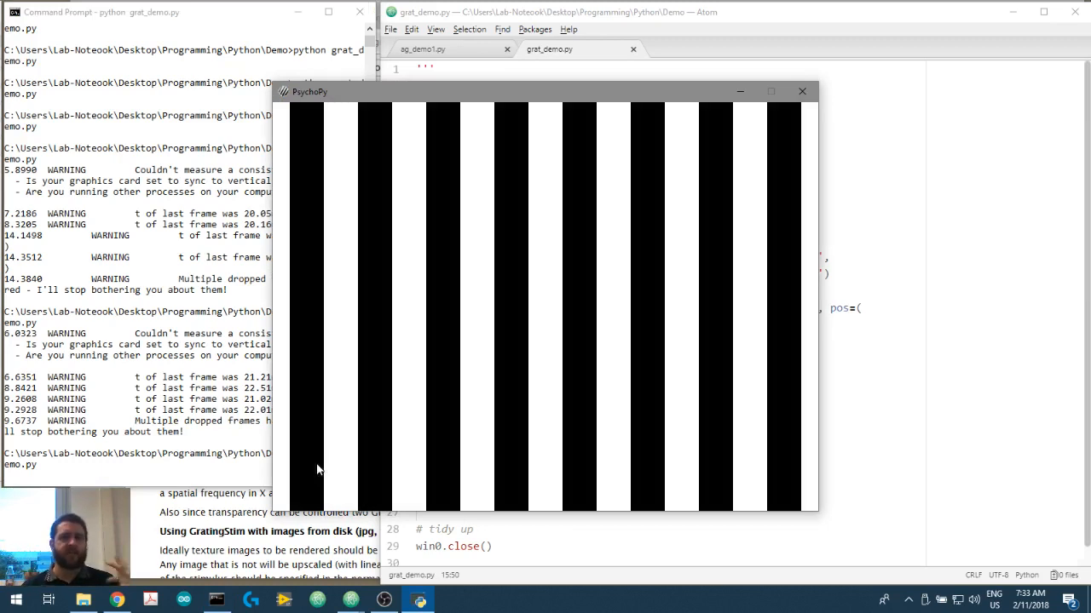
mouse_move(538, 257)
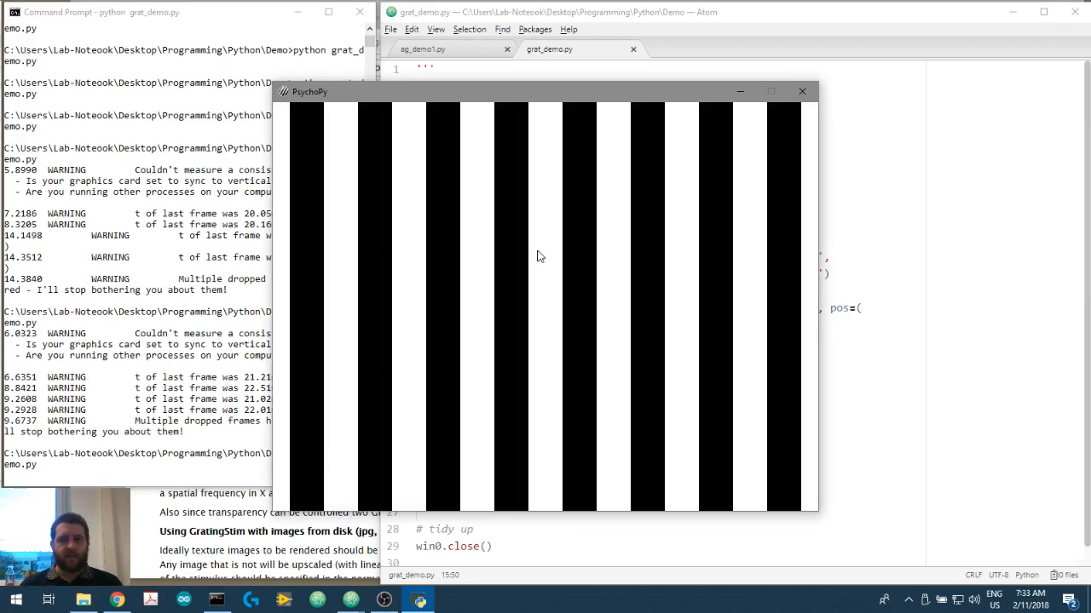
mouse_move(378, 276)
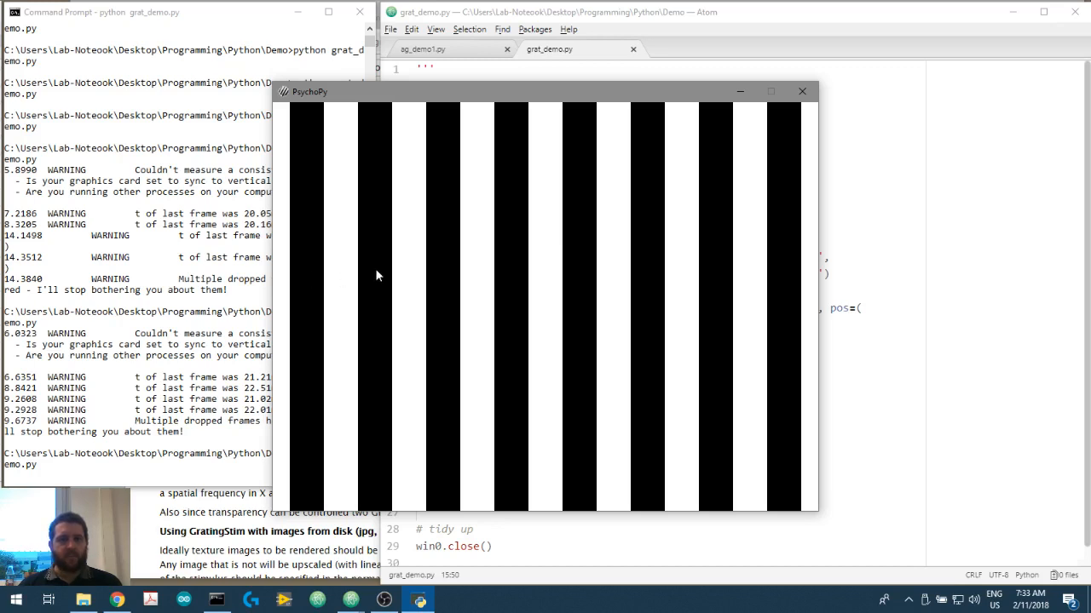
mouse_move(408, 275)
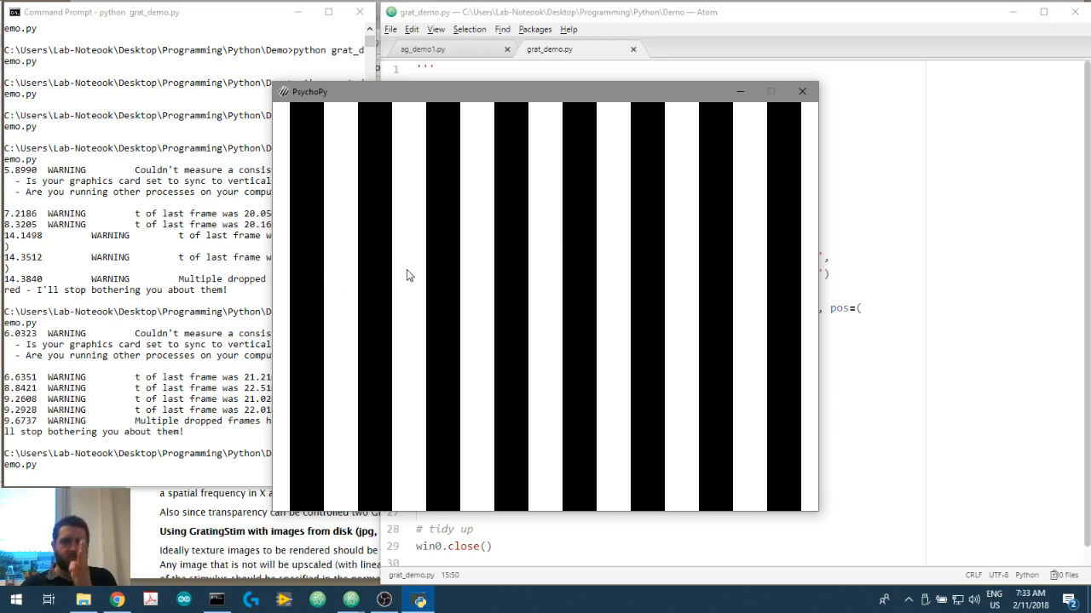
mouse_move(548, 168)
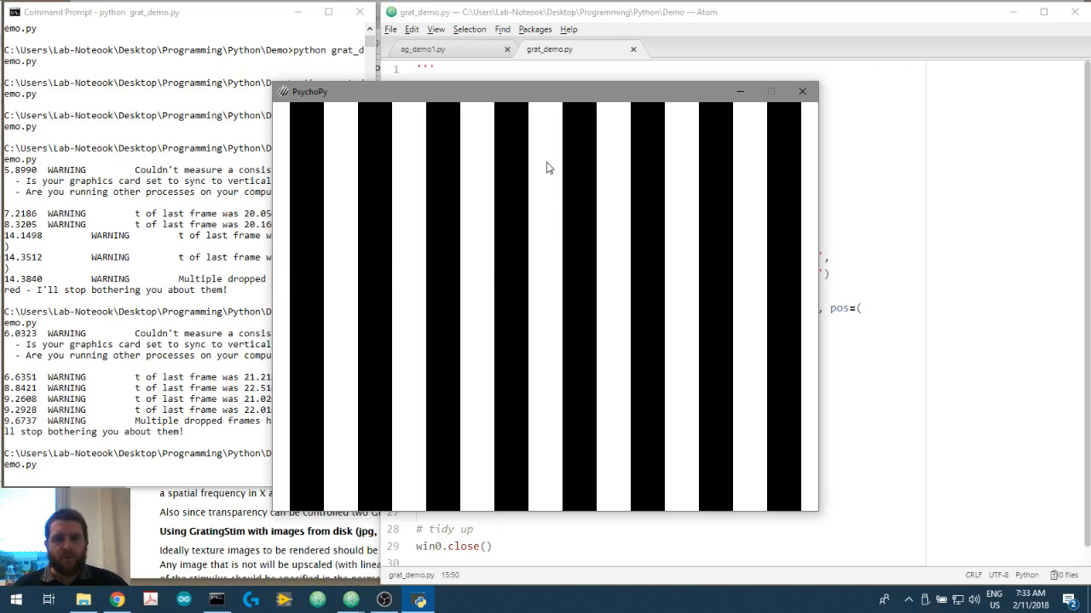
mouse_move(543, 218)
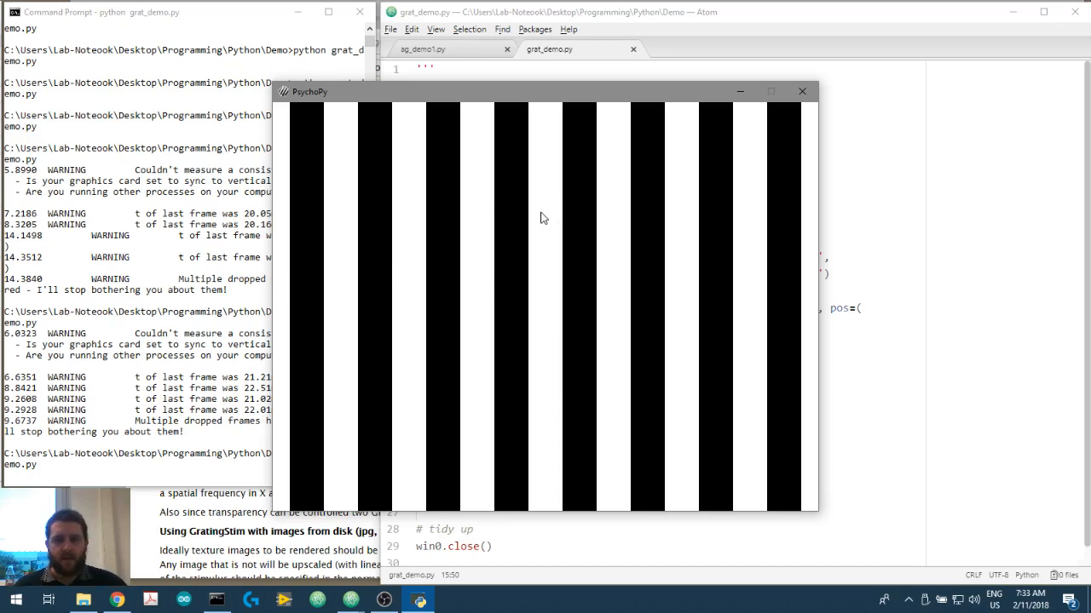
mouse_move(545, 353)
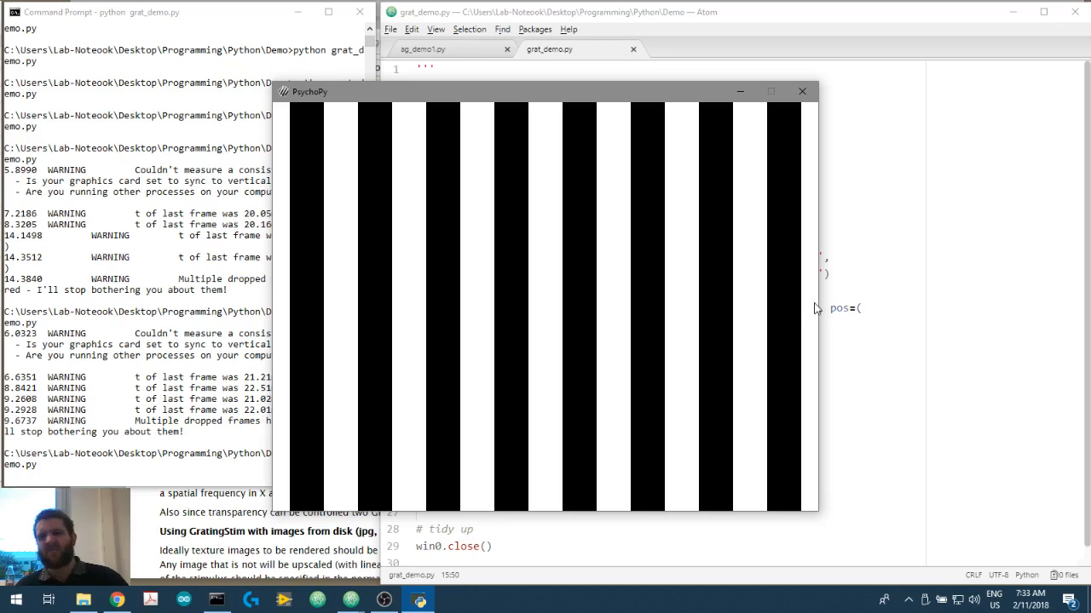
mouse_move(282, 289)
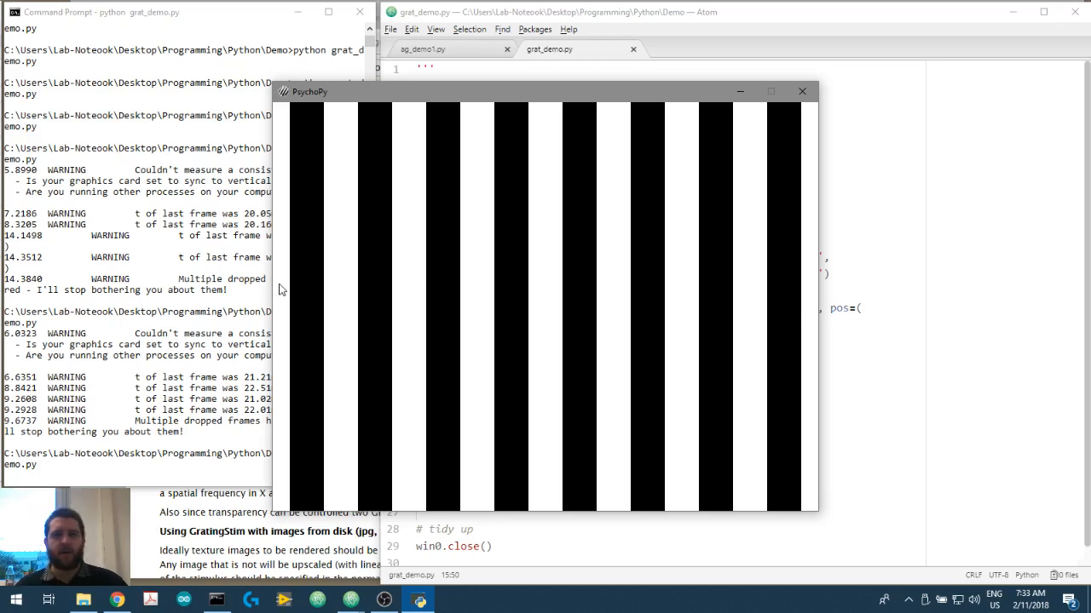
mouse_move(292, 281)
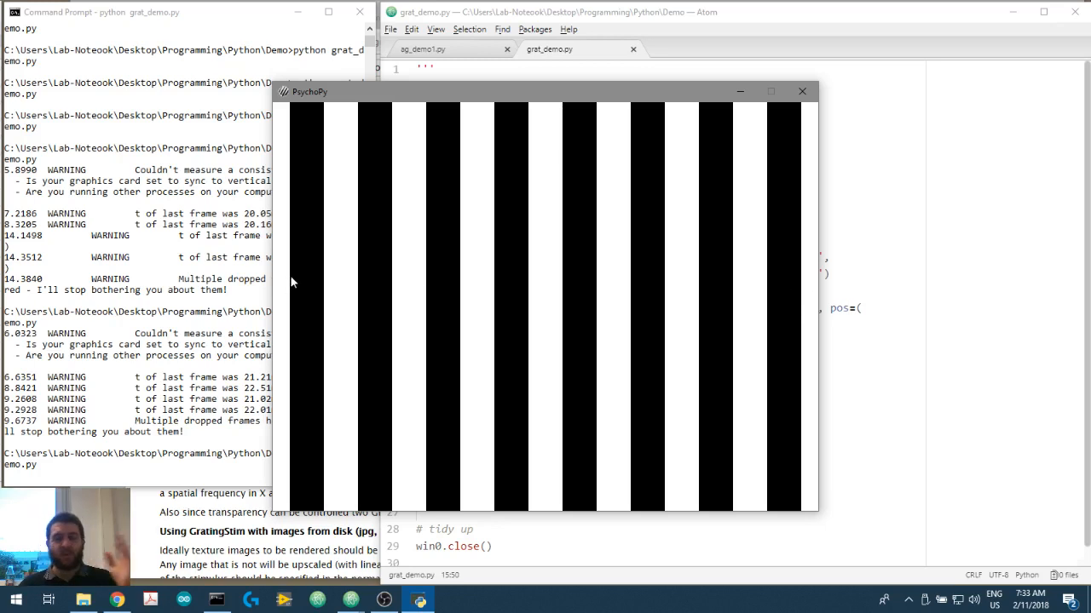
mouse_move(298, 281)
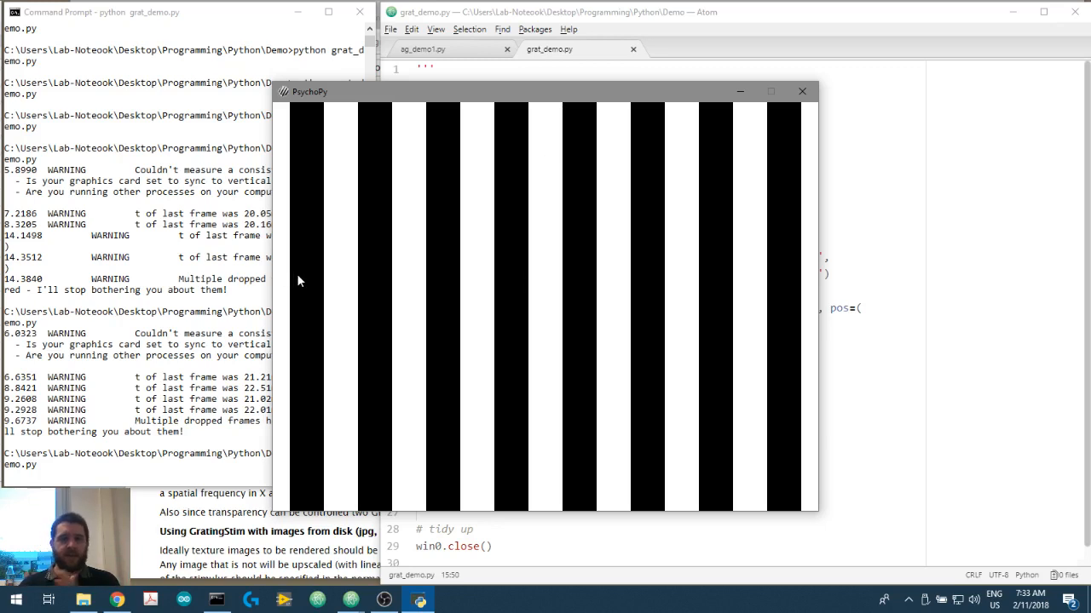
mouse_move(703, 112)
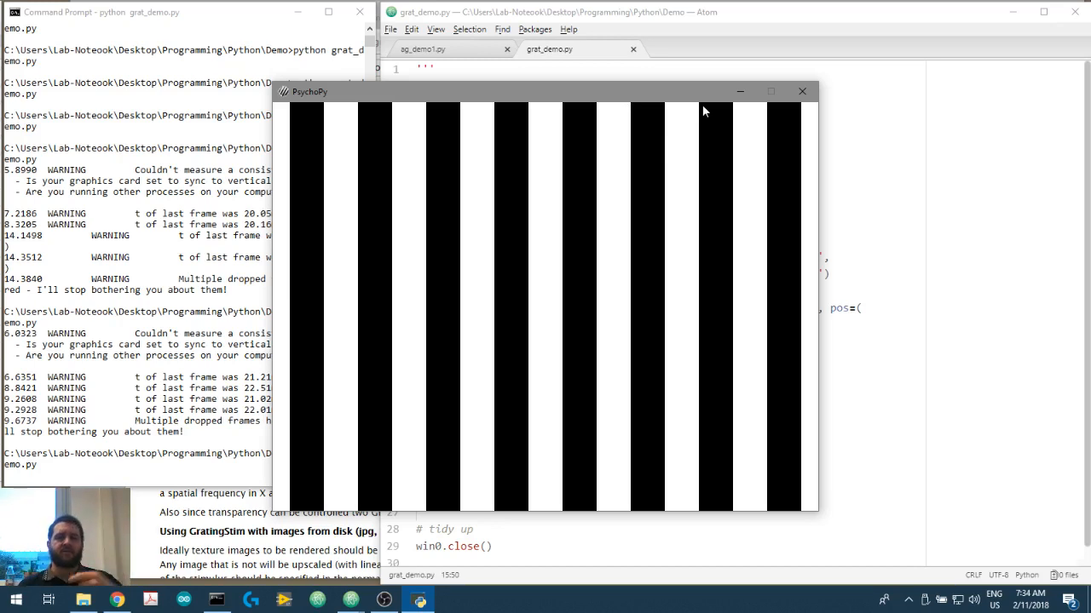
mouse_move(802, 92)
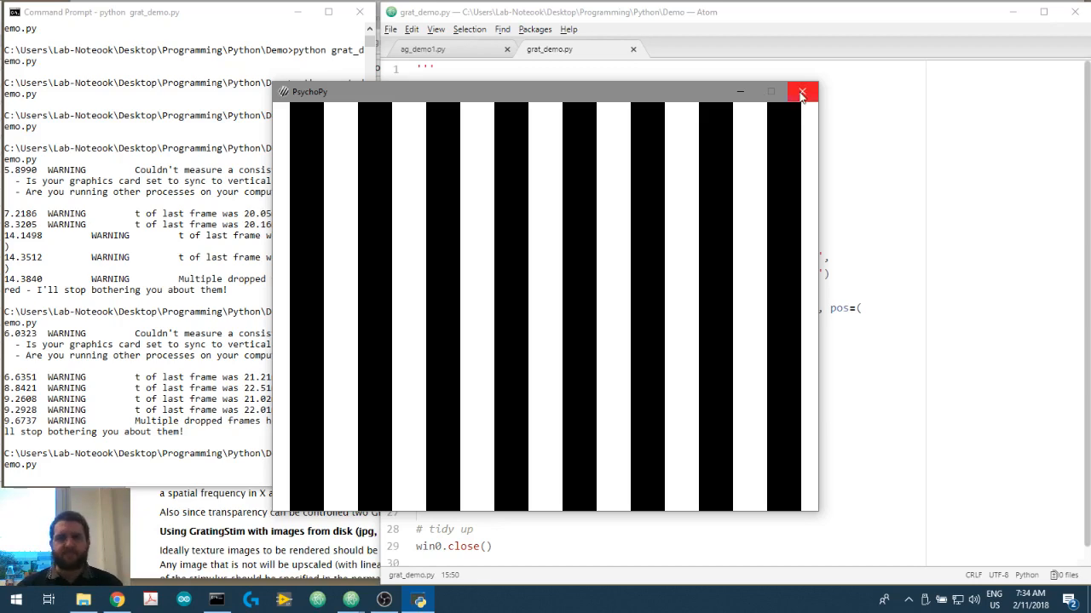
mouse_move(672, 209)
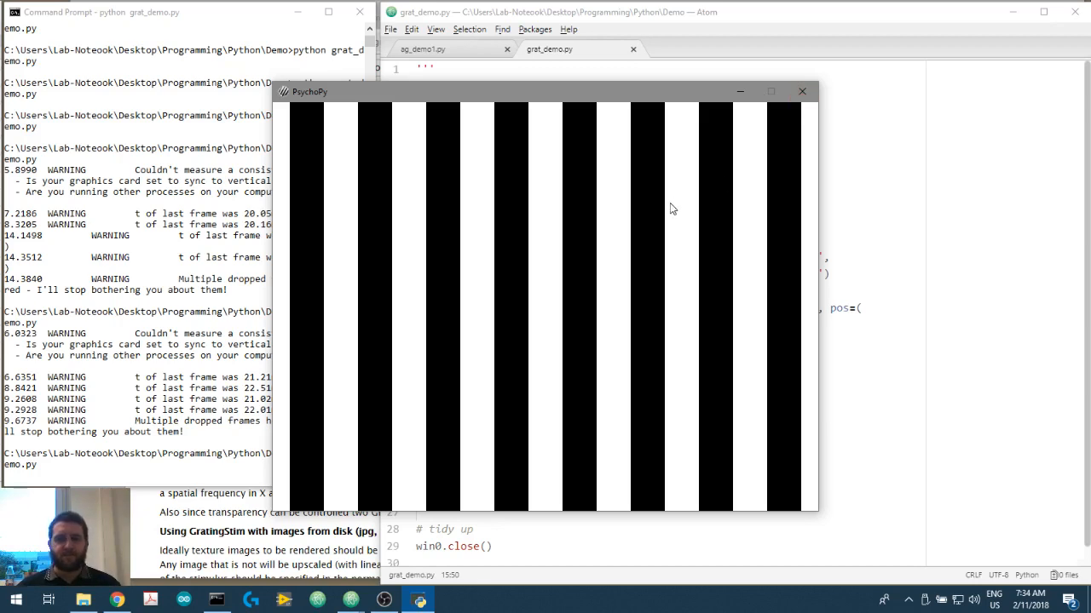
- Set the grating orientation to 45 and move the stimulus window beside the script
click(801, 91)
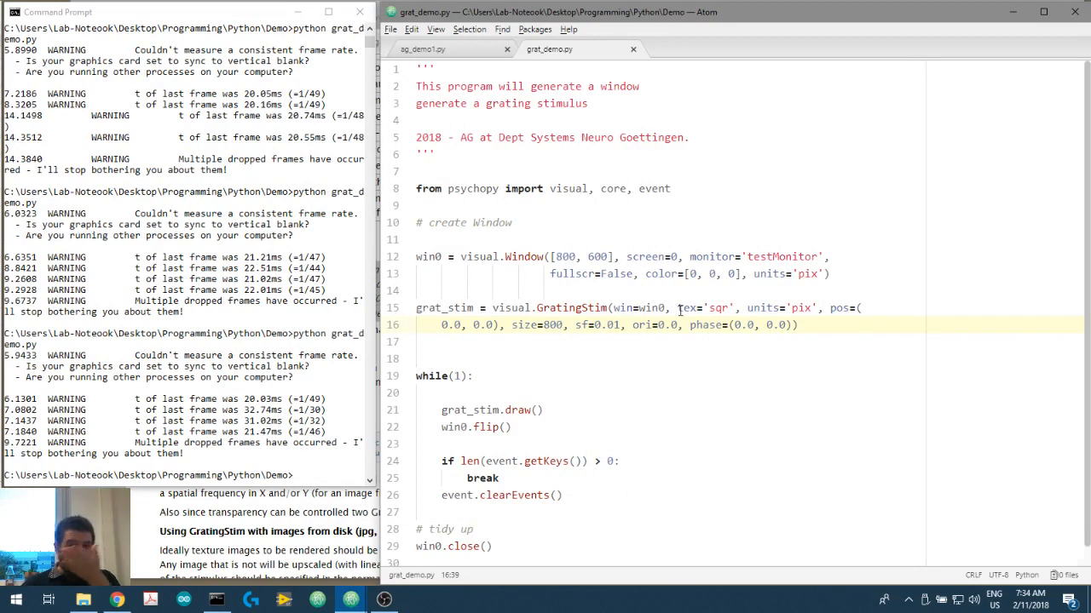
text(45)
click(185, 475)
text(python grat_demo.py)
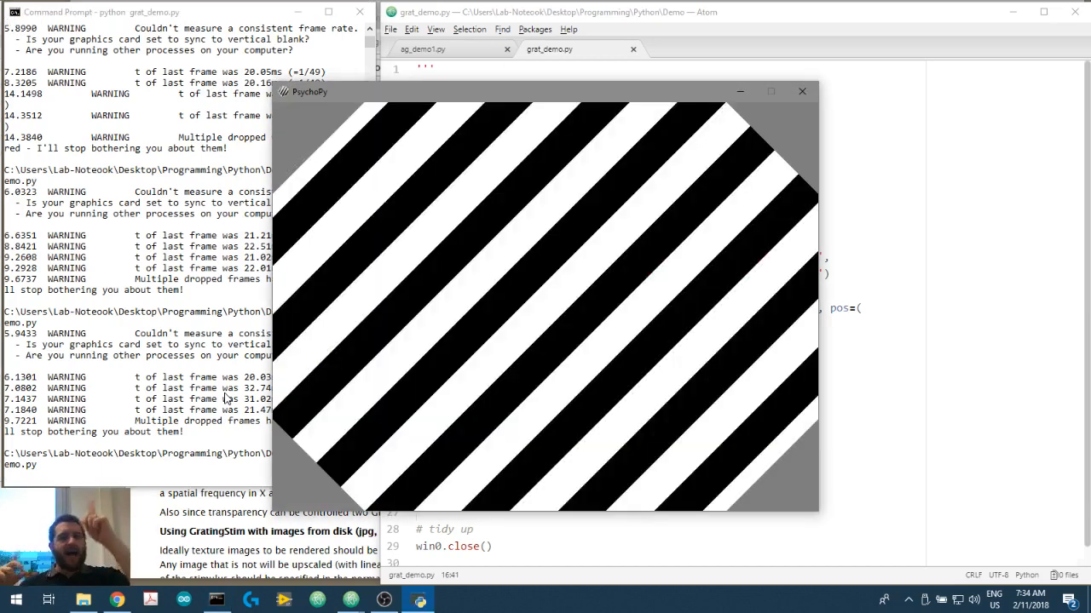
mouse_move(301, 143)
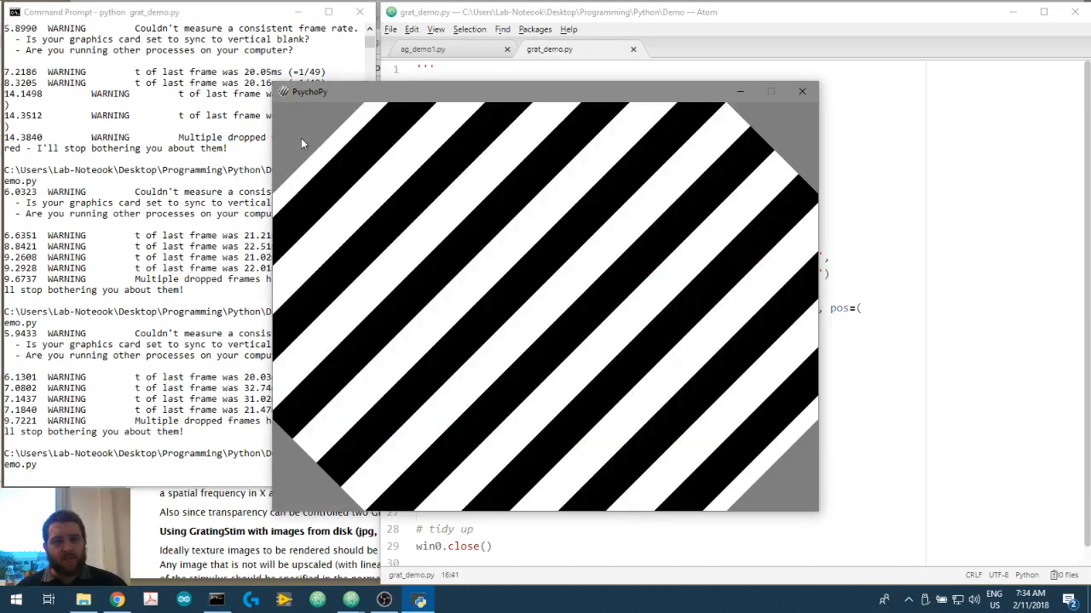
mouse_move(307, 491)
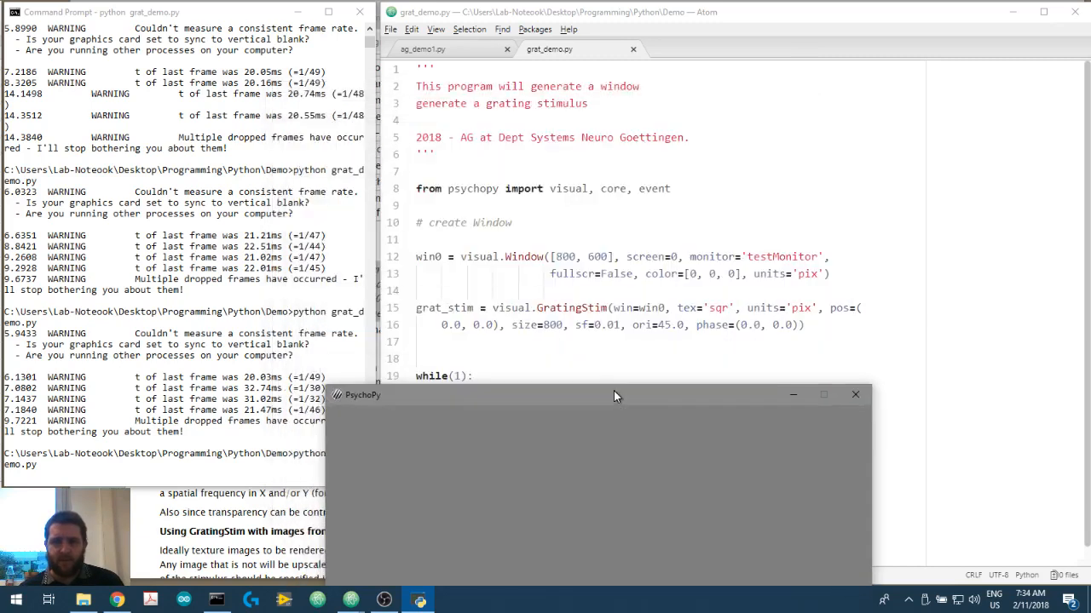
drag(613, 394, 601, 356)
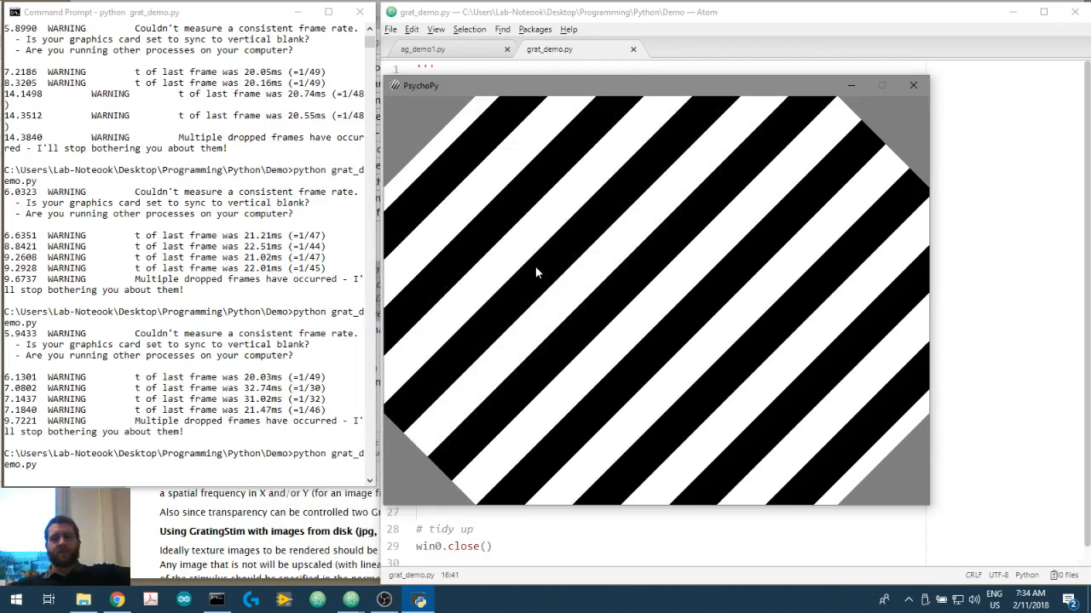
mouse_move(405, 126)
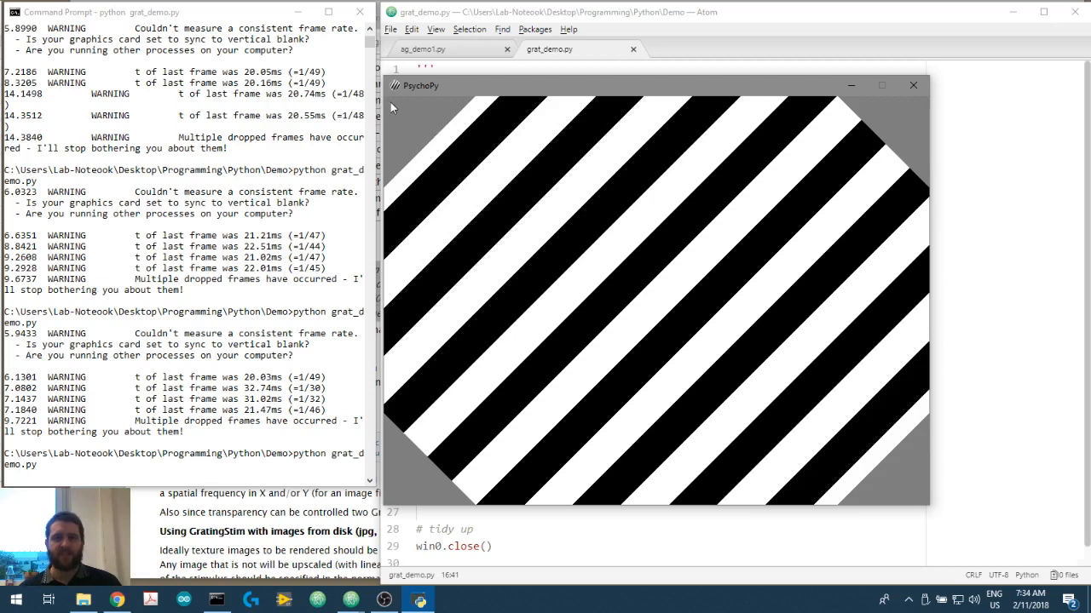
mouse_move(415, 117)
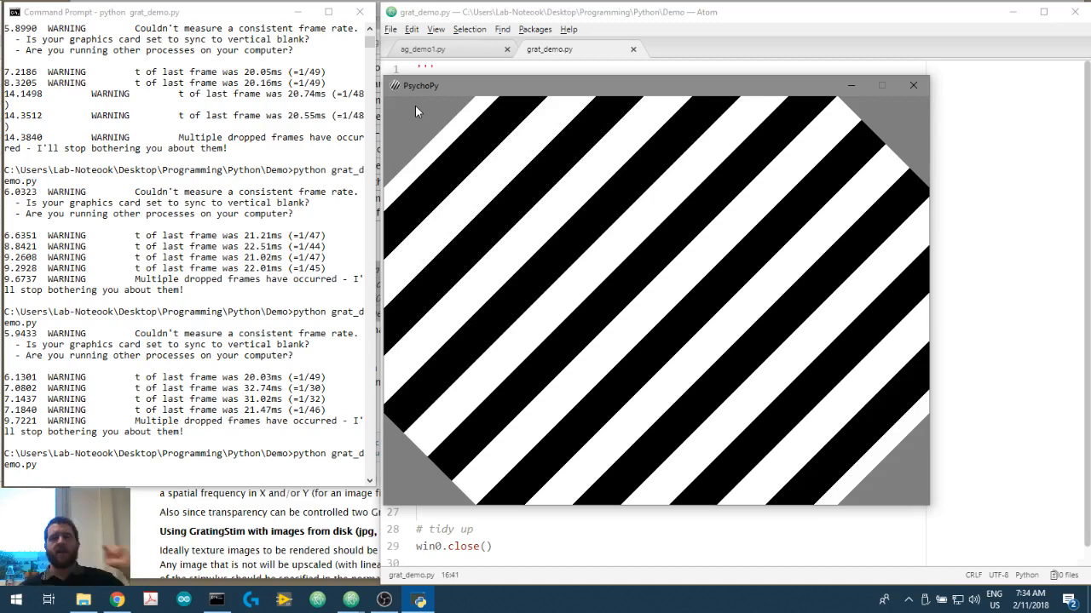
mouse_move(817, 200)
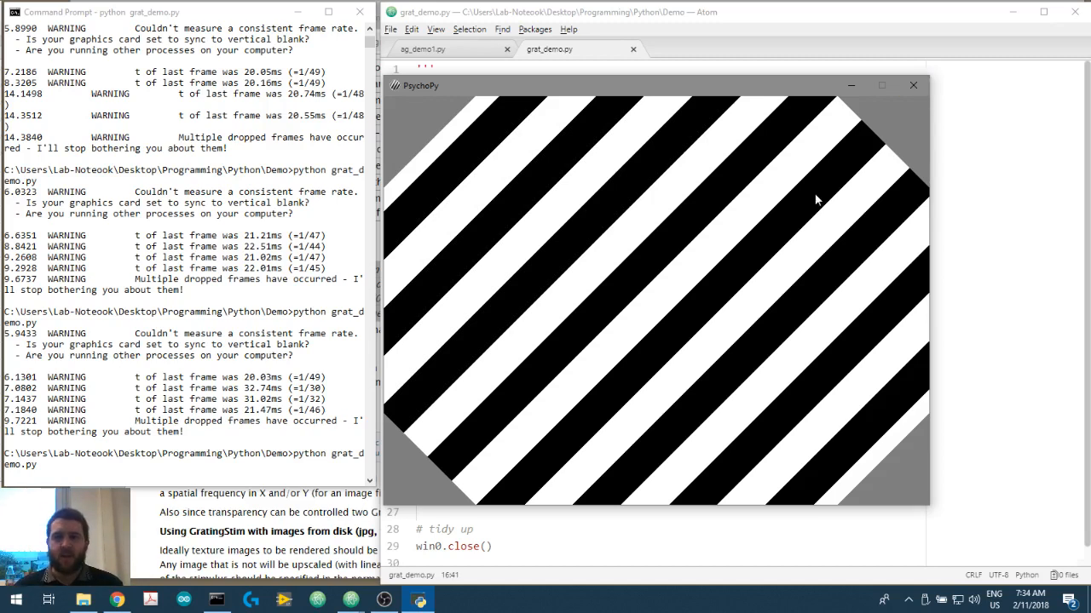
- Change the grating size from 800 to 1000 and rerun the script
click(913, 84)
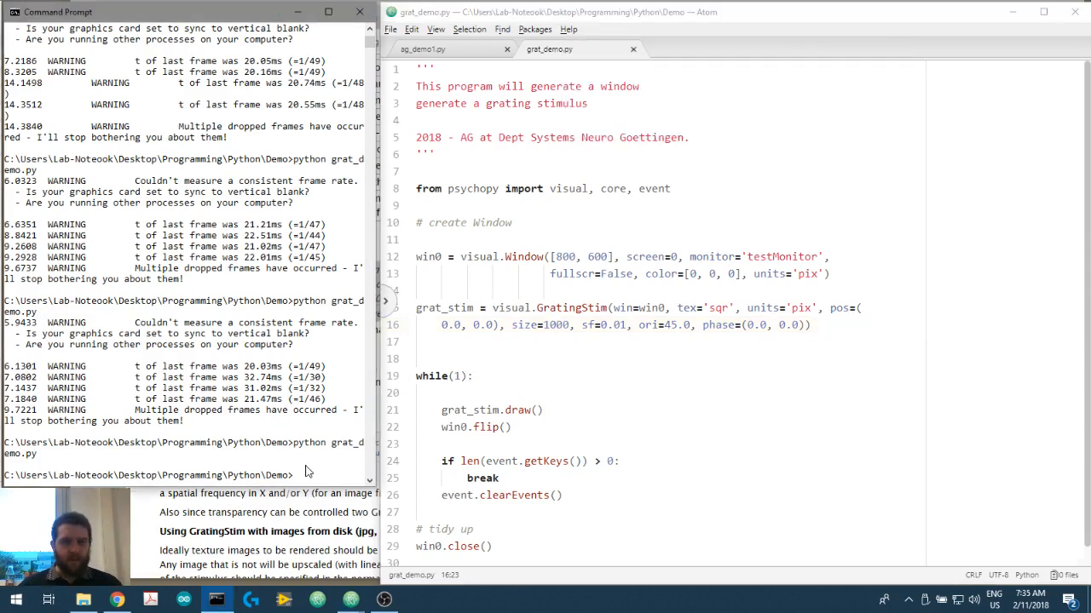
key(Return)
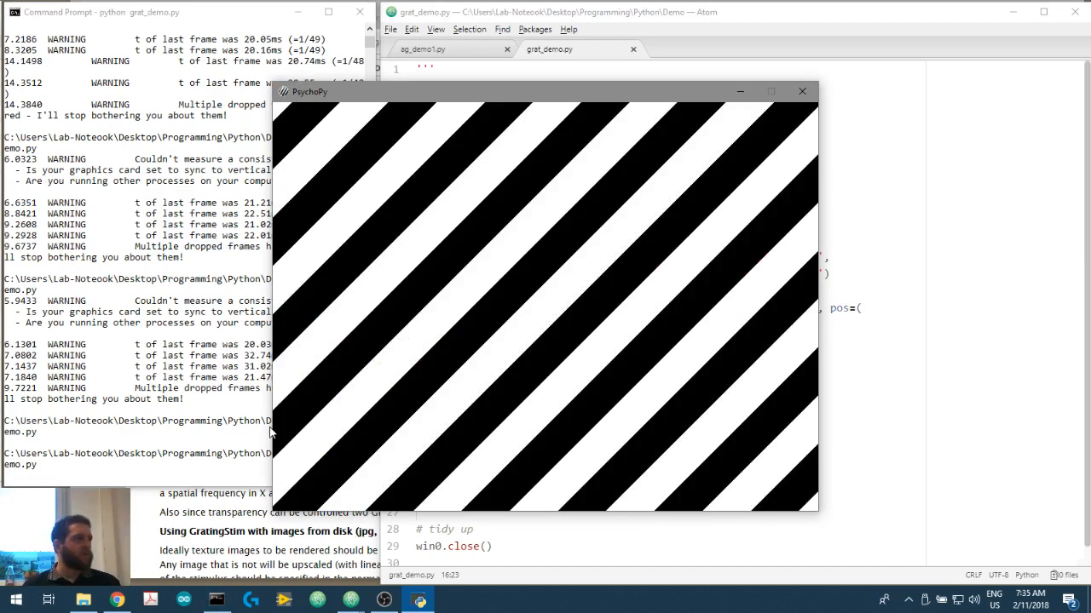
mouse_move(574, 252)
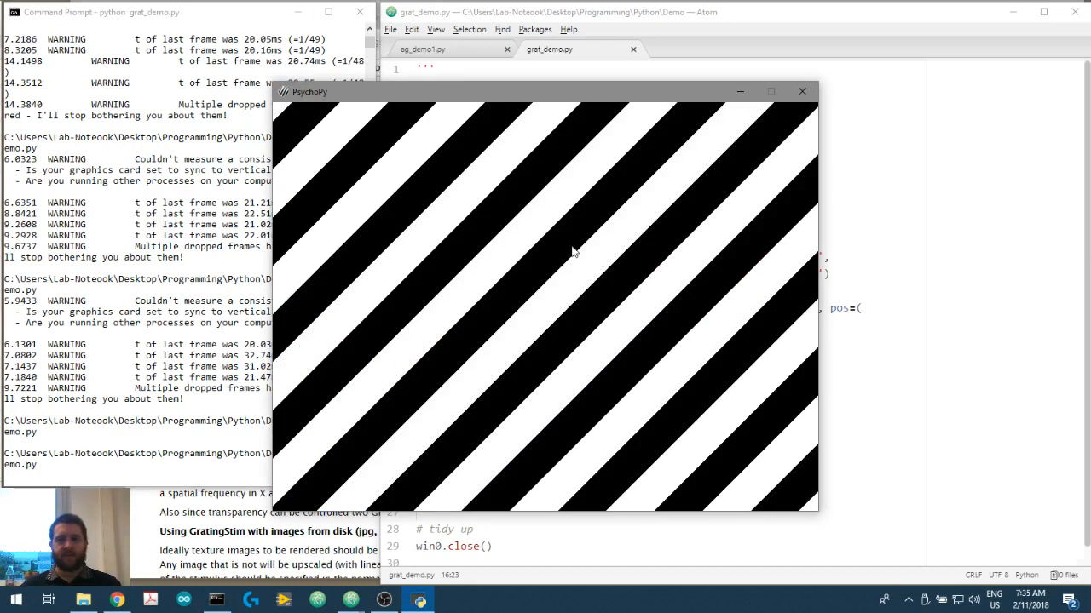
mouse_move(752, 391)
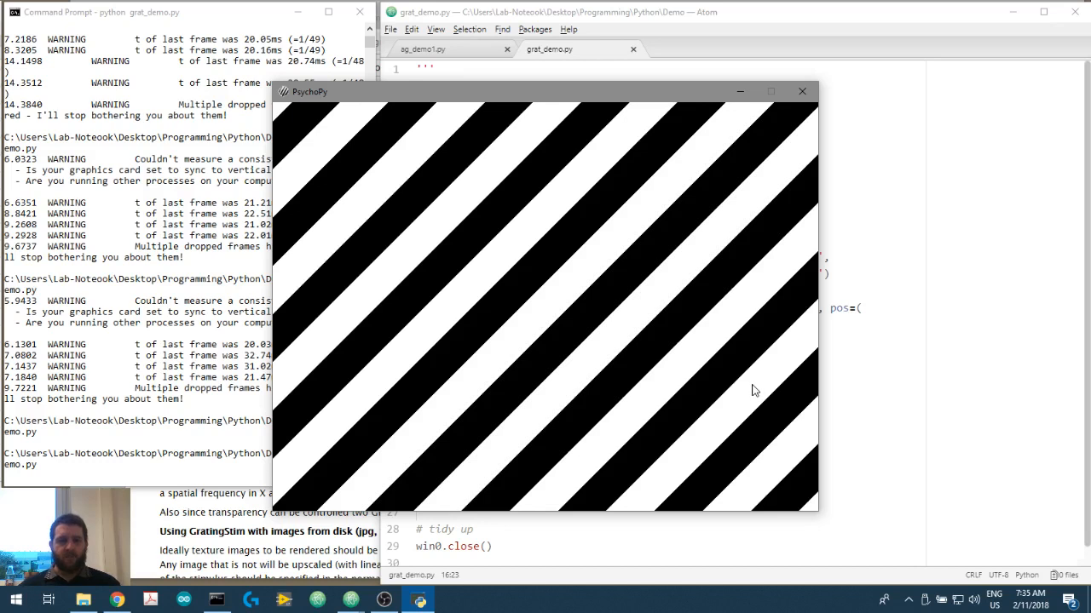